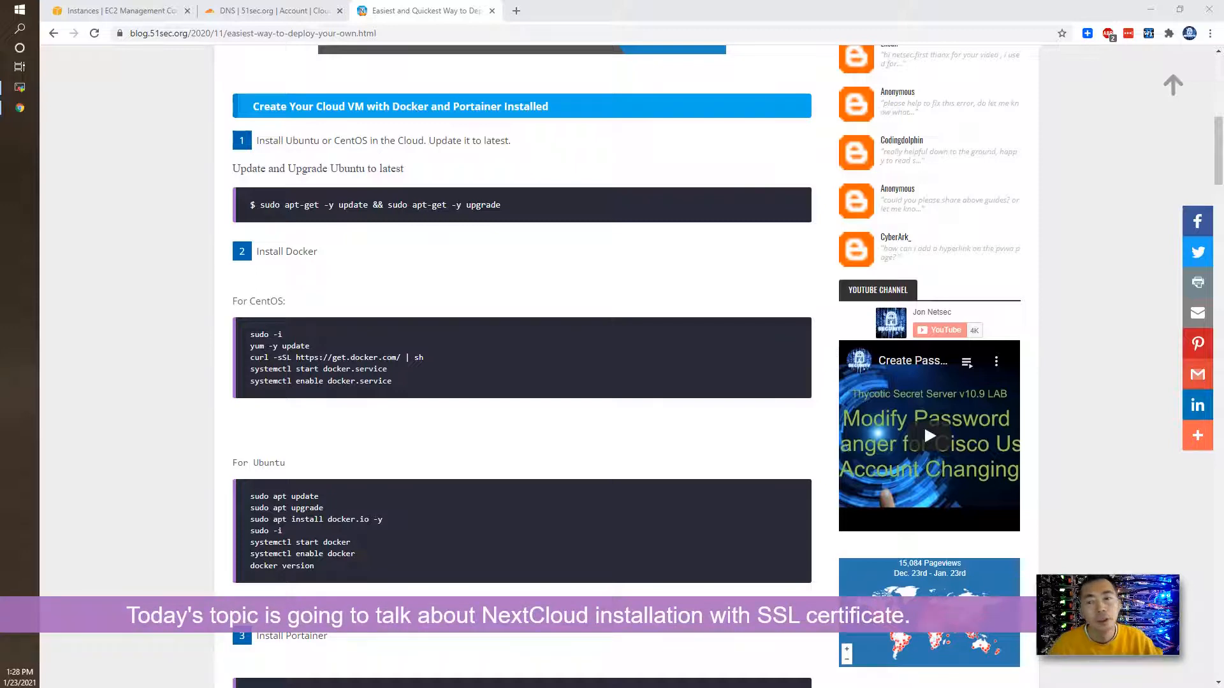
Show the running t3.micro instance in EC2 Instances and copy its public IPv4 address.
scroll(up, 3)
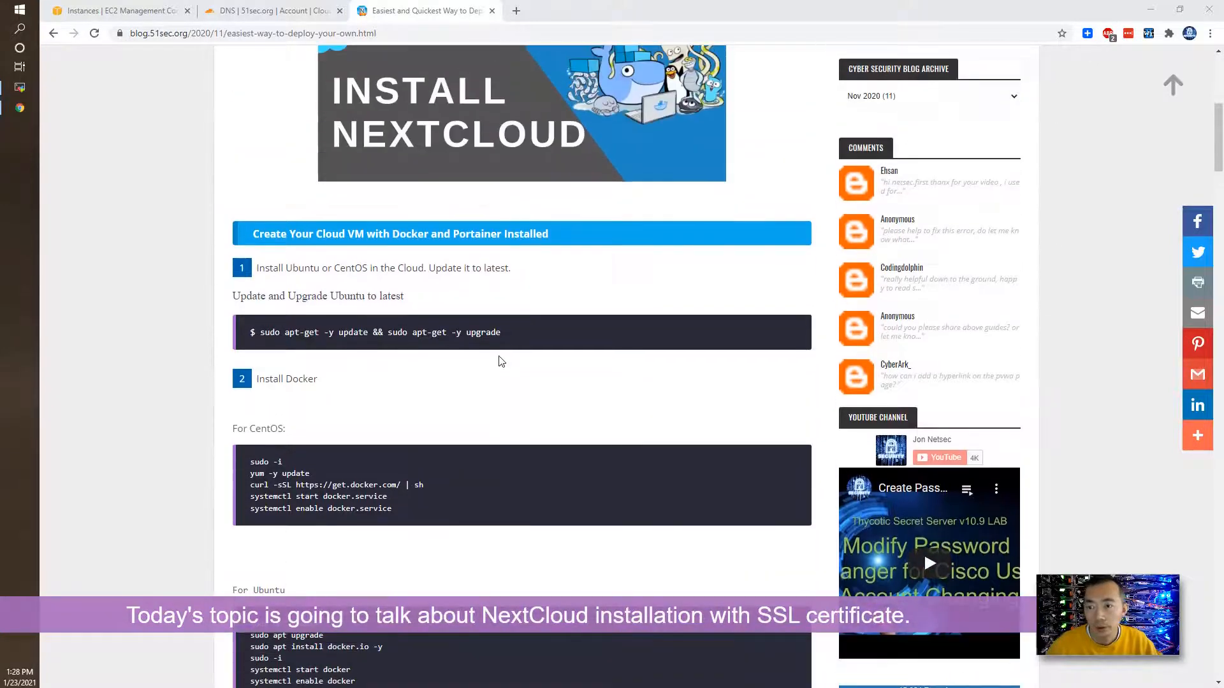
scroll(up, 3)
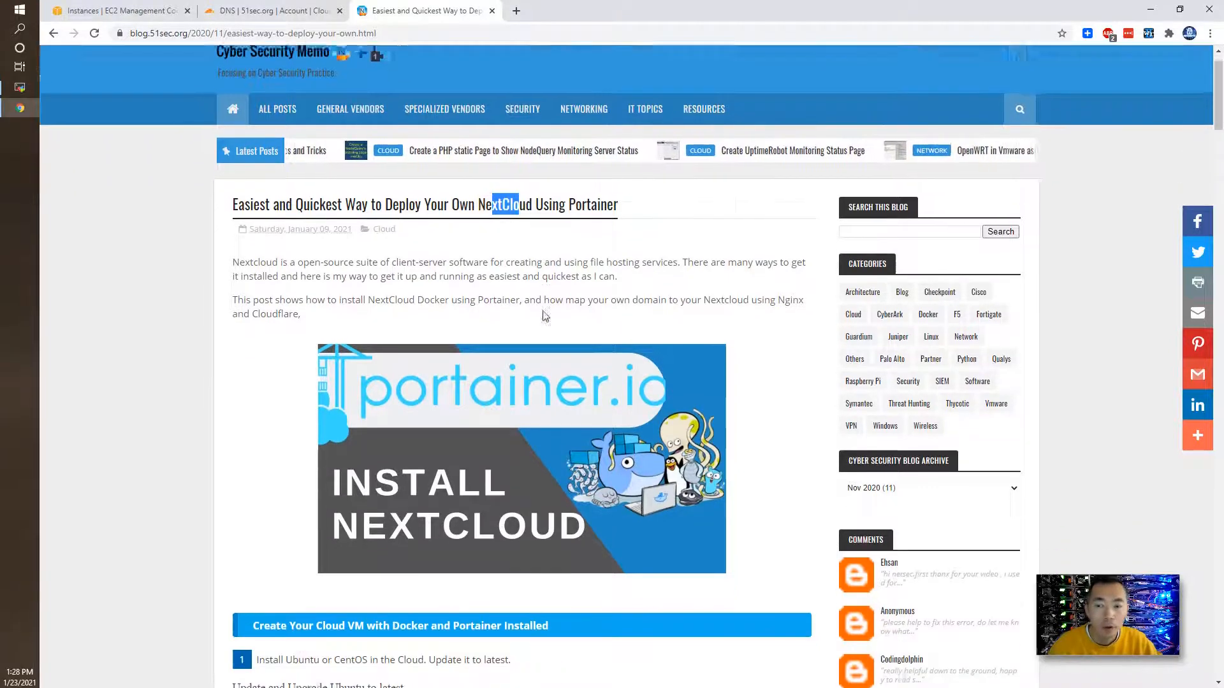
scroll(down, 3)
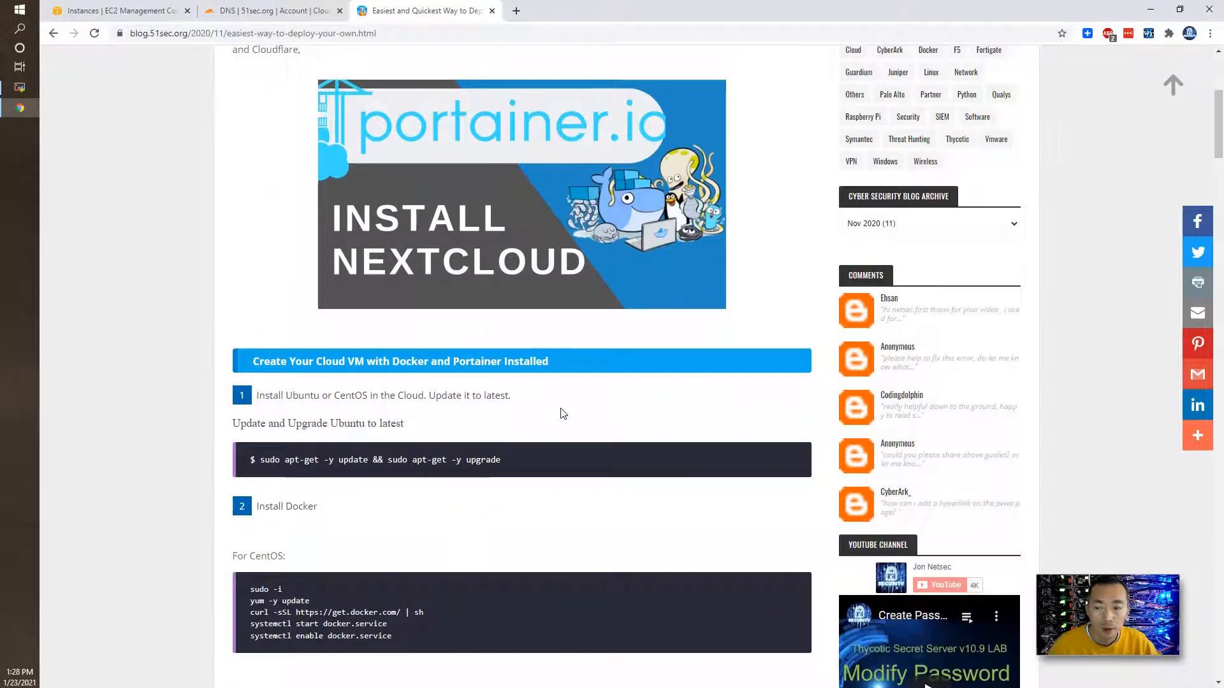
scroll(down, 3)
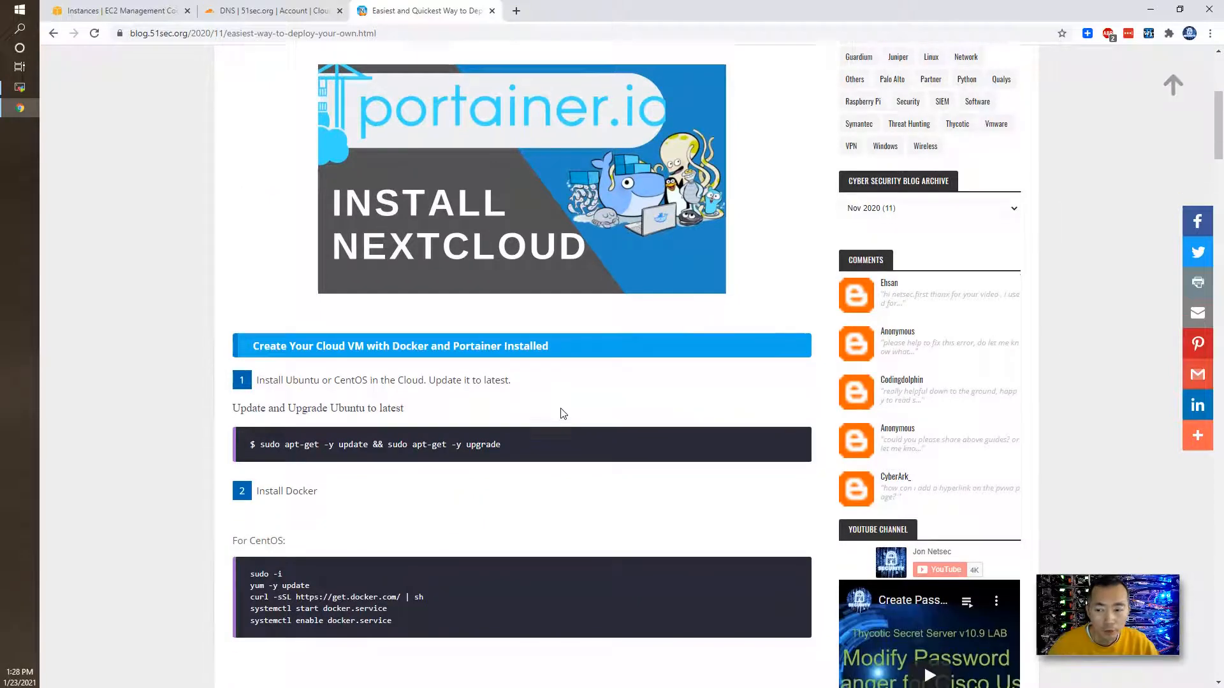
scroll(down, 3)
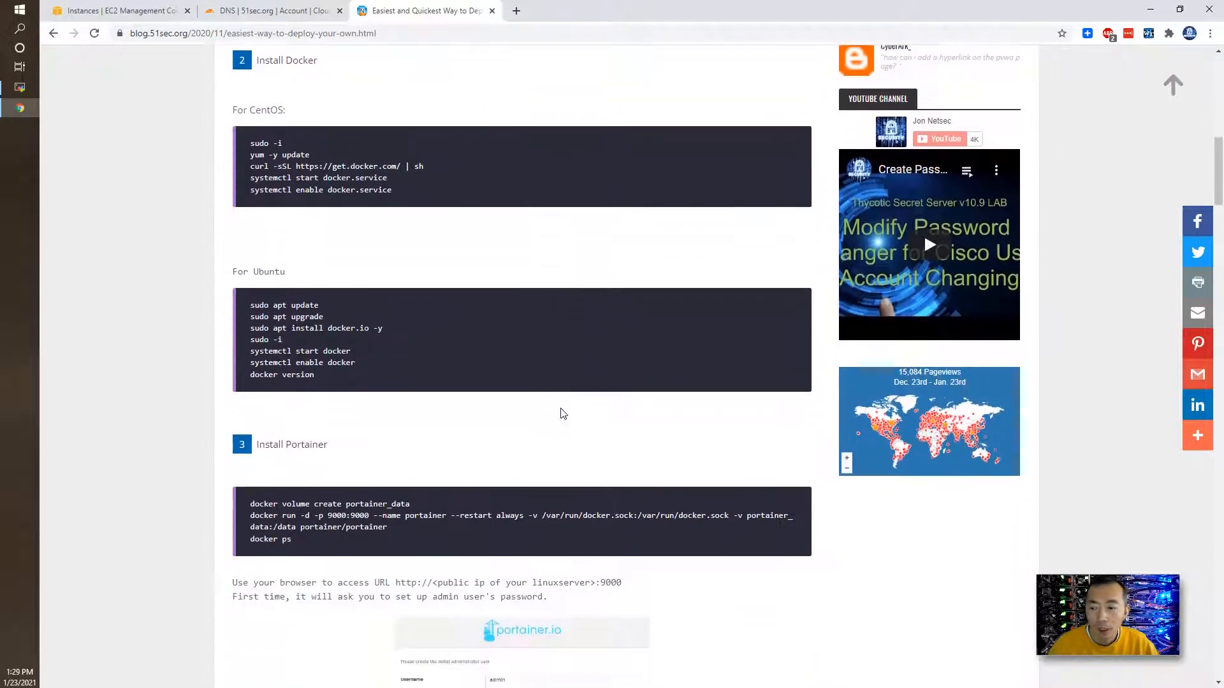
scroll(down, 3)
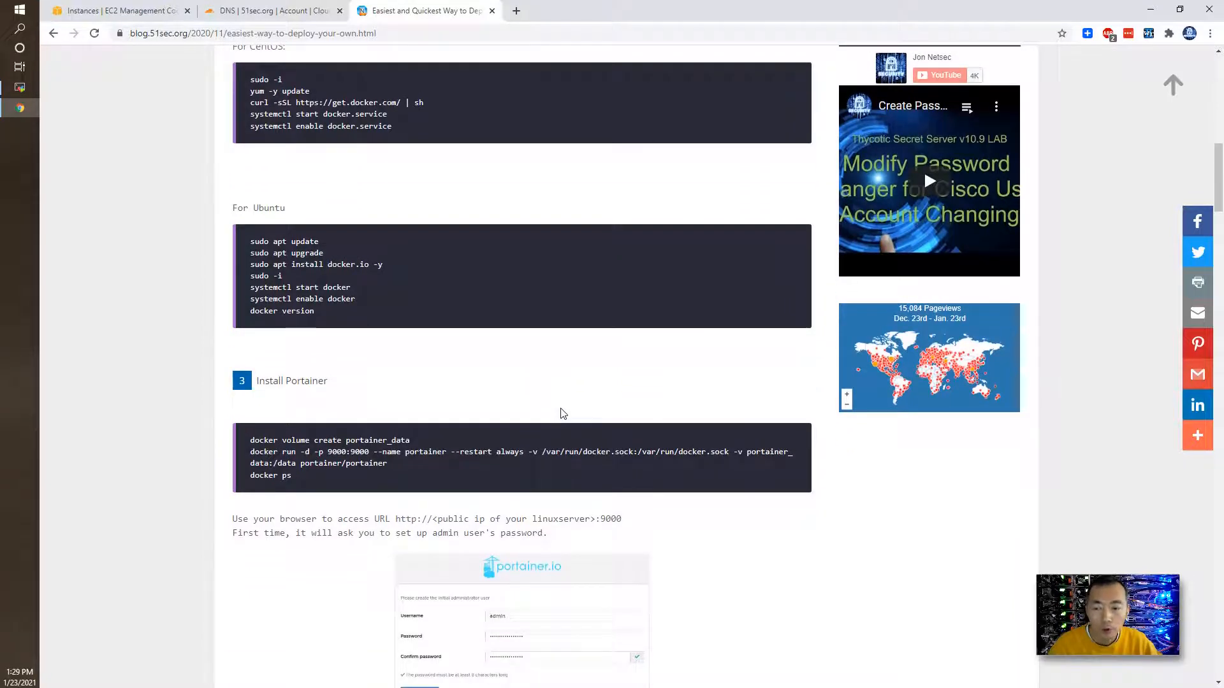
scroll(down, 3)
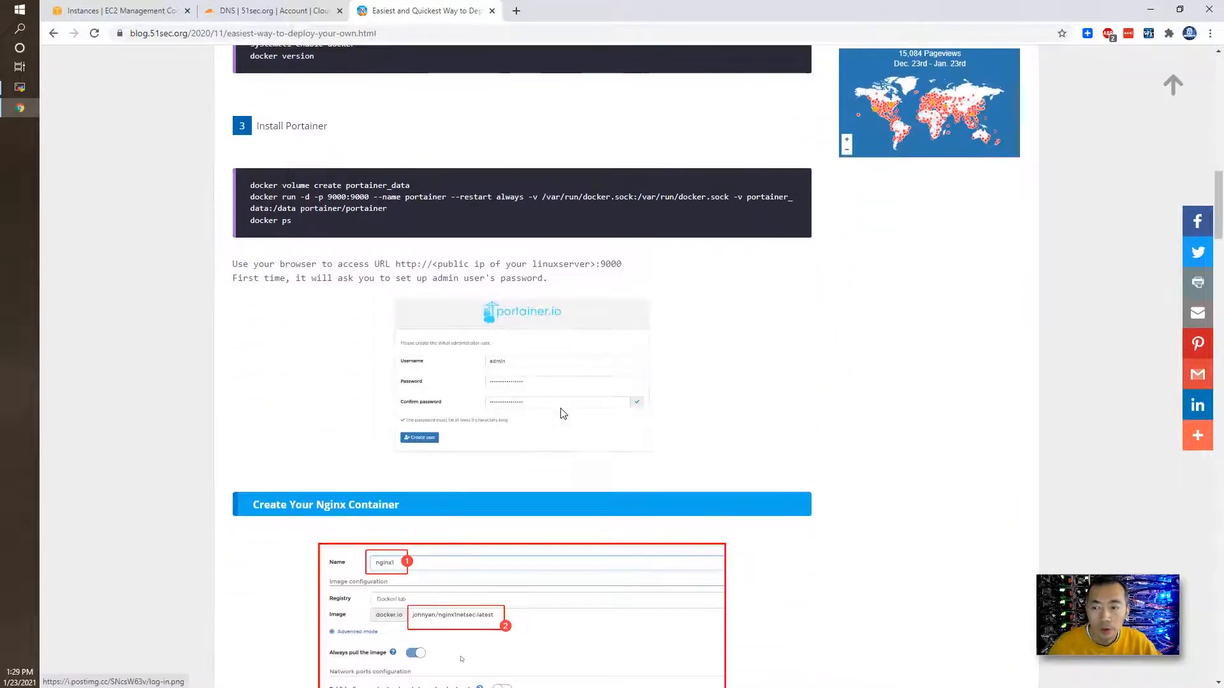
scroll(up, 3)
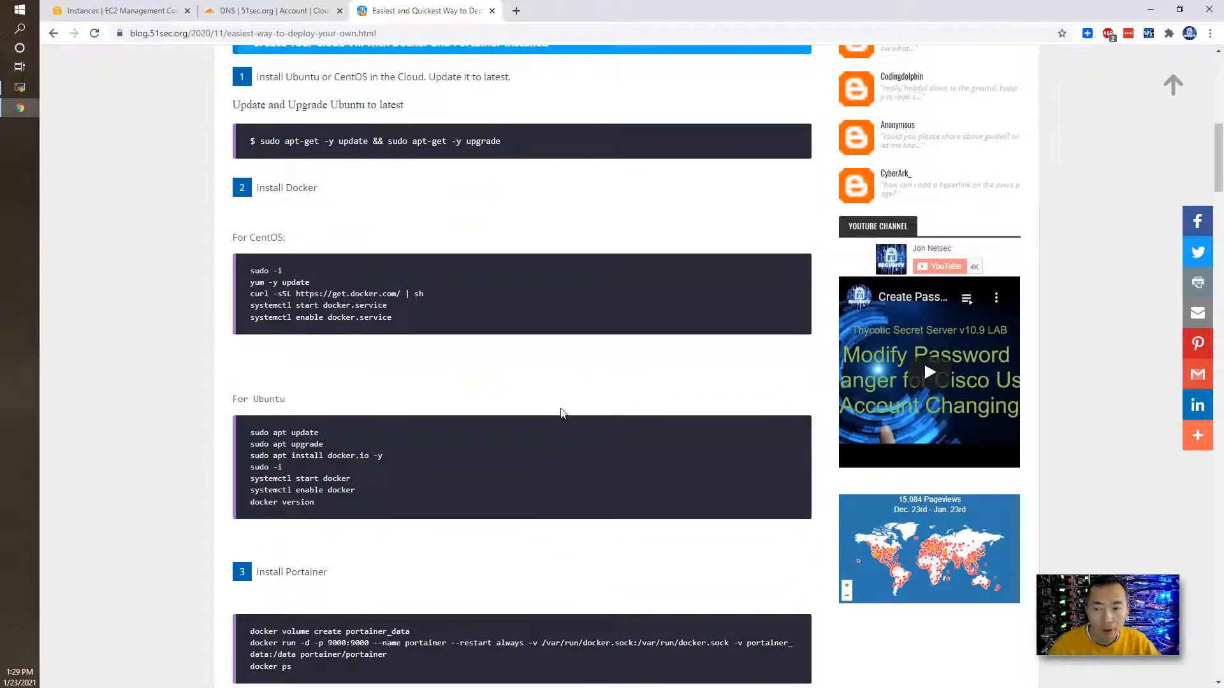
scroll(up, 3)
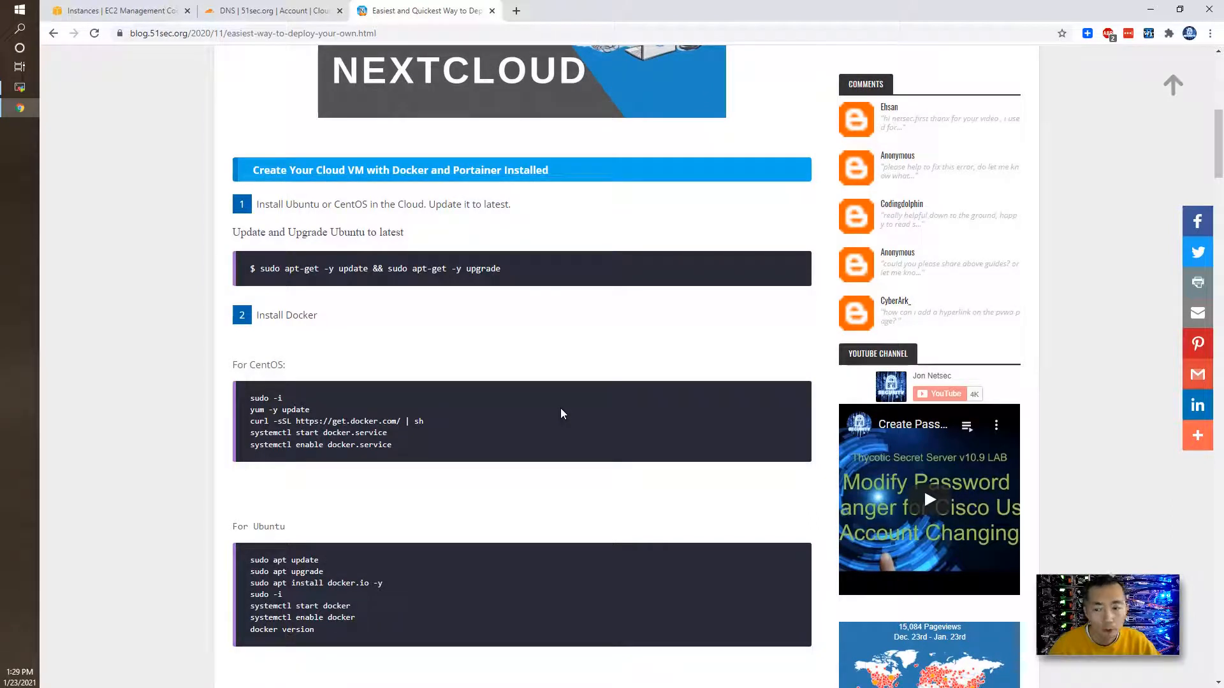
scroll(up, 3)
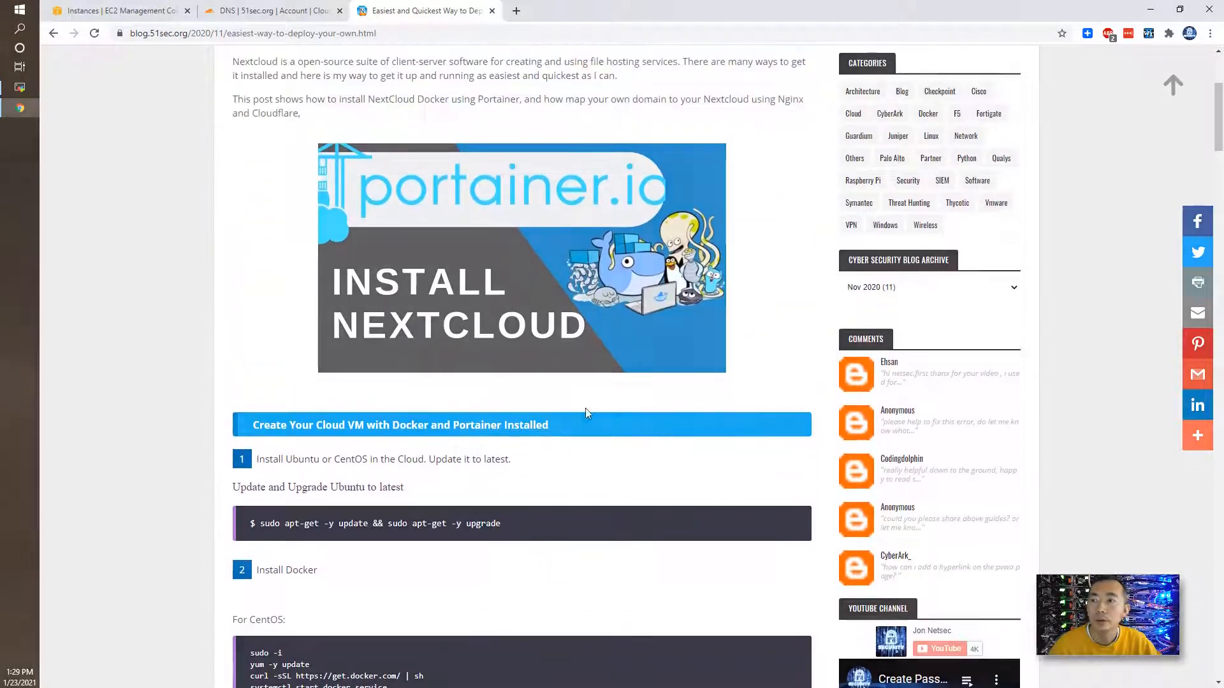
click(115, 10)
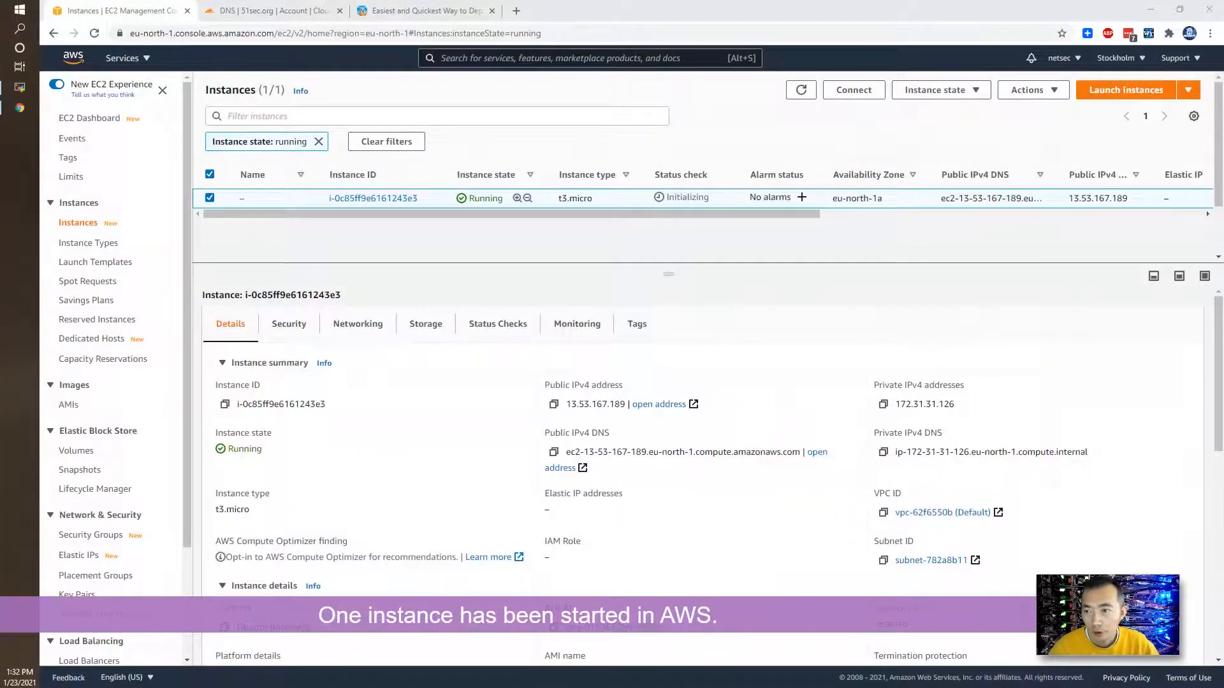
mouse_move(327, 441)
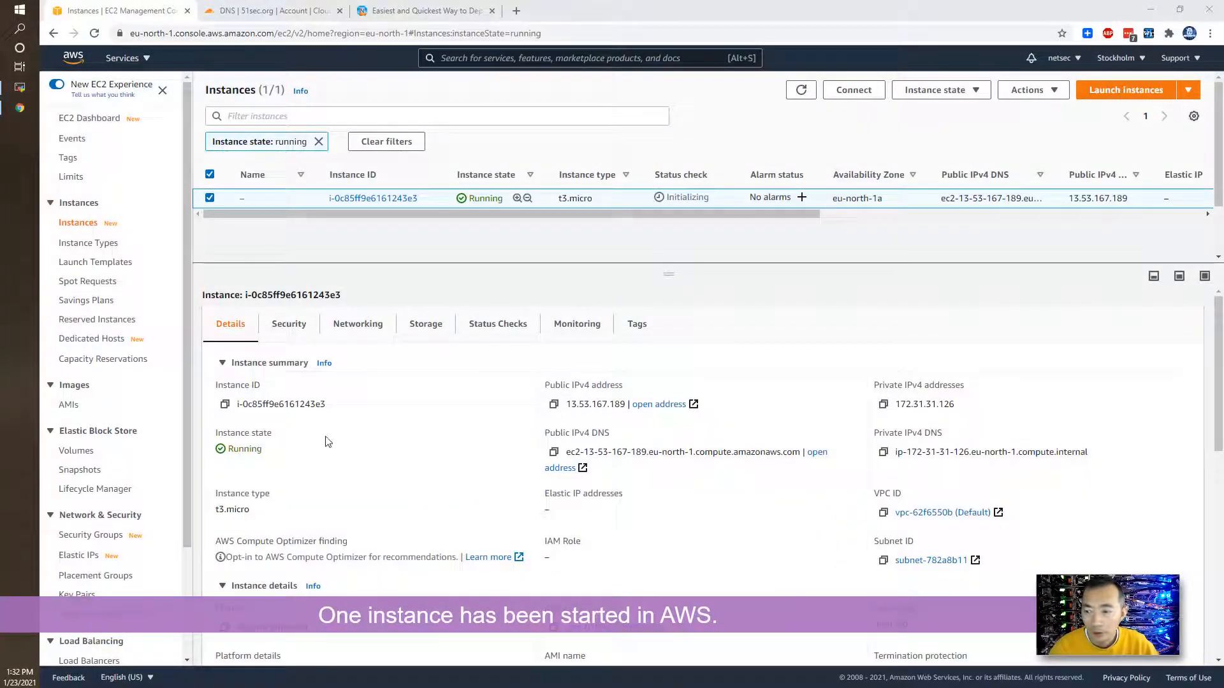
mouse_move(271, 512)
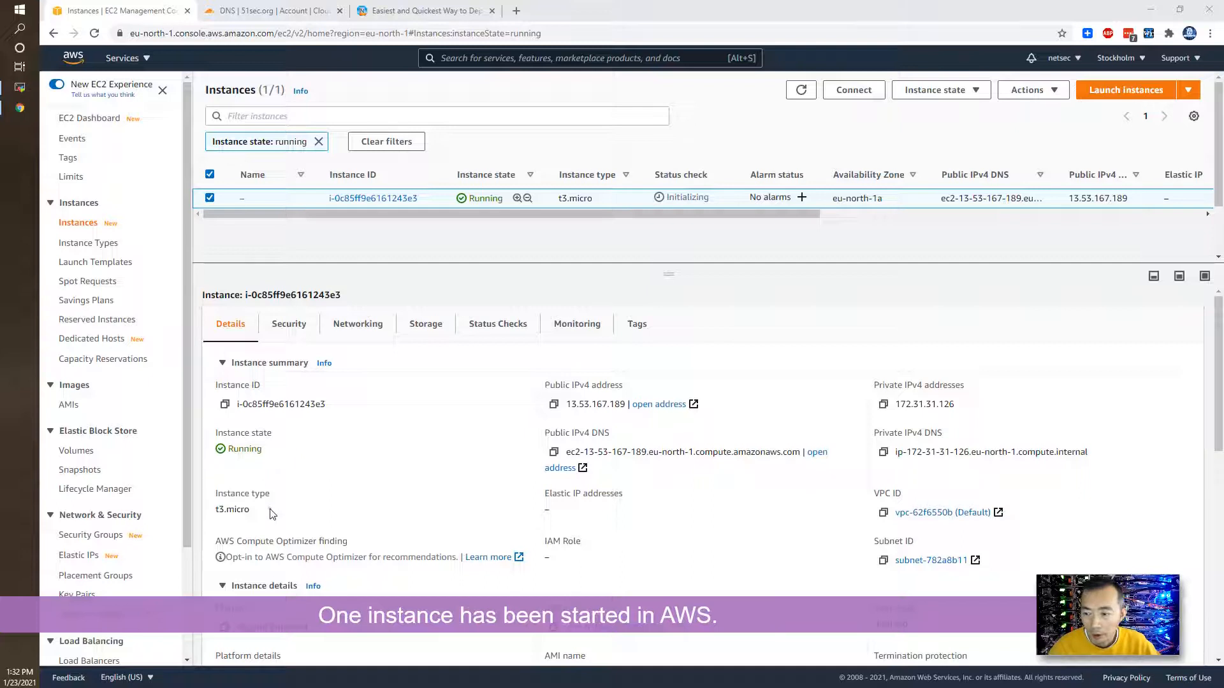
double_click(232, 510)
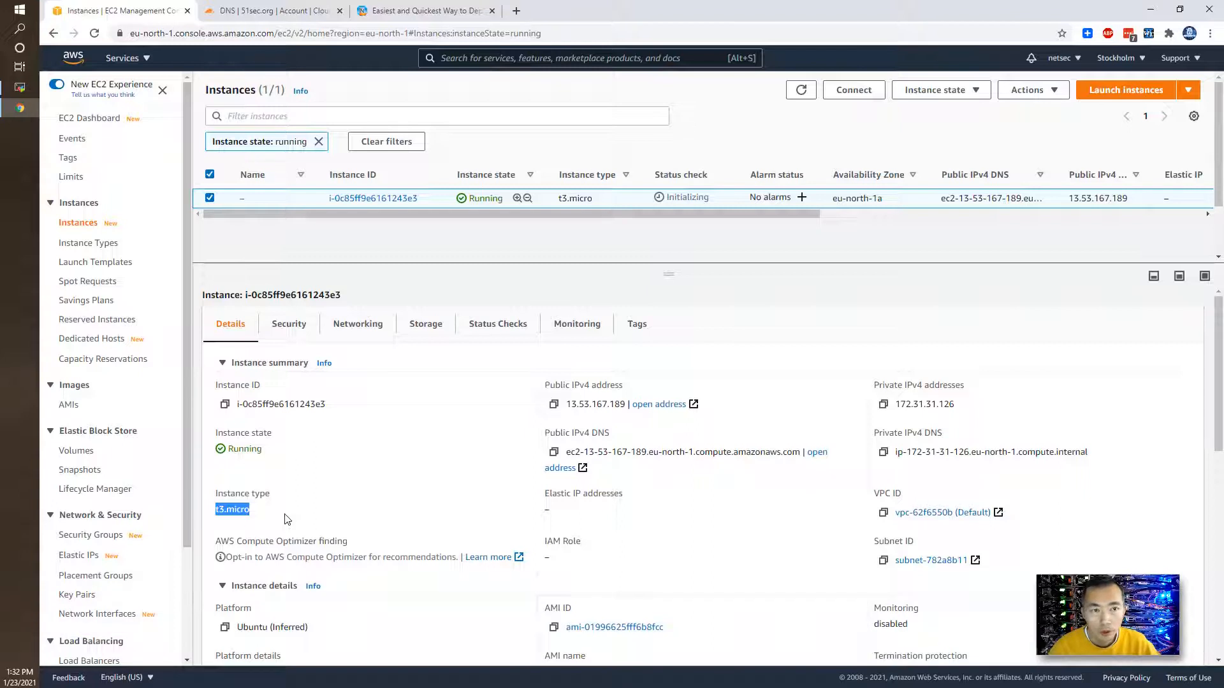
scroll(down, 3)
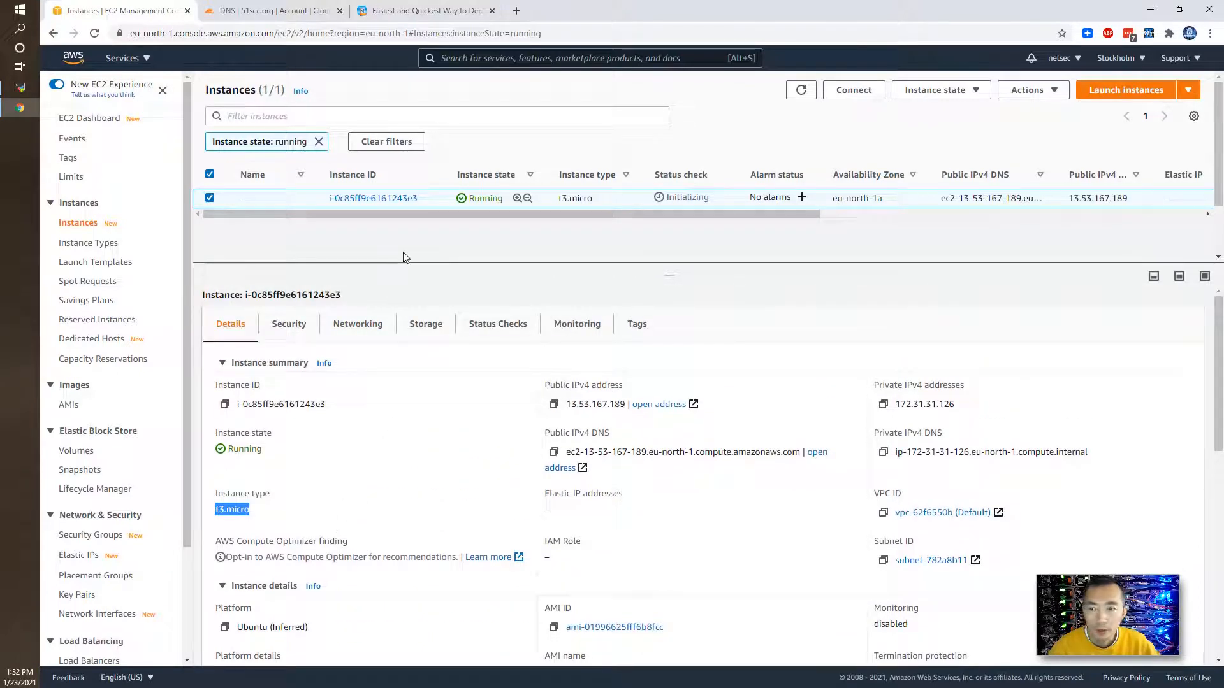
mouse_move(593, 393)
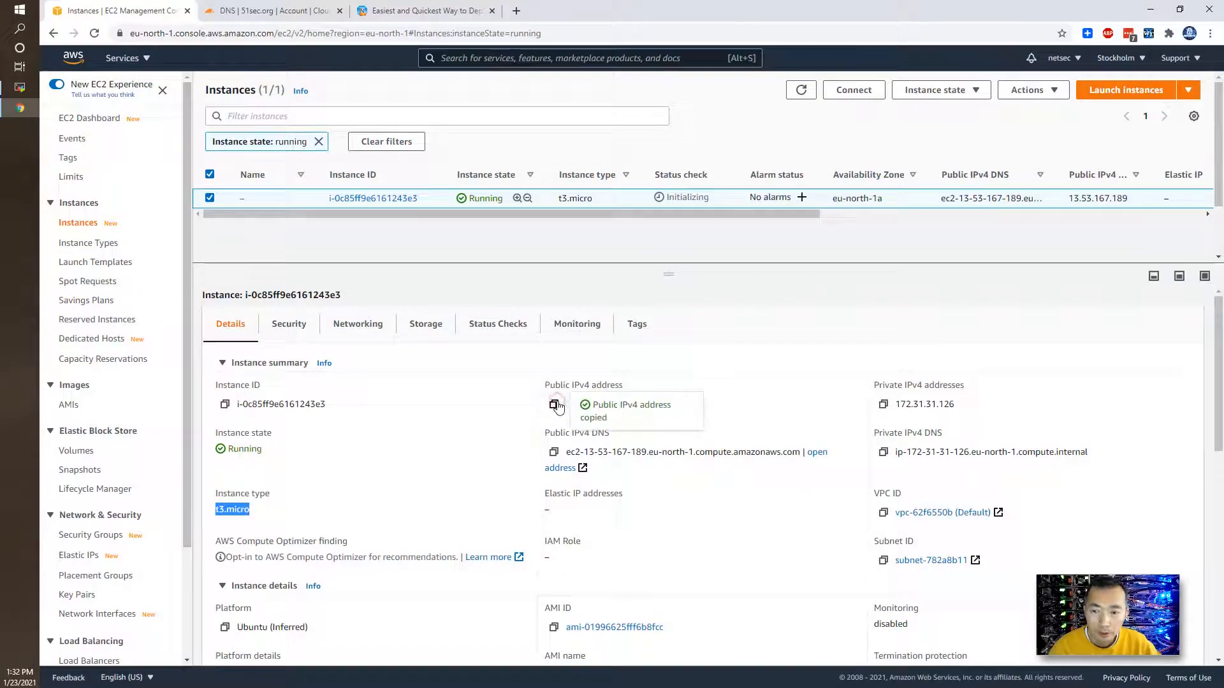
click(222, 362)
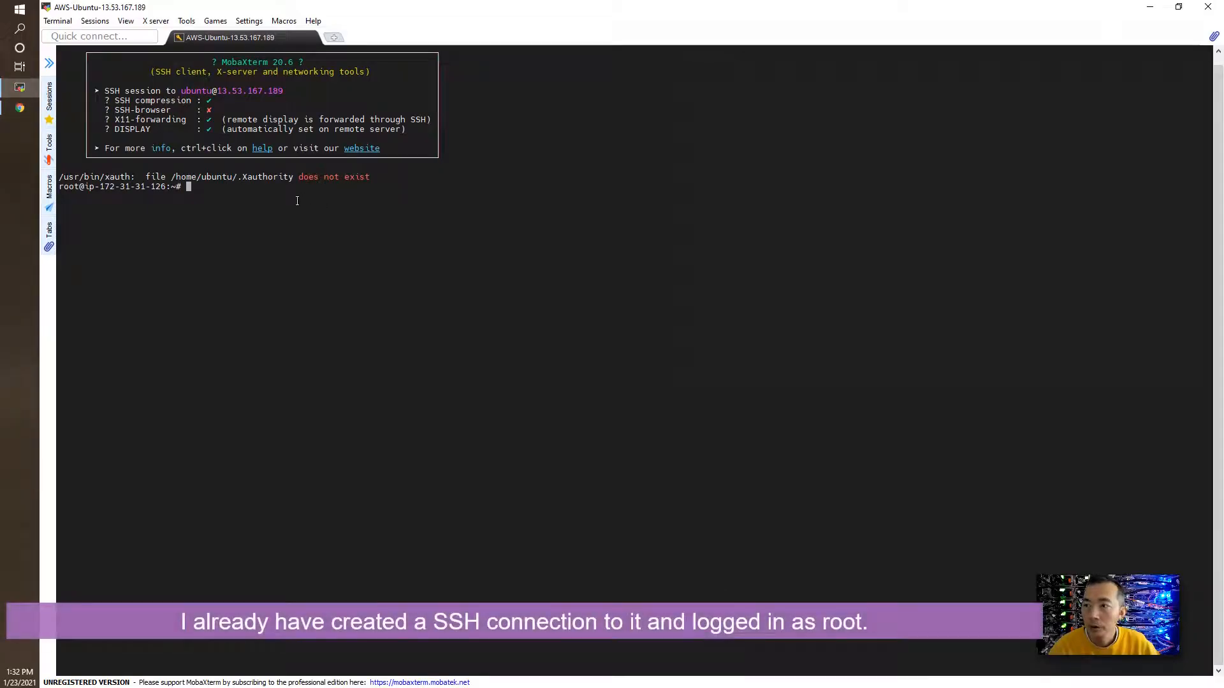
mouse_move(522, 252)
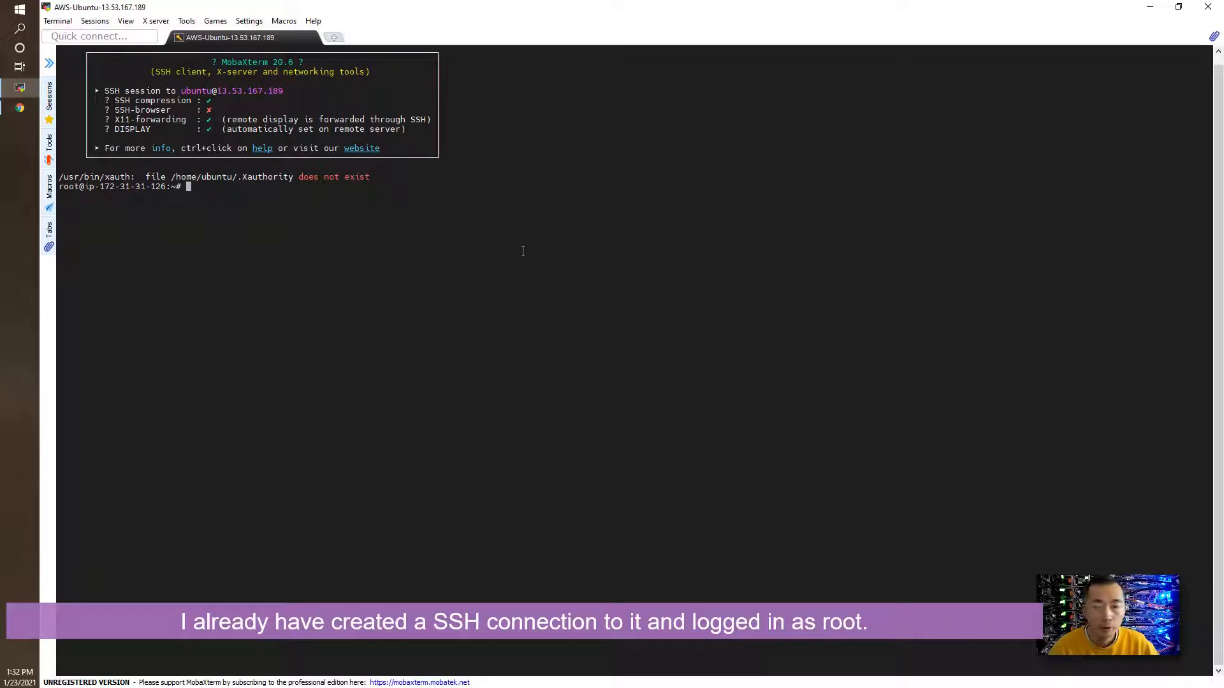
mouse_move(668, 274)
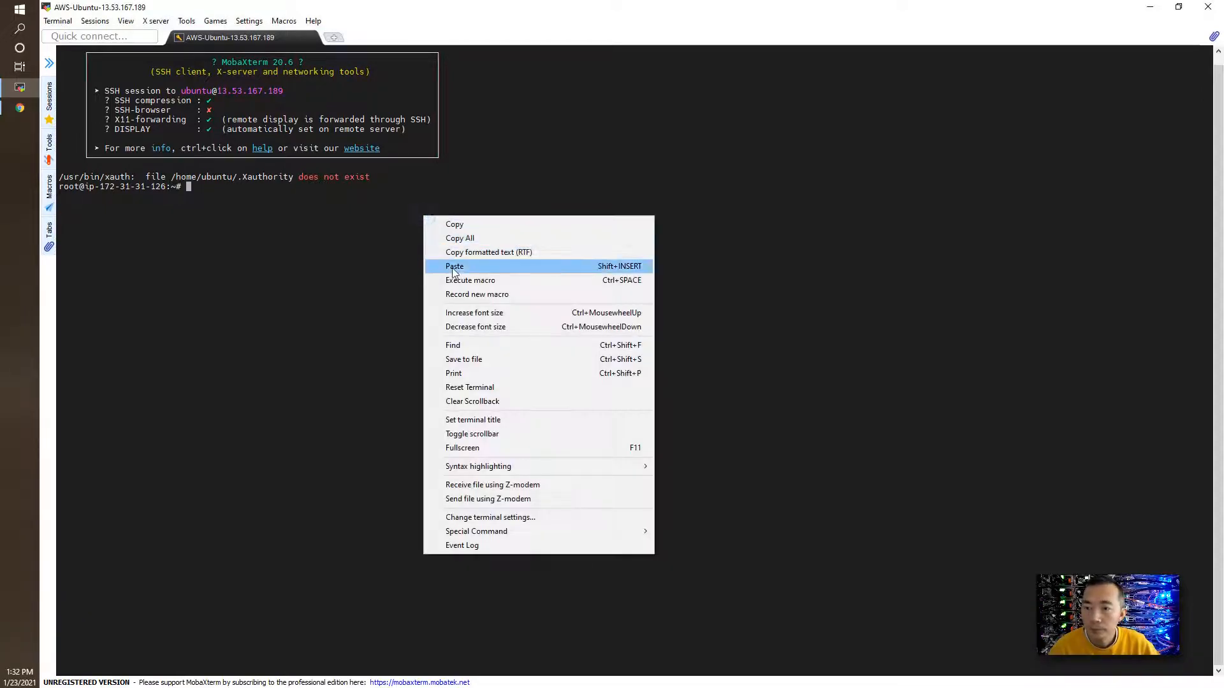
Run apt-get update/upgrade, then uname -a and cat /etc/os-release to confirm Ubuntu 18.04.5 LTS.
click(454, 265)
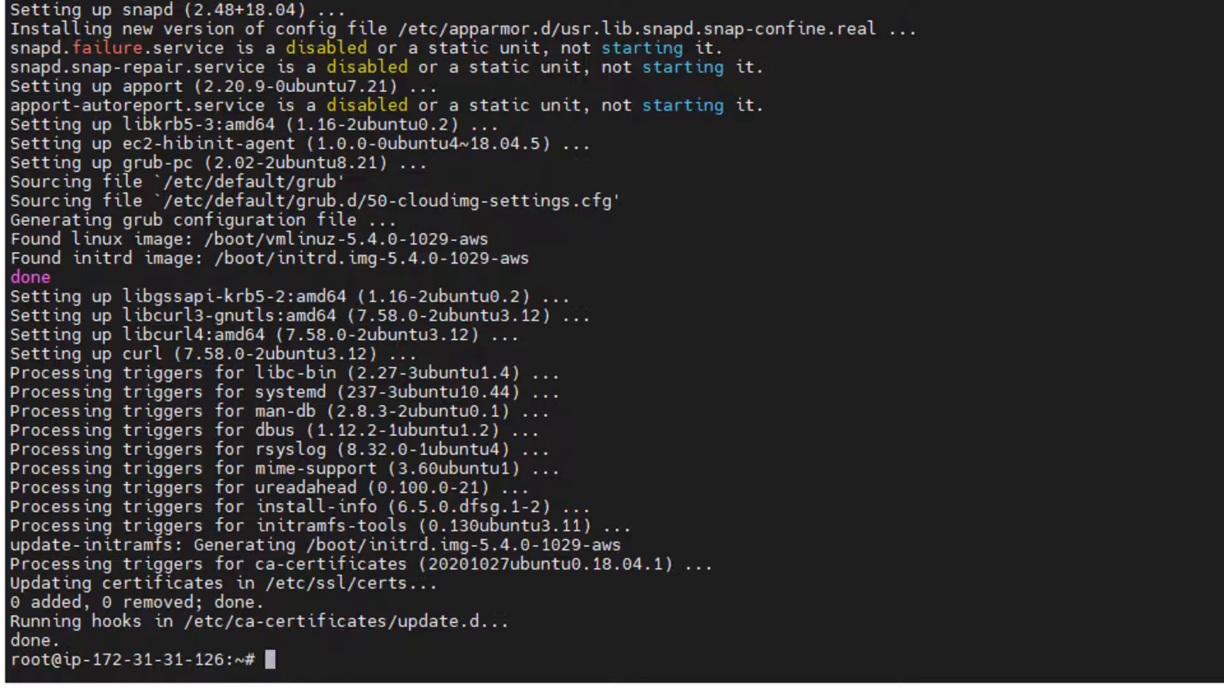
text(u)
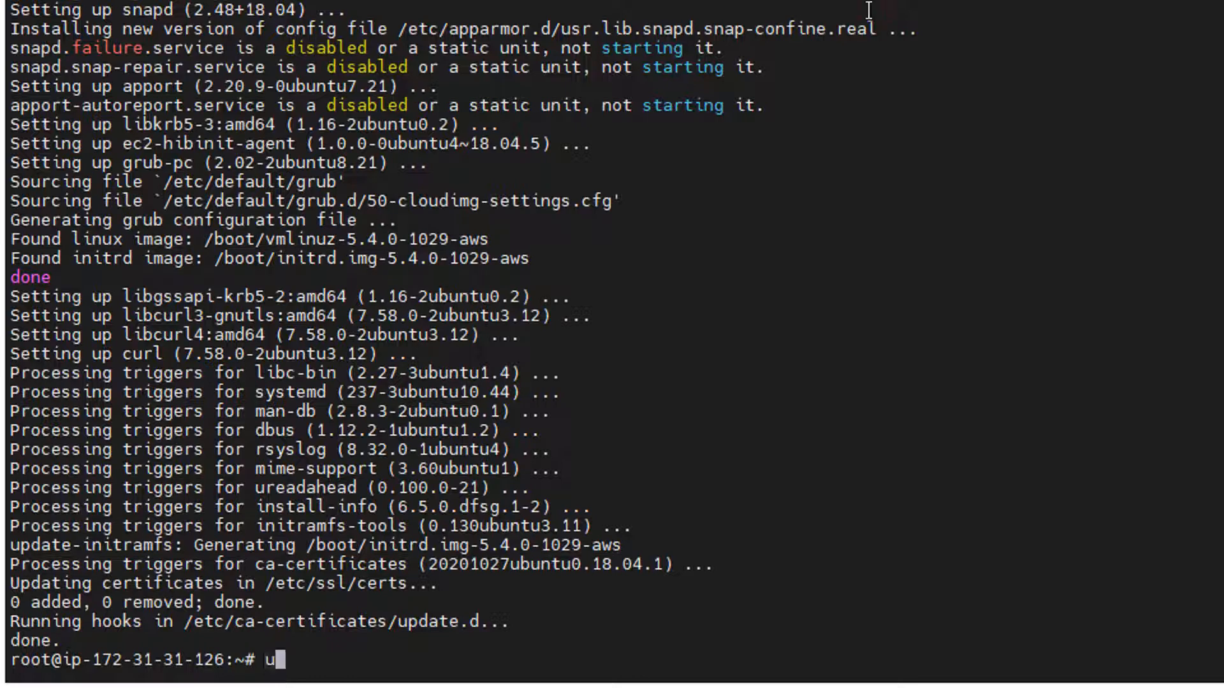
text(uname -a)
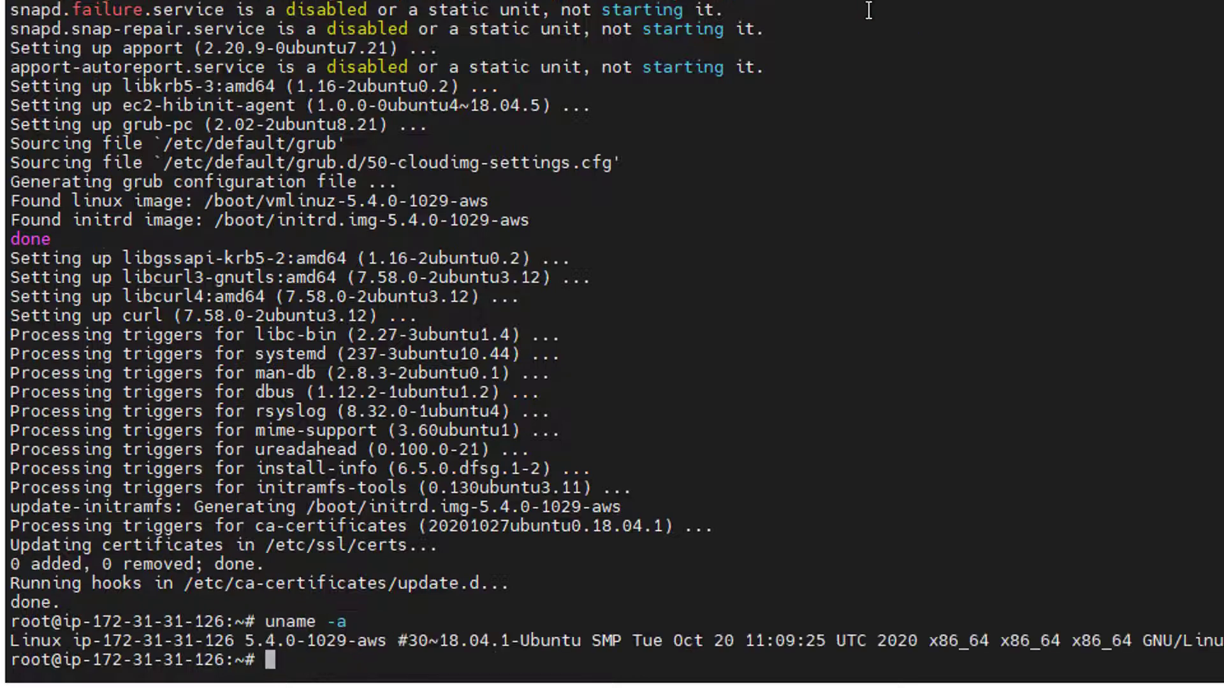
text(cat /)
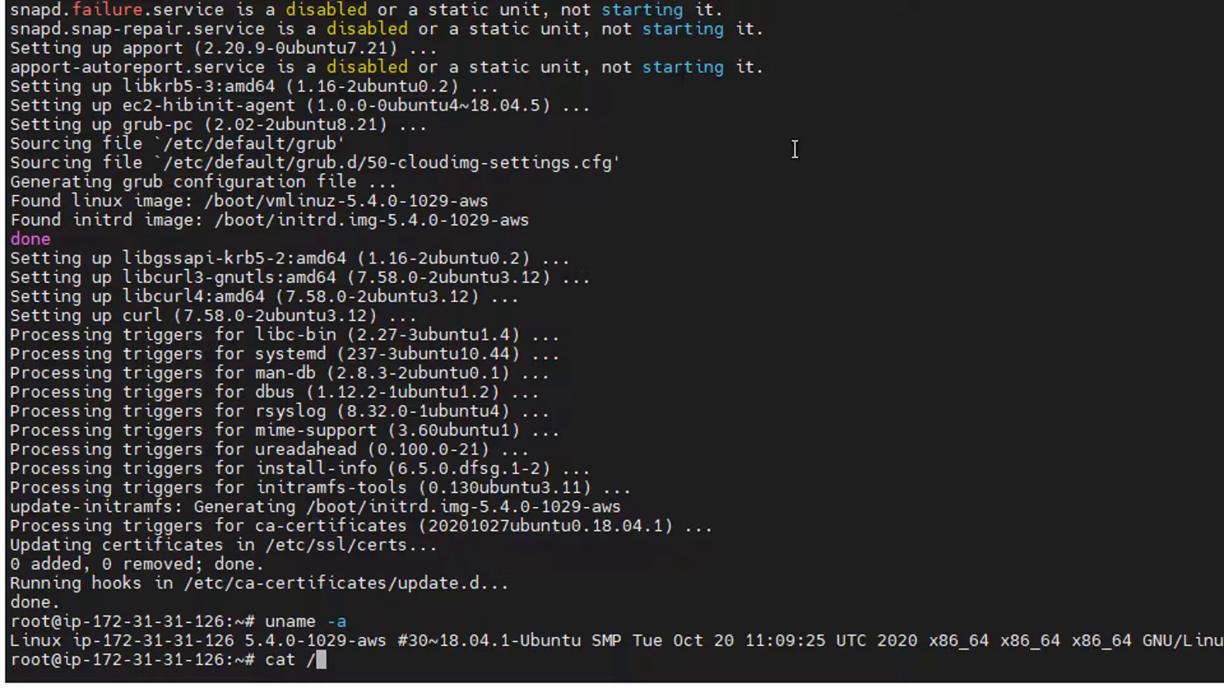
text(etc/os-release)
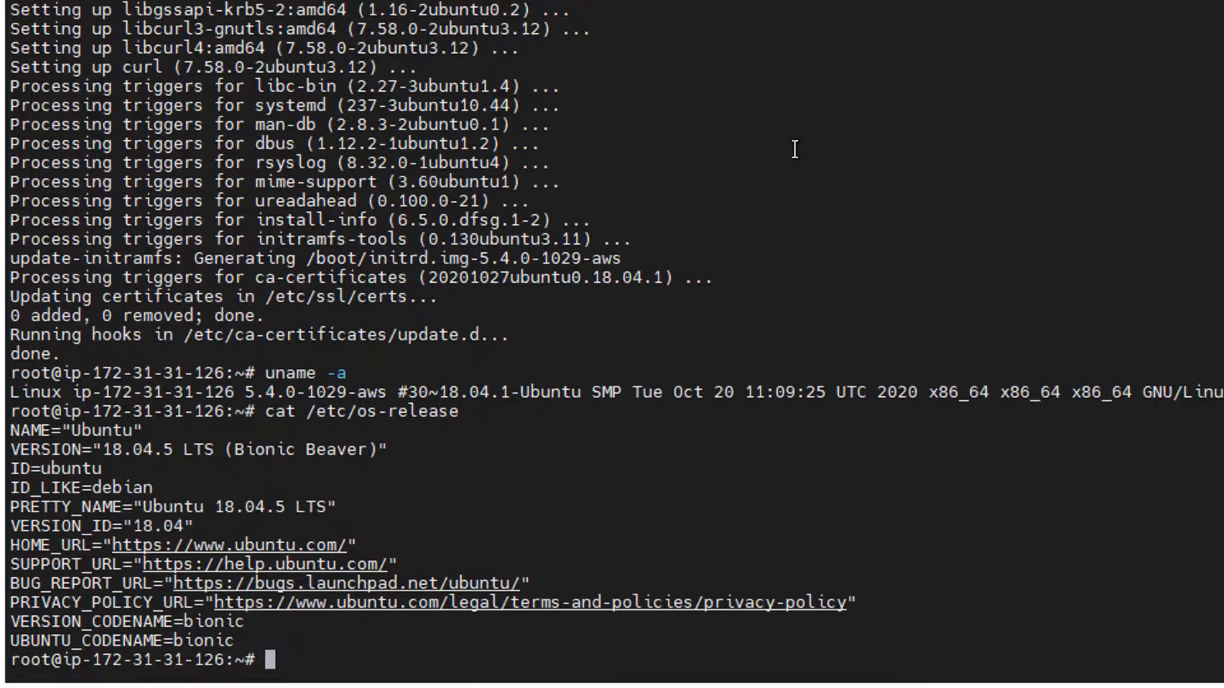
mouse_move(327, 517)
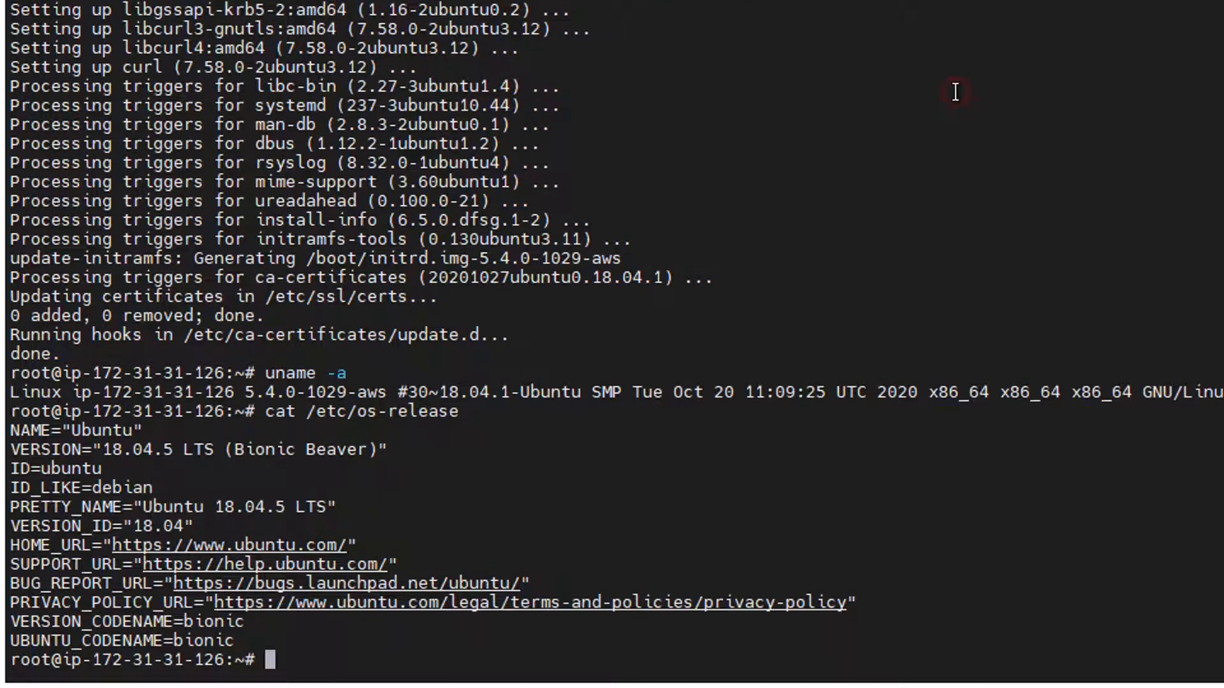
mouse_move(857, 63)
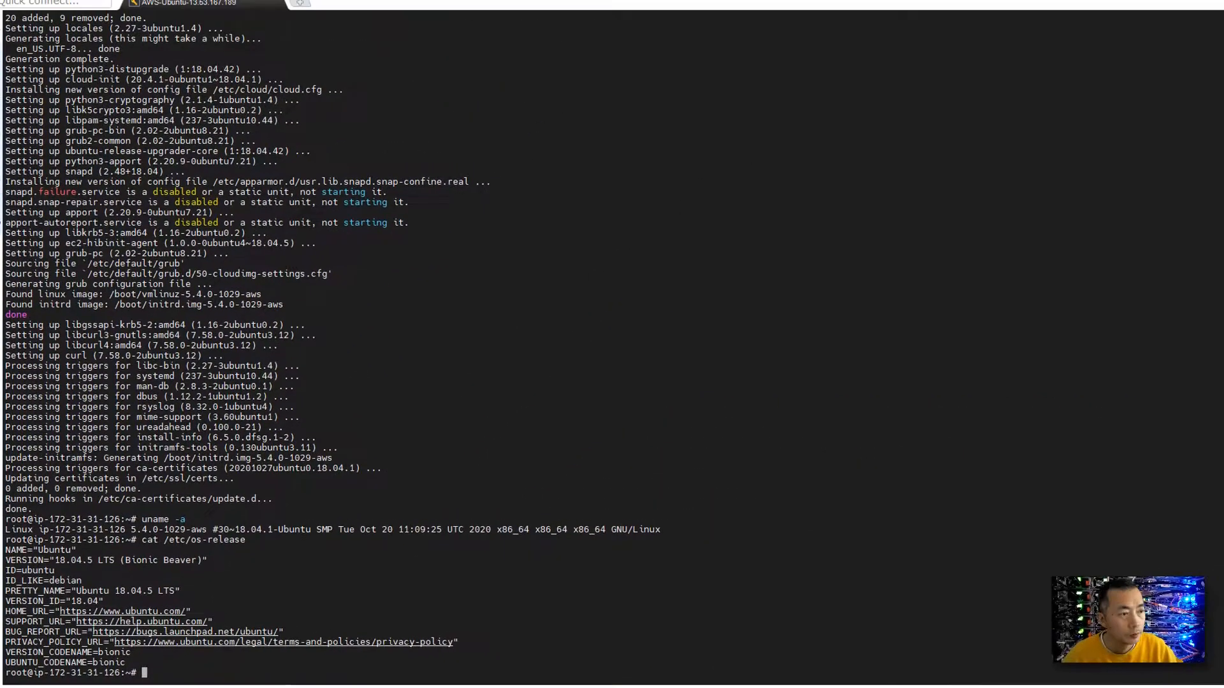
Install docker.io, start and enable it at boot, then show docker version 19.03.6.
right_click(533, 267)
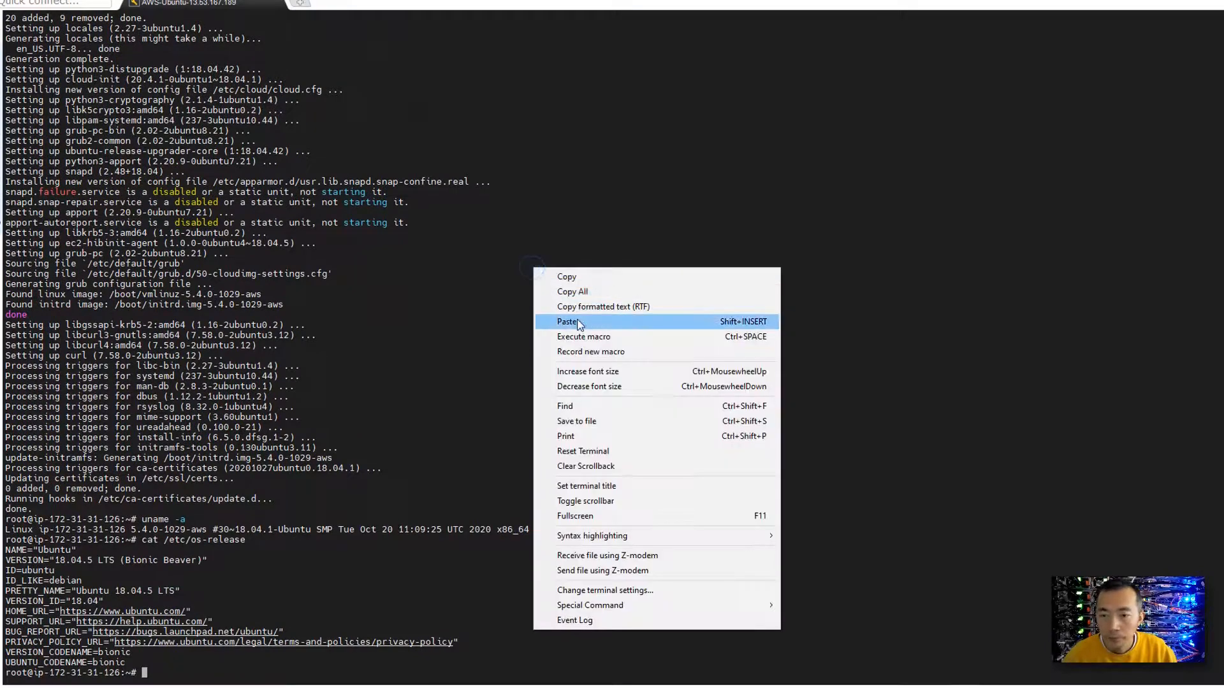
click(569, 322)
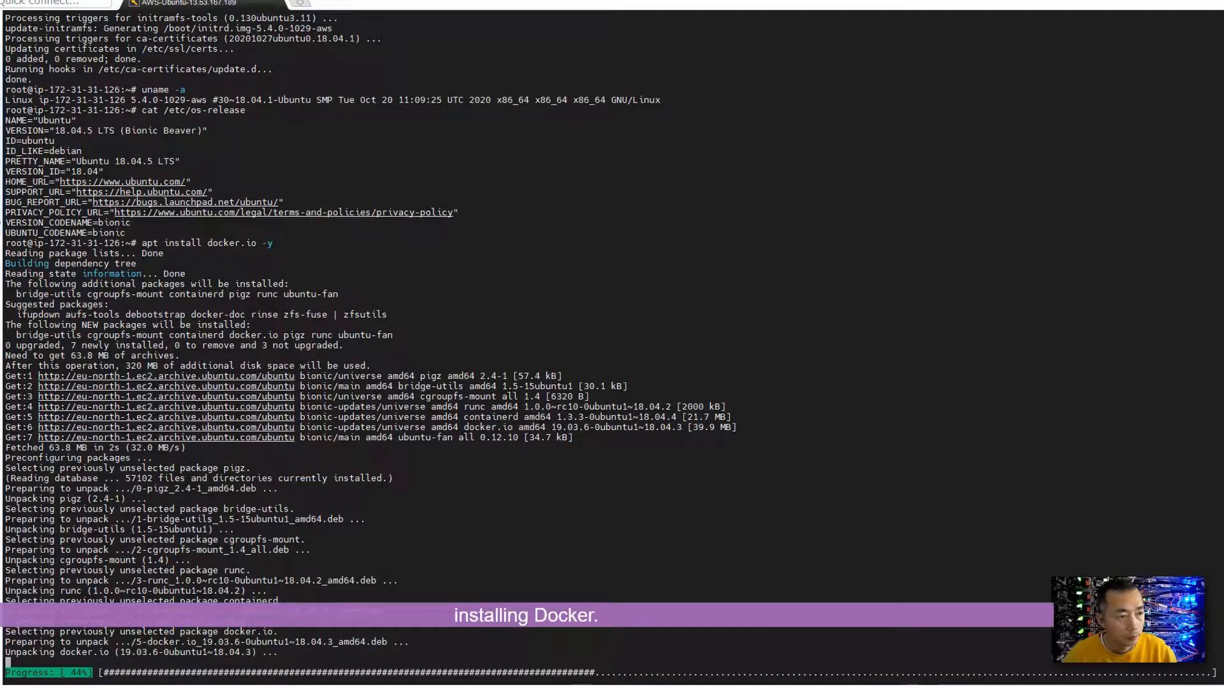
mouse_move(887, 390)
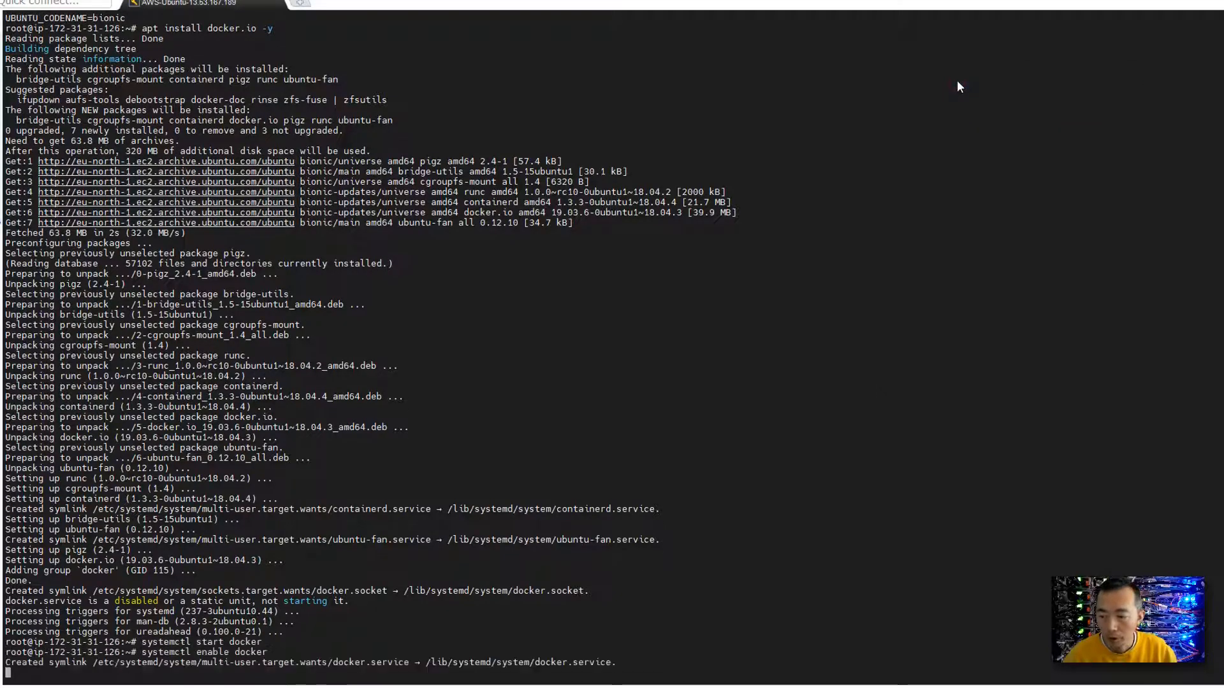
text(docker version)
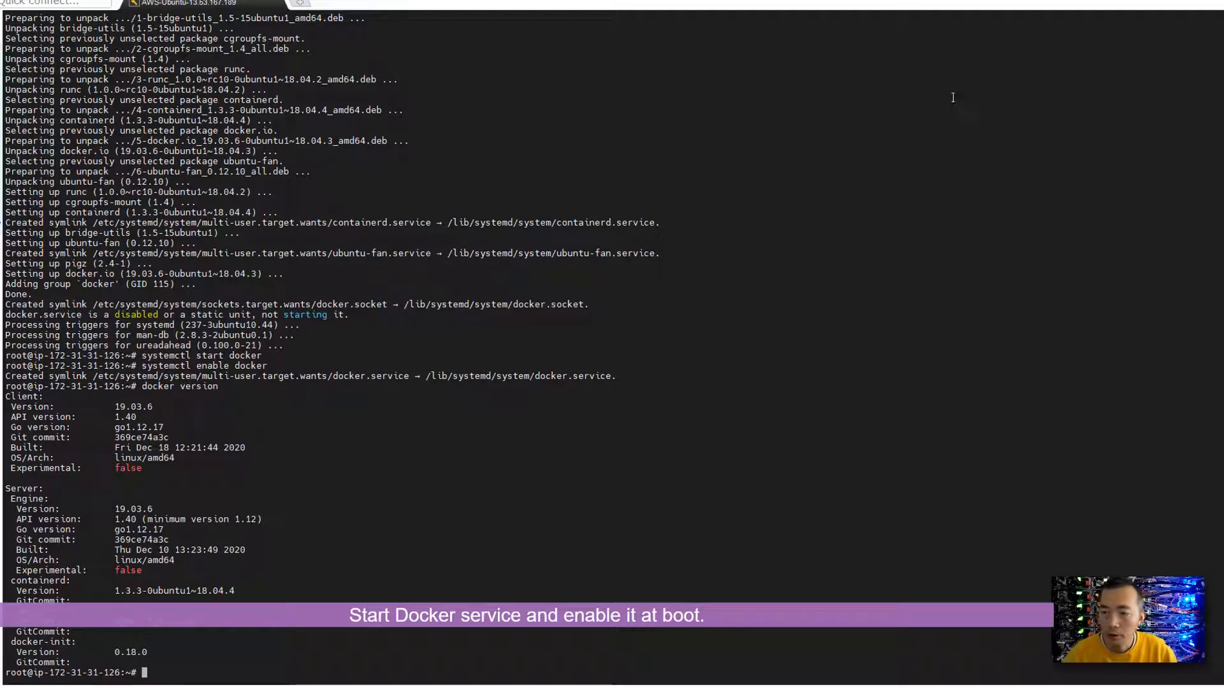
mouse_move(686, 393)
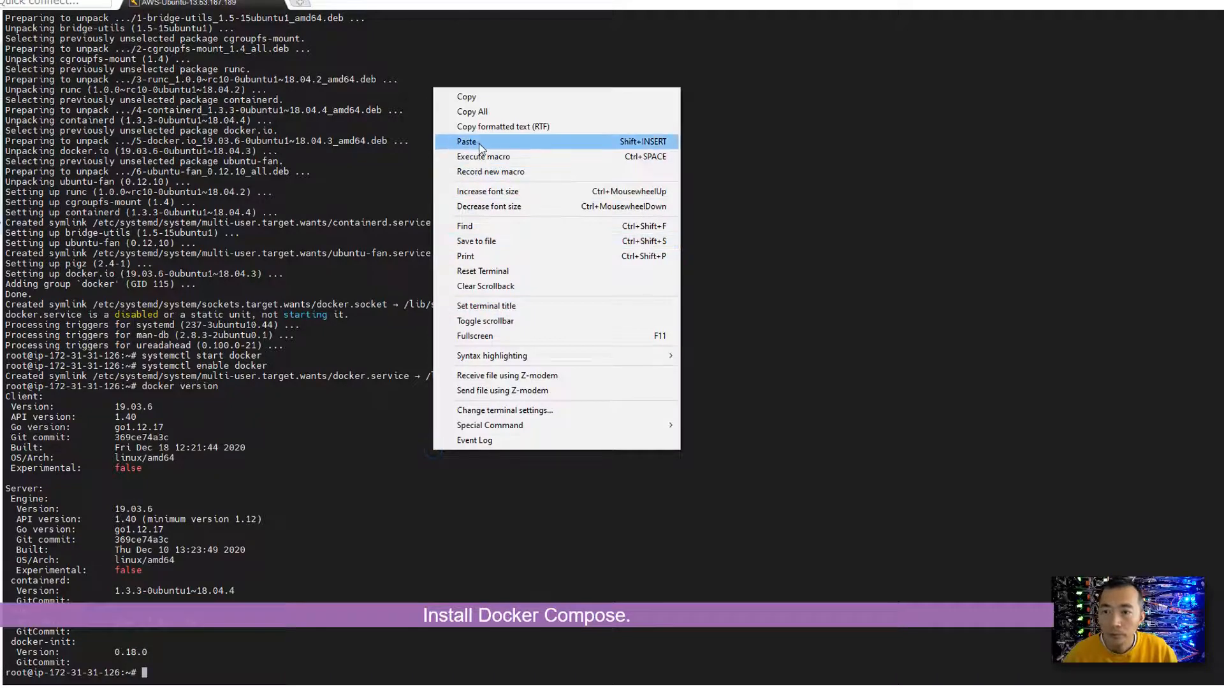
Download docker-compose to /usr/local/bin, chmod +x it, and check docker-compose version.
click(466, 142)
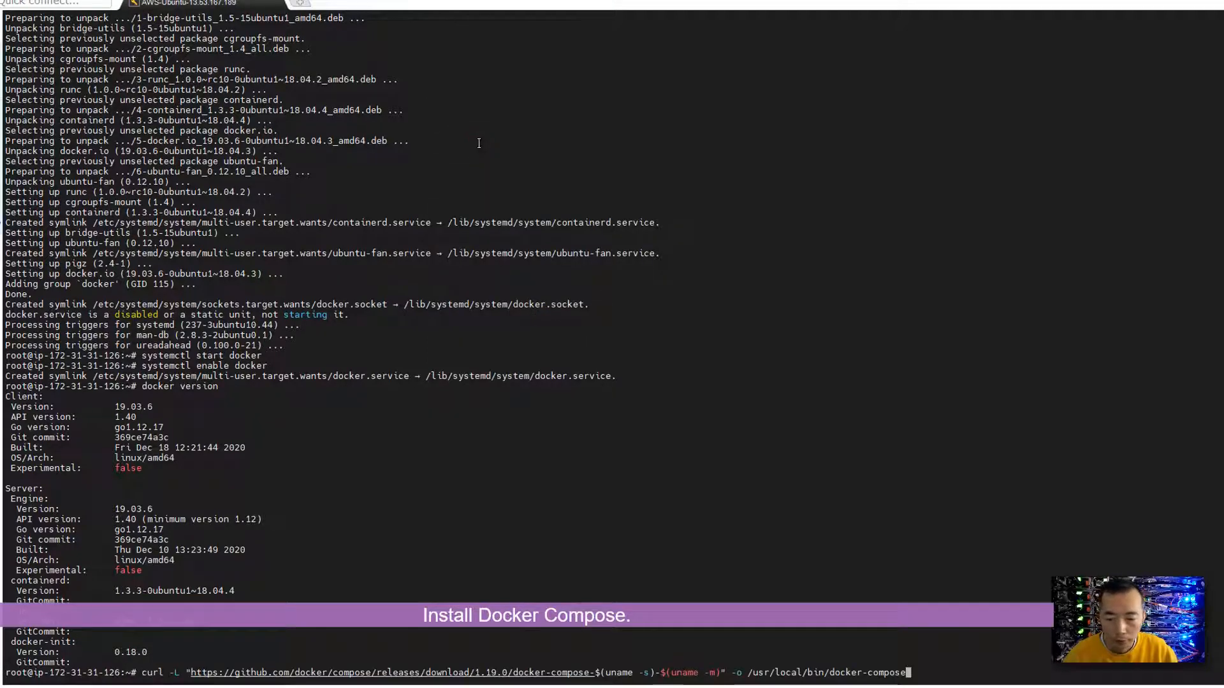
key(Return)
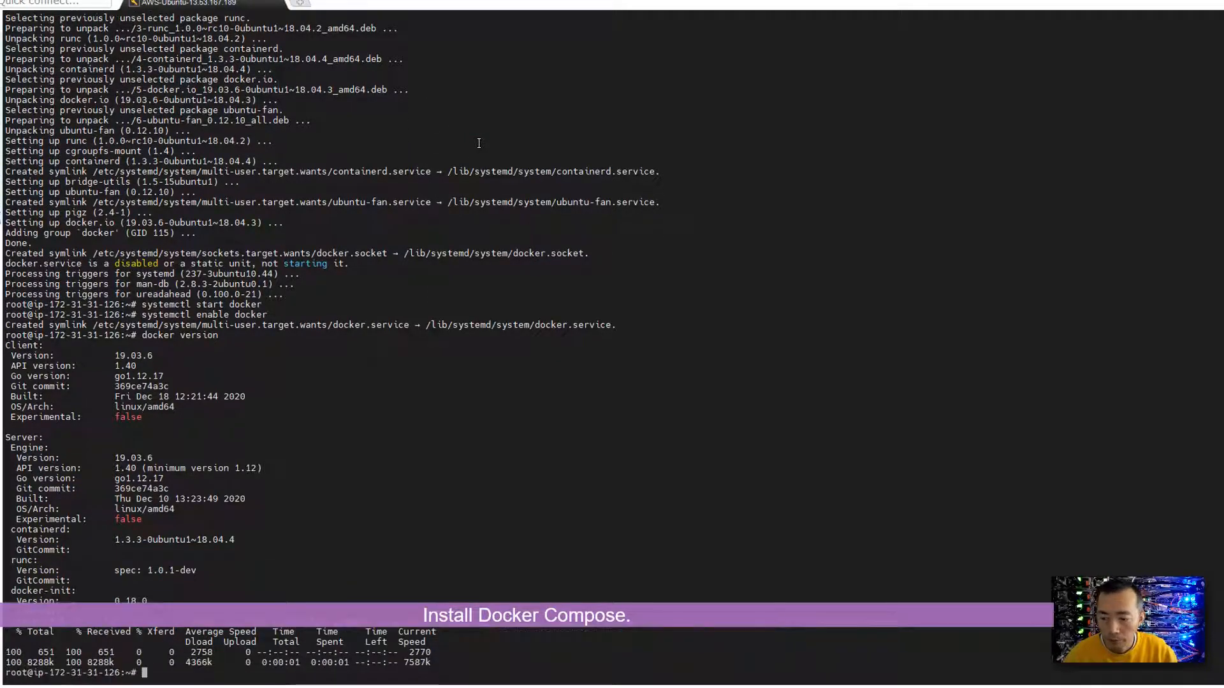
mouse_move(829, 357)
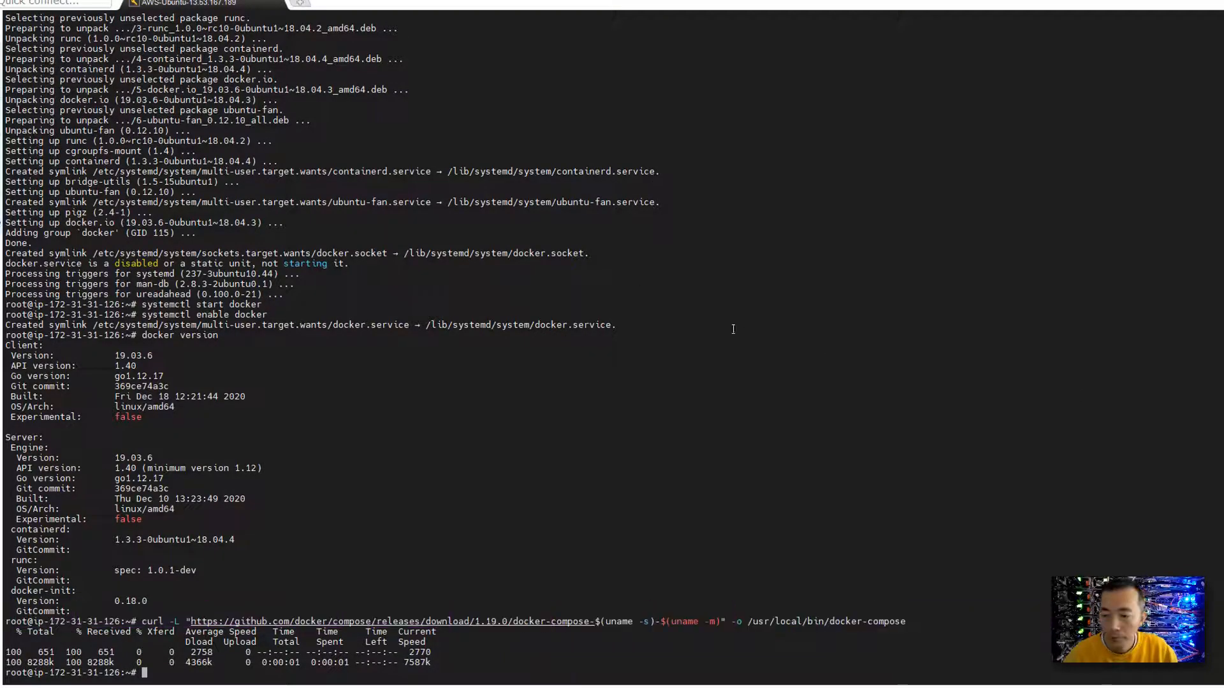
text(chmod +x /usr/local/bin/docker-compose)
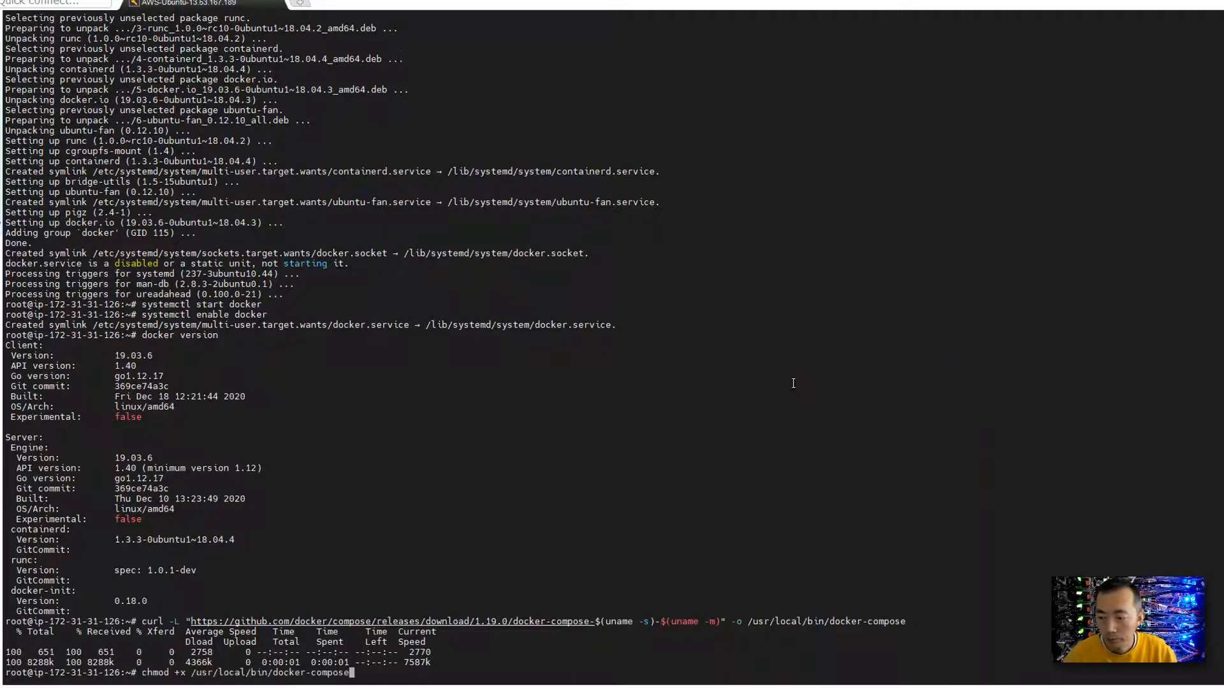
key(Return)
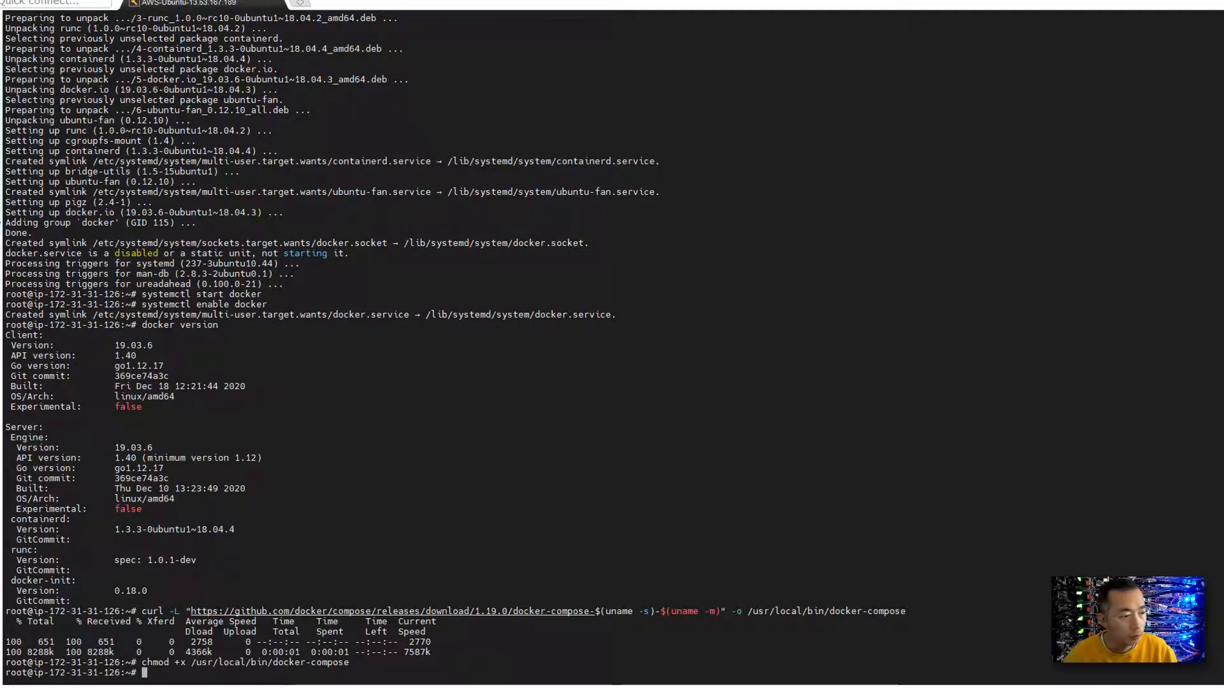
text(docker-compose version)
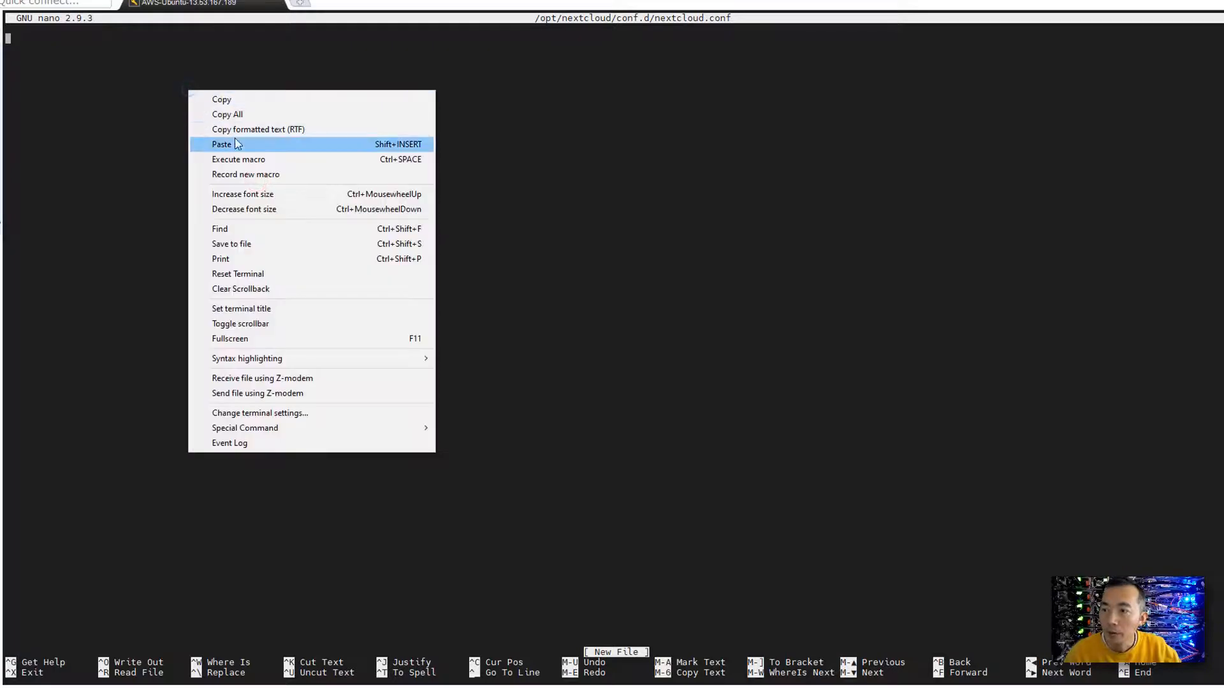
Paste the Nextcloud nginx SSL config into nextcloud.conf in nano and save on exit.
click(221, 144)
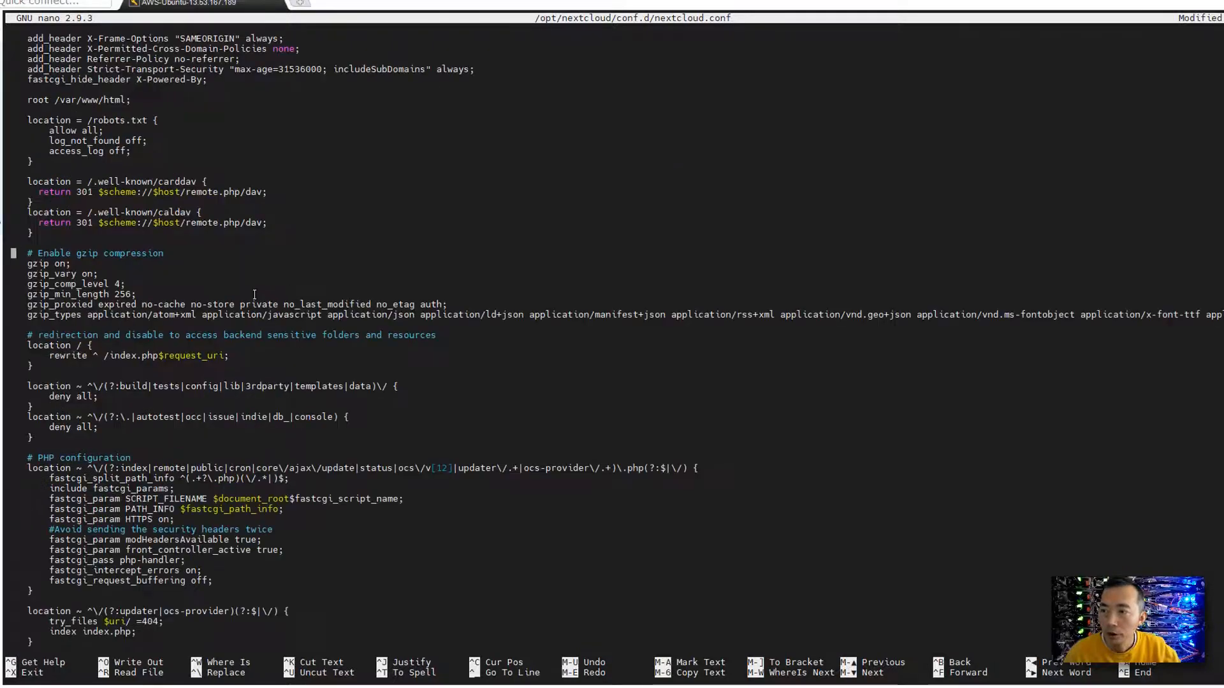
scroll(up, 3)
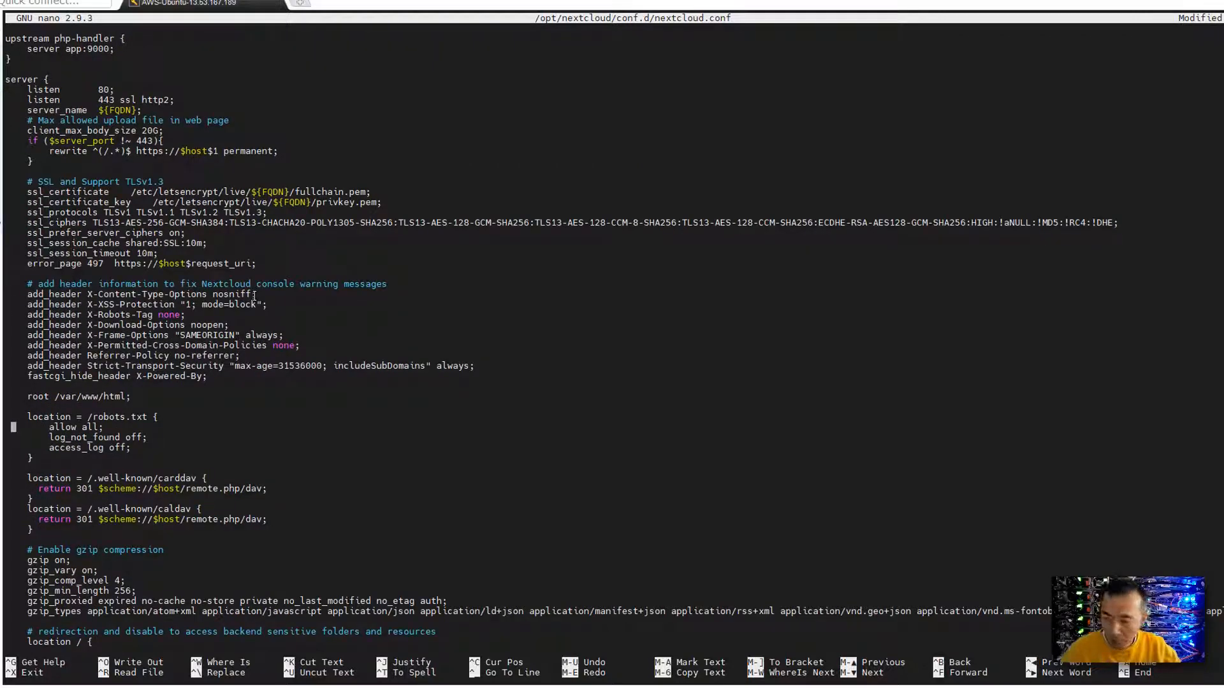
key(ctrl+x)
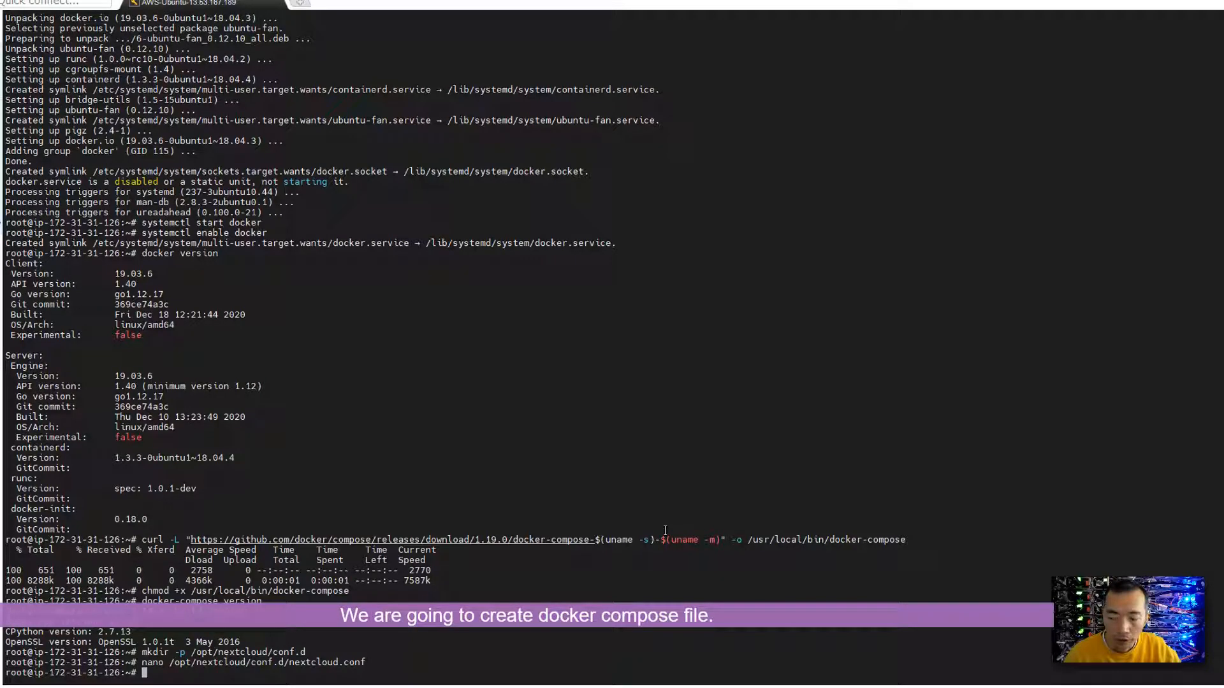
Create /opt/nextcloud/docker-compose.yml in nano with proxy, app and cron services and save it.
right_click(666, 529)
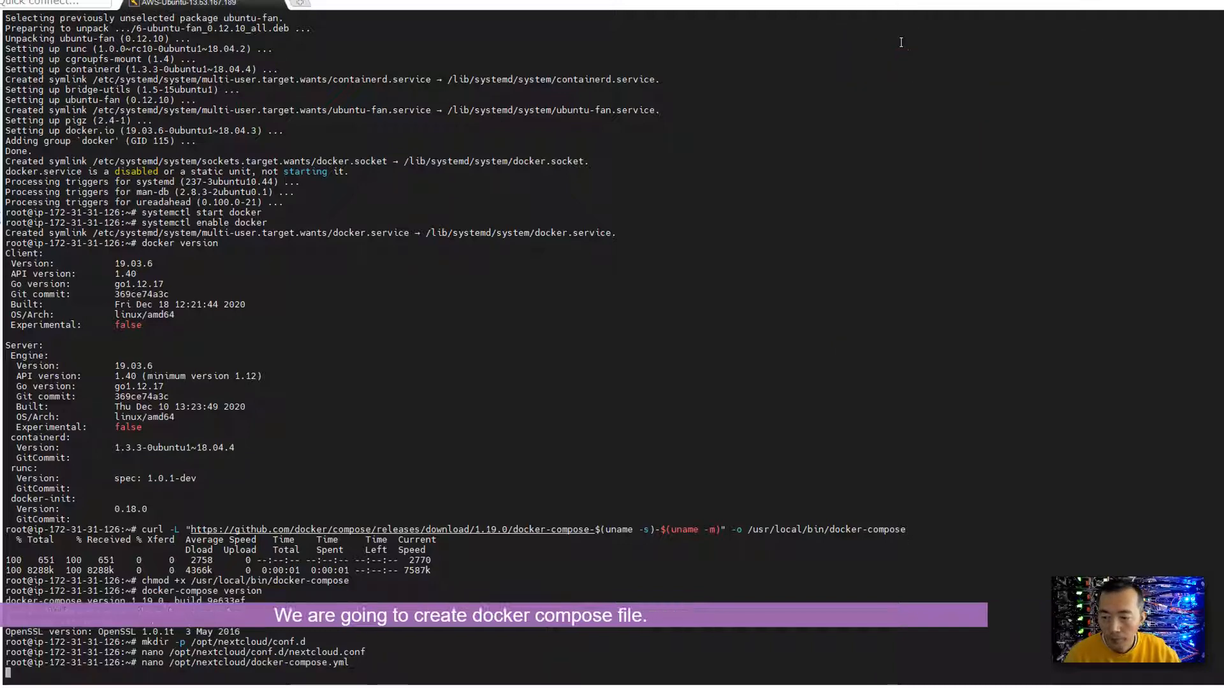
key(Enter)
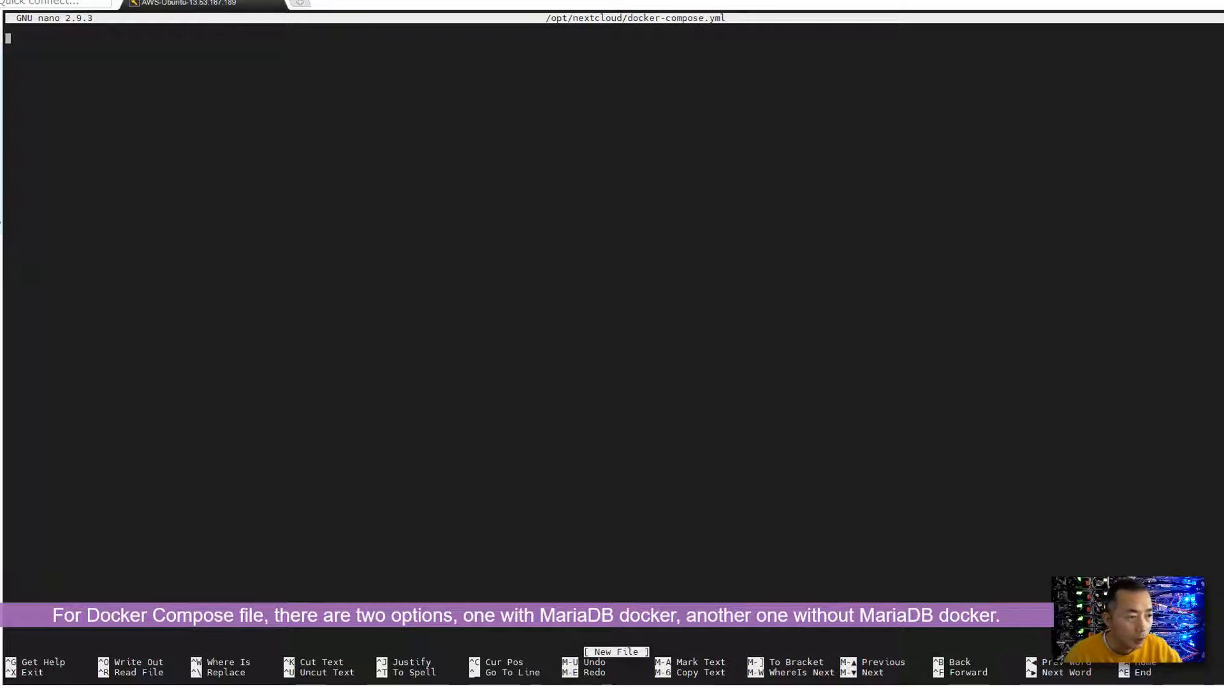
right_click(315, 148)
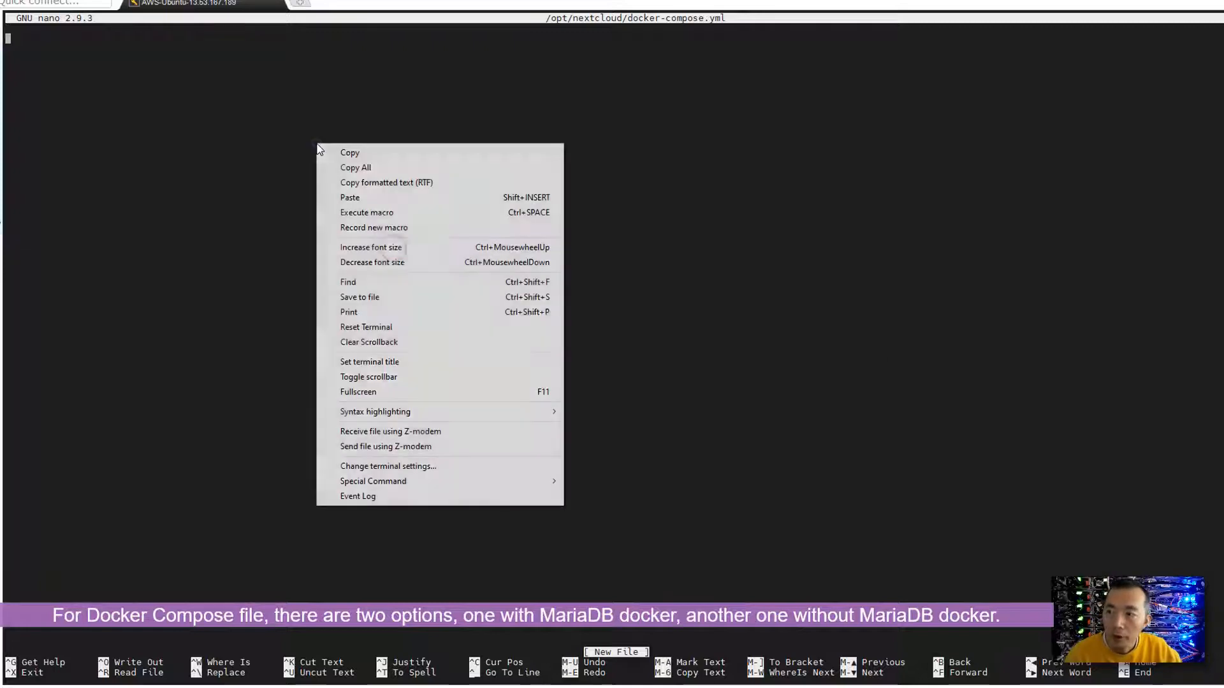
click(349, 196)
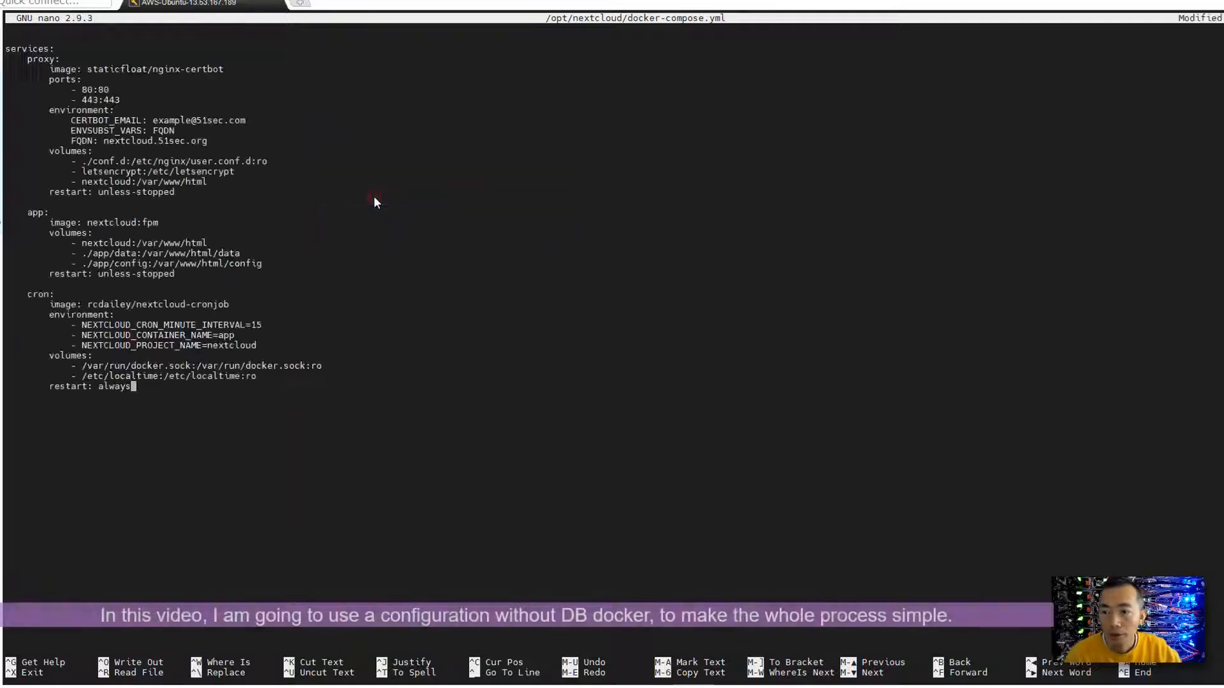
mouse_move(296, 189)
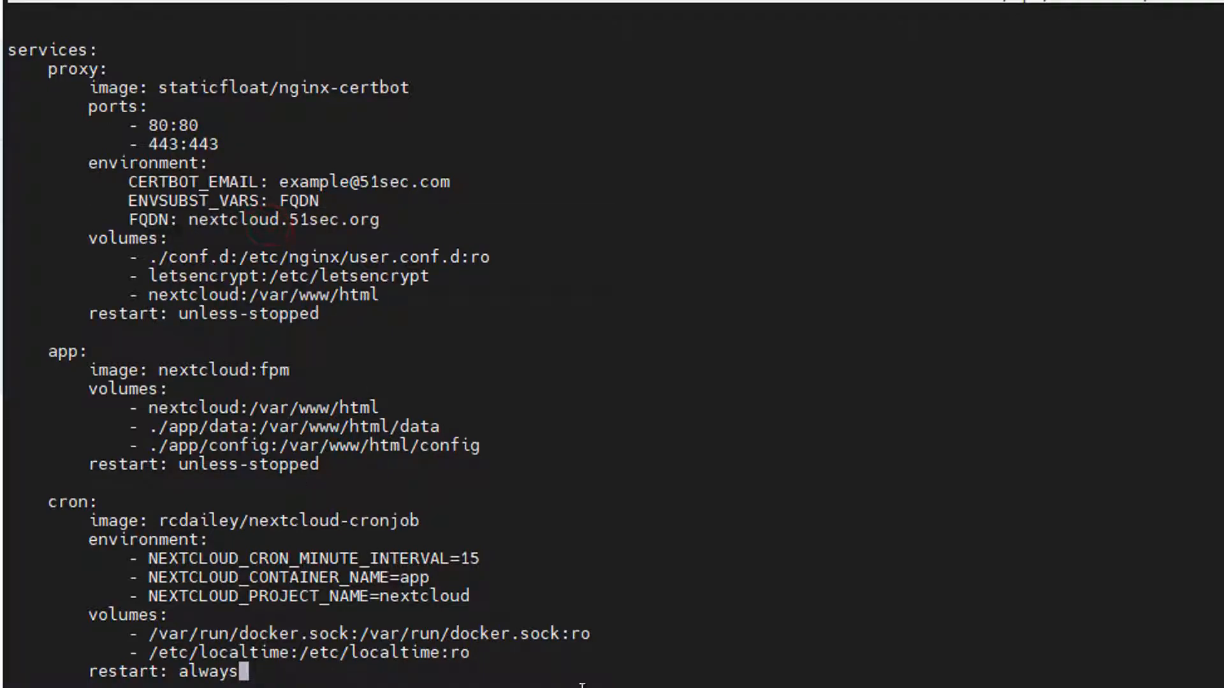
mouse_move(756, 684)
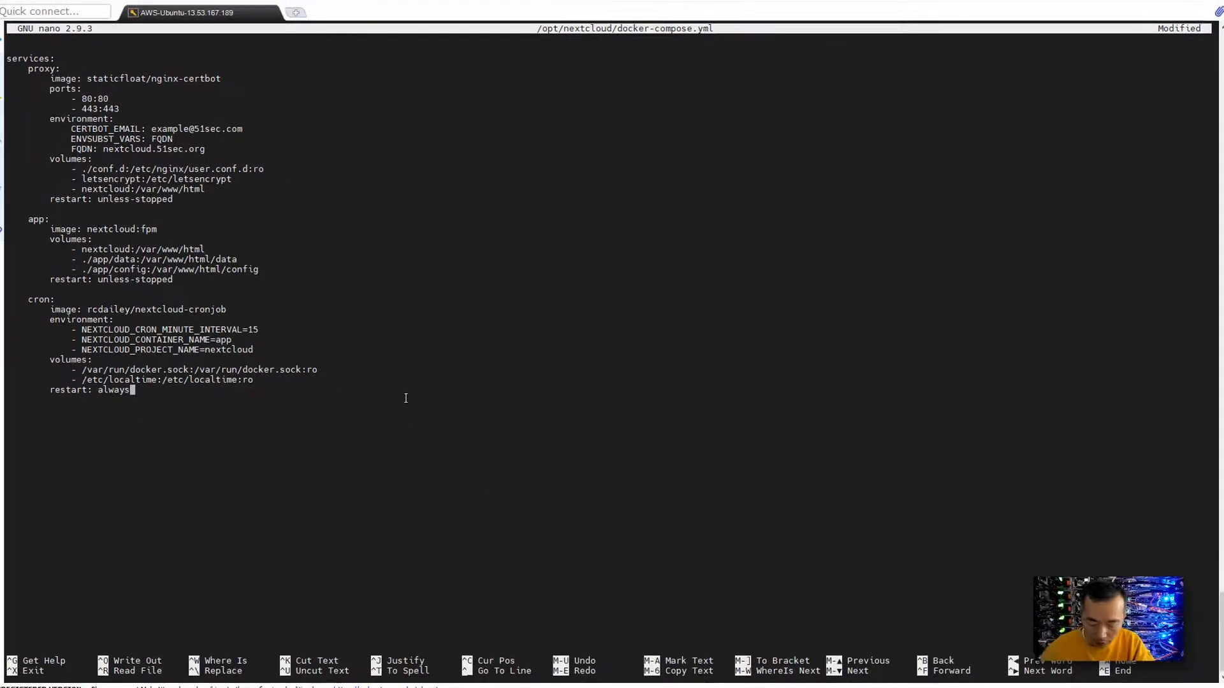
key(ctrl+o)
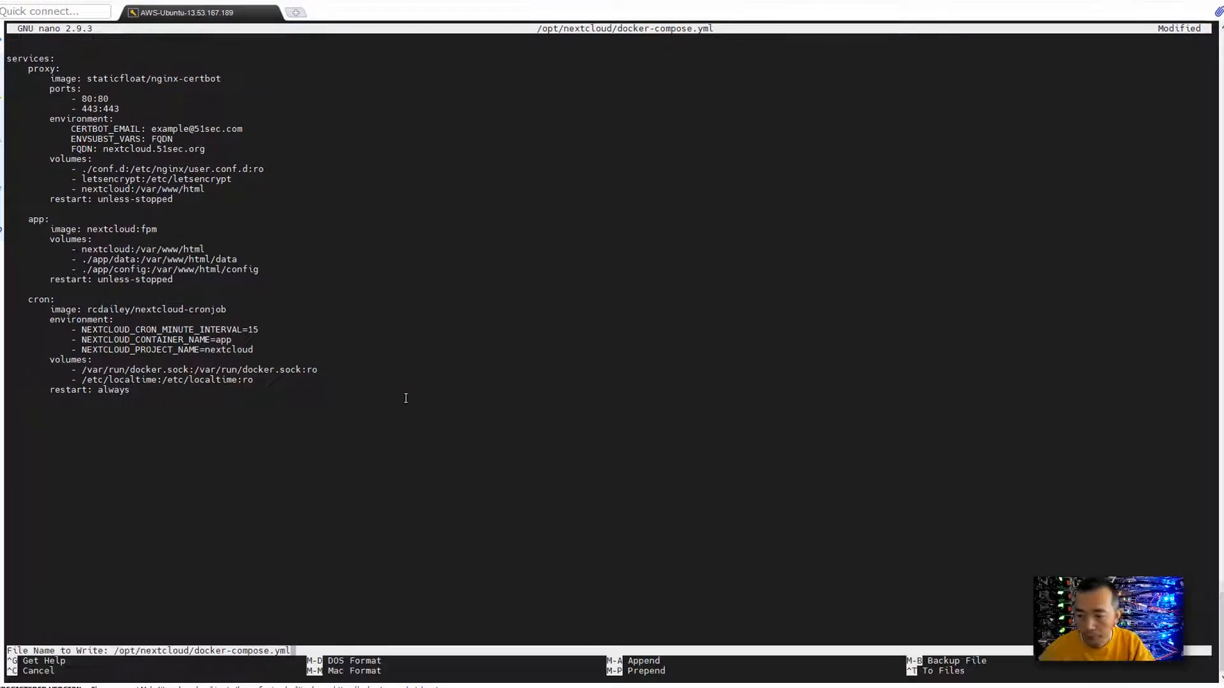
key(Enter)
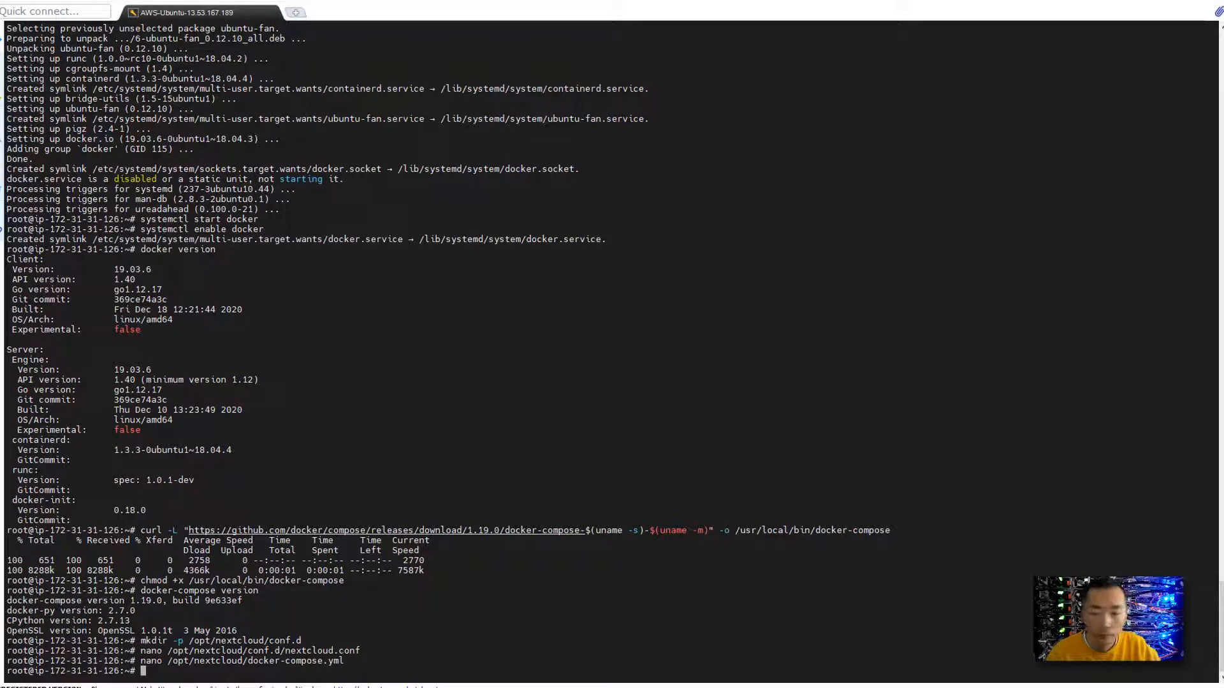
mouse_move(675, 485)
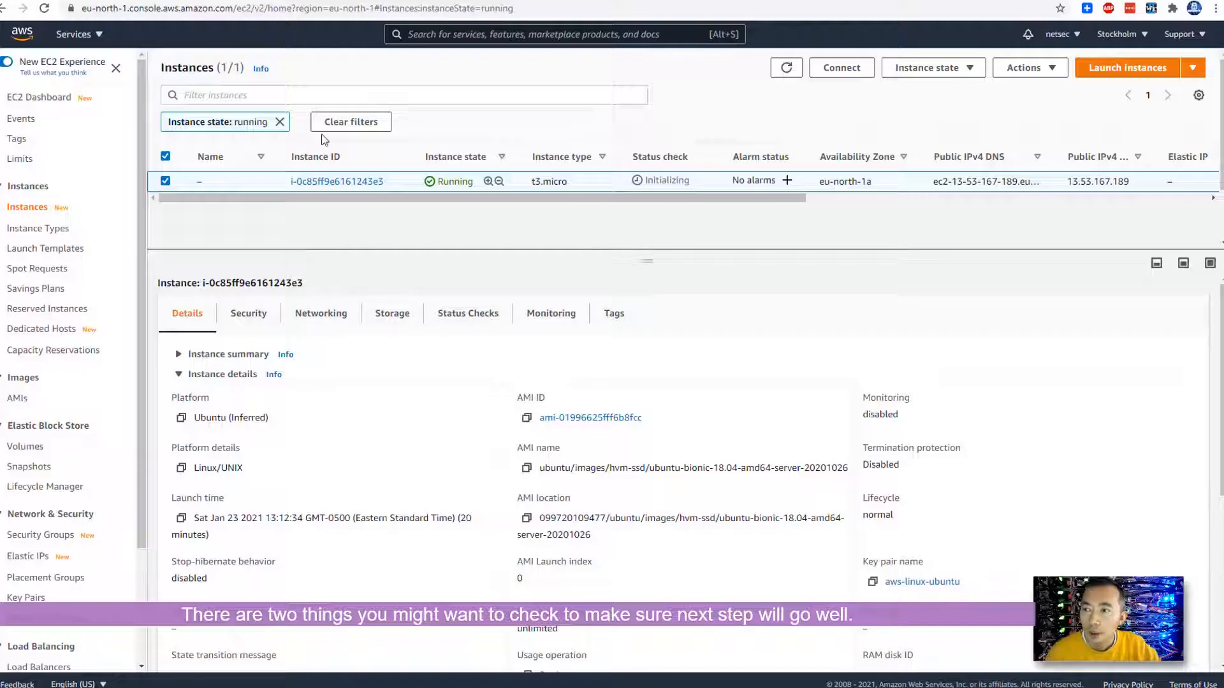
mouse_move(130, 421)
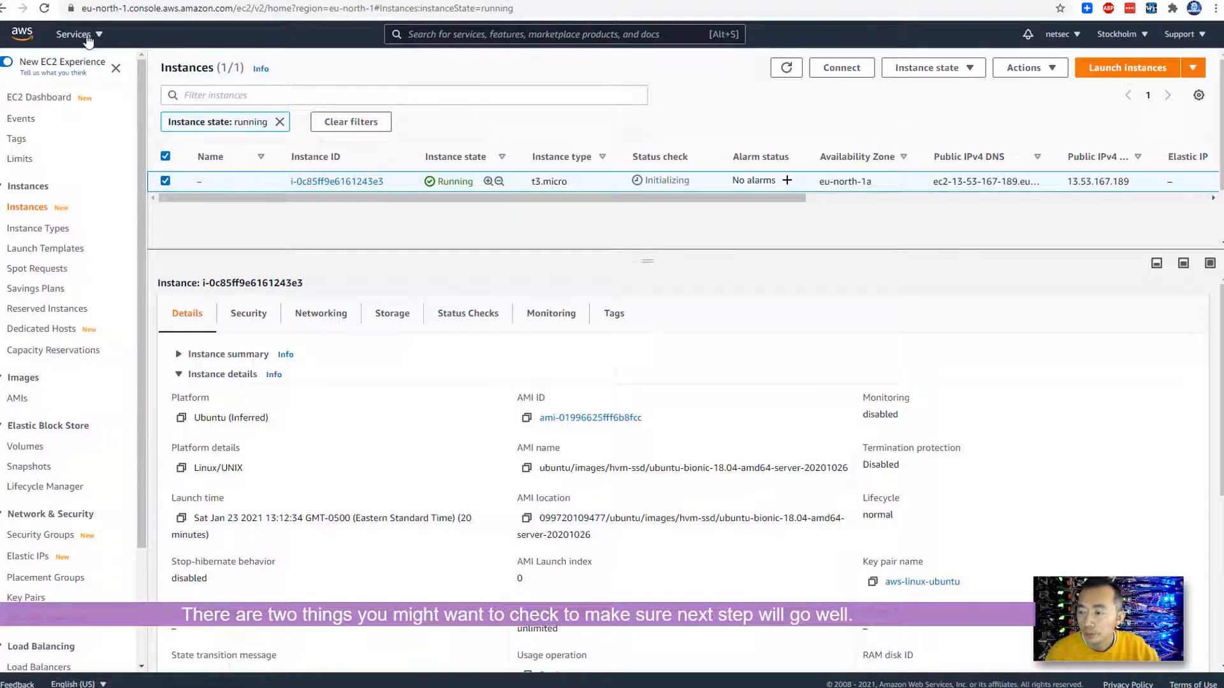
Review the Firewall ACL security group's inbound rules allowing HTTP 80 and HTTPS 443.
click(247, 313)
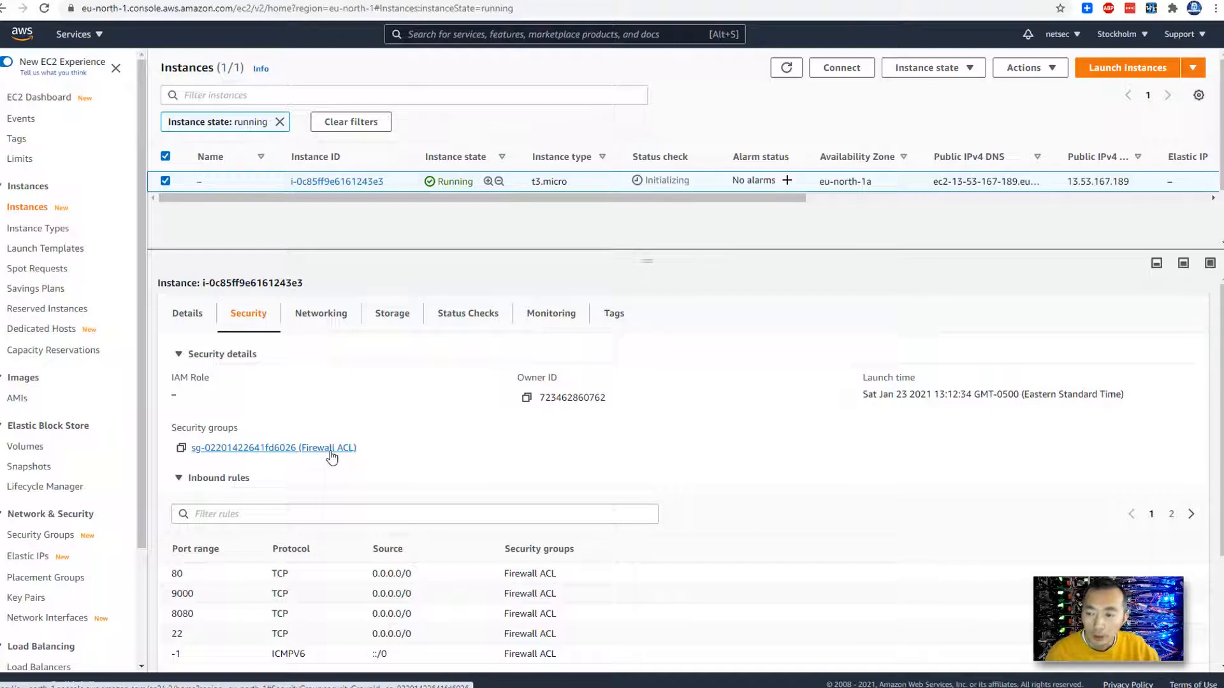
click(273, 448)
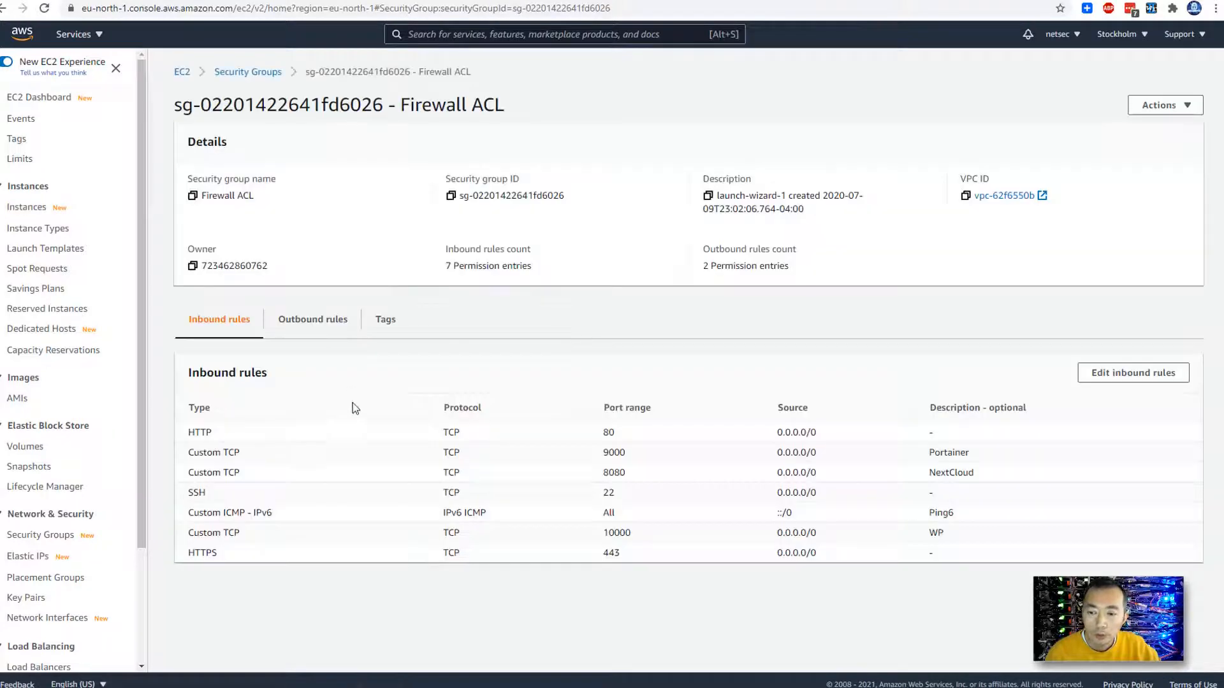
double_click(199, 433)
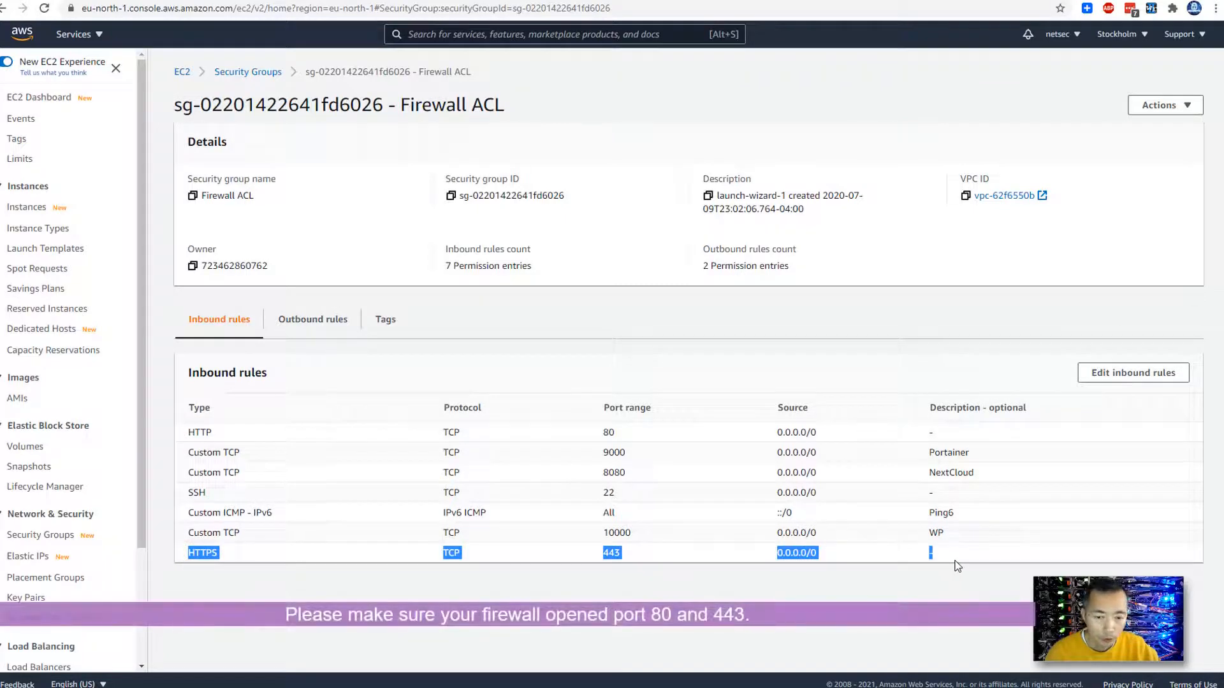
mouse_move(224, 431)
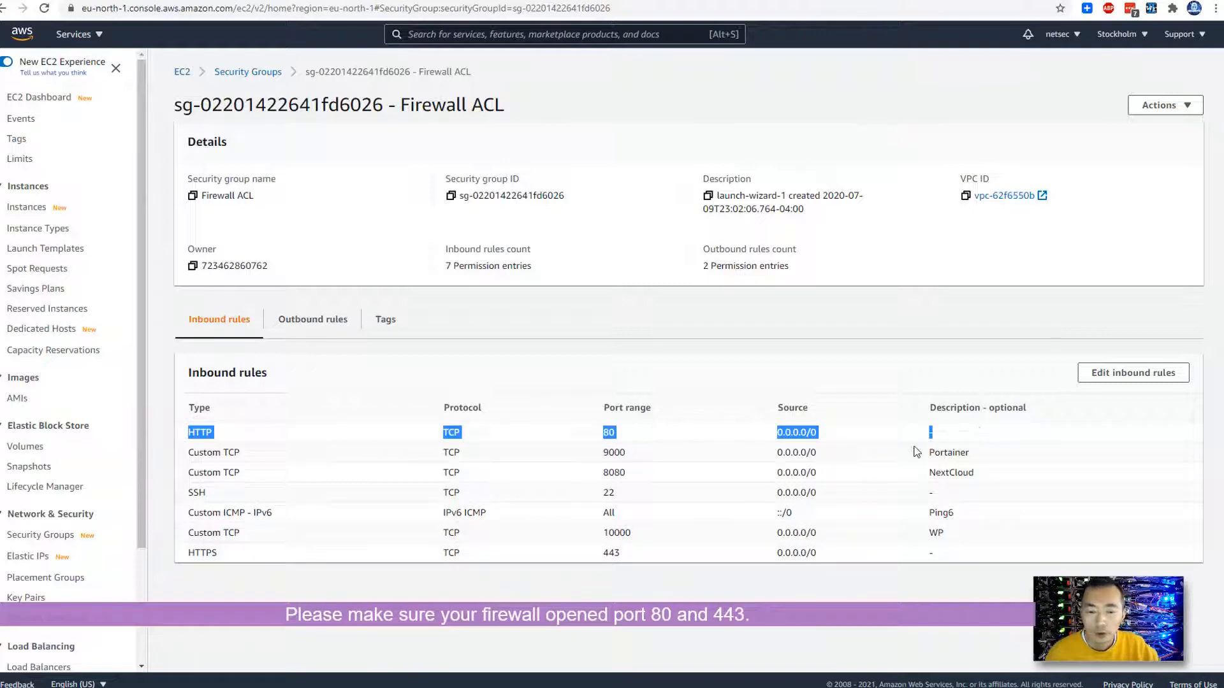
mouse_move(962, 566)
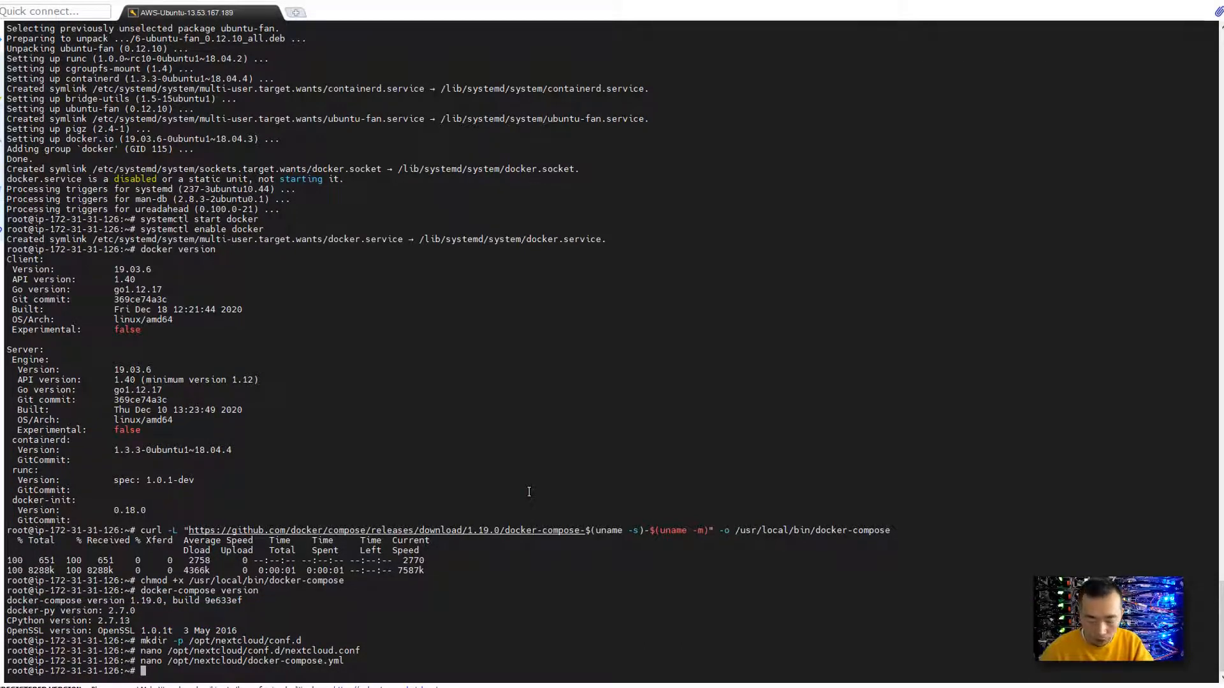
Run ufw status to confirm the server's host firewall is inactive.
text(ufw)
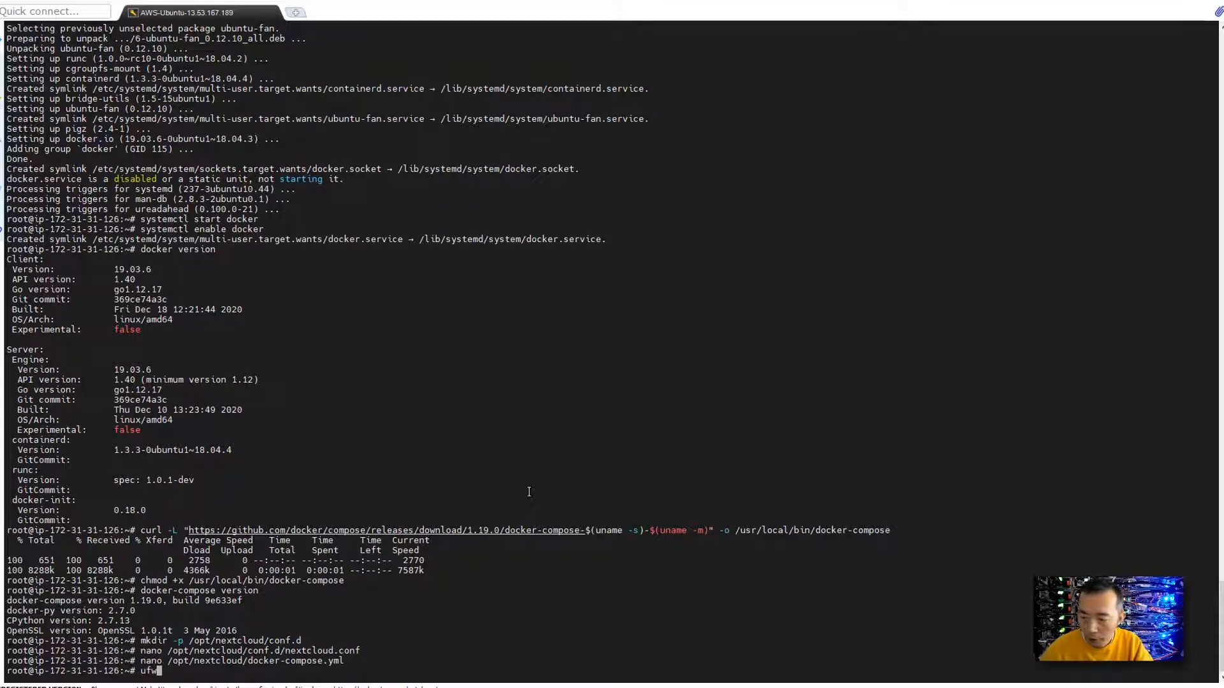
text(status)
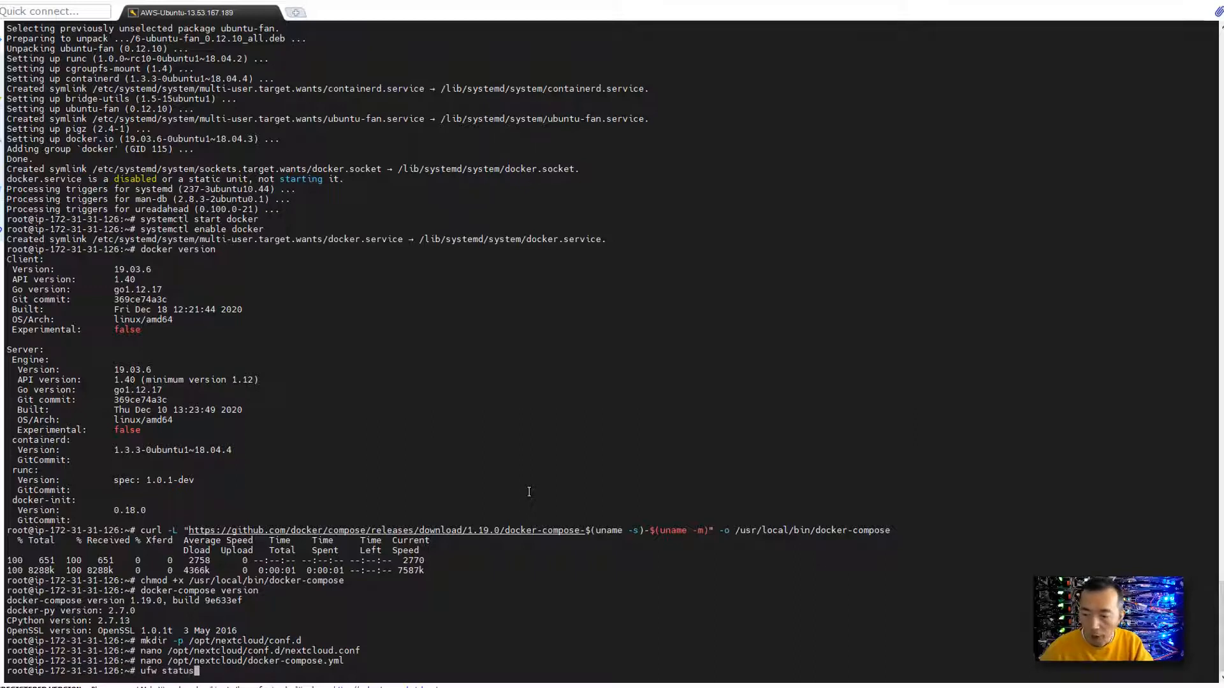
key(Return)
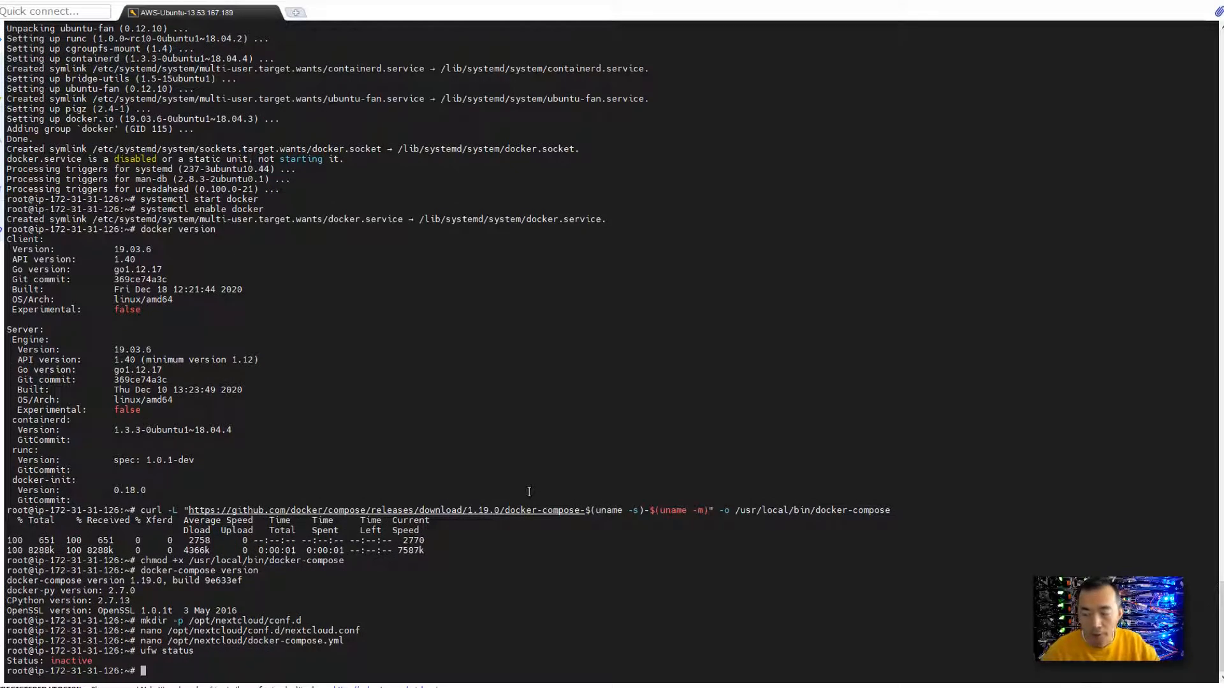
mouse_move(493, 601)
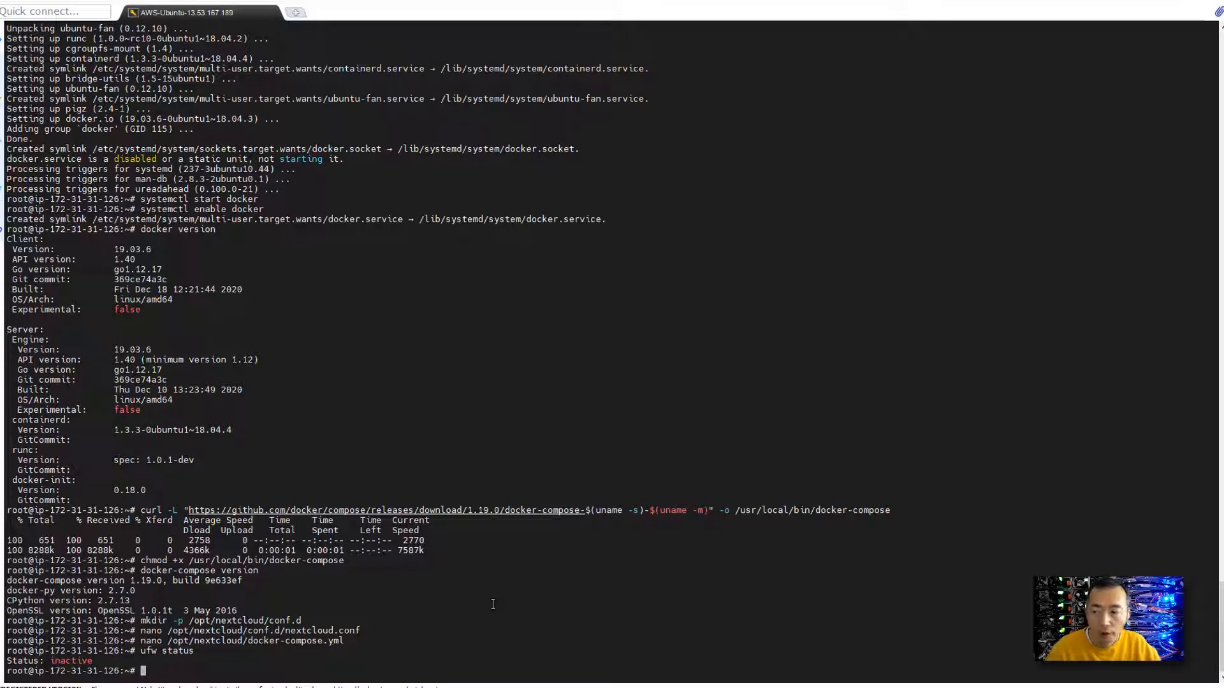
mouse_move(792, 181)
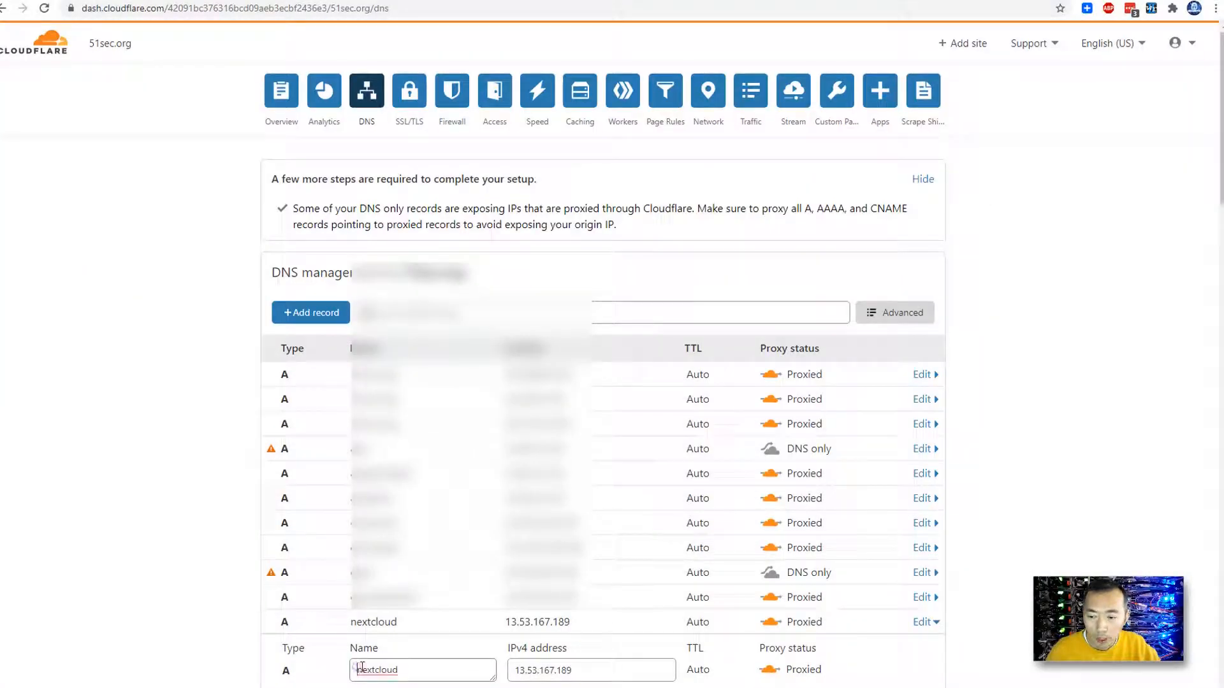
Edit the Cloudflare nextcloud A record and check it points to 13.53.167.189.
double_click(372, 671)
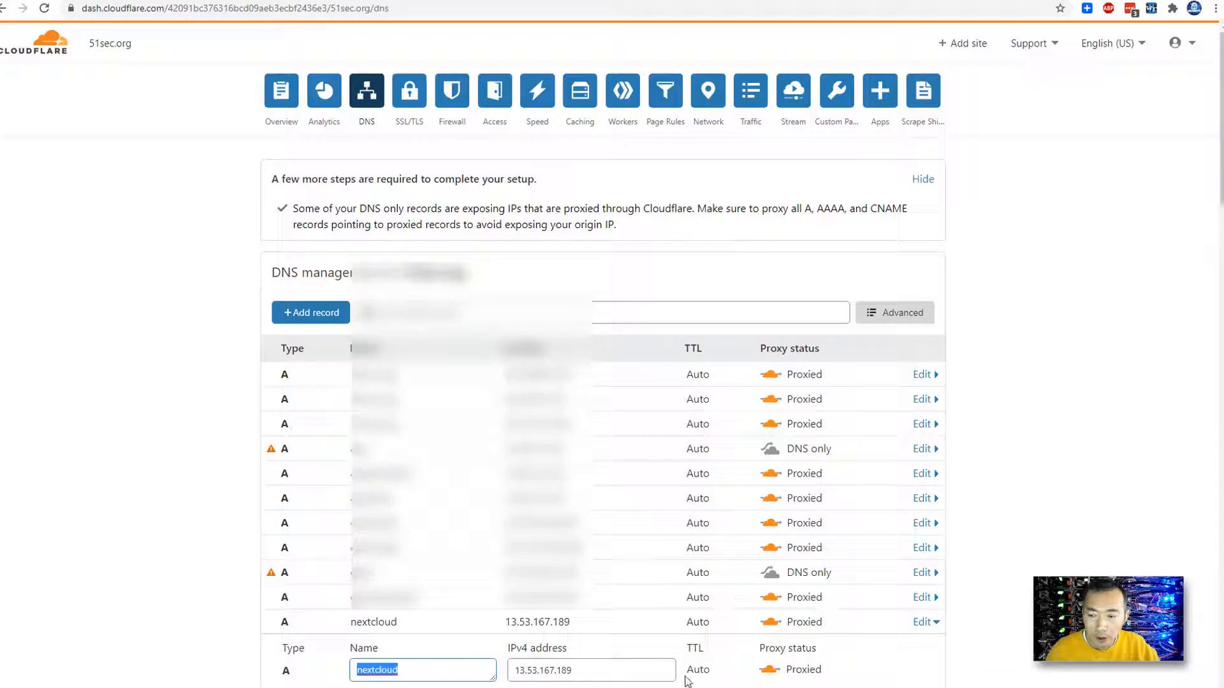
mouse_move(884, 670)
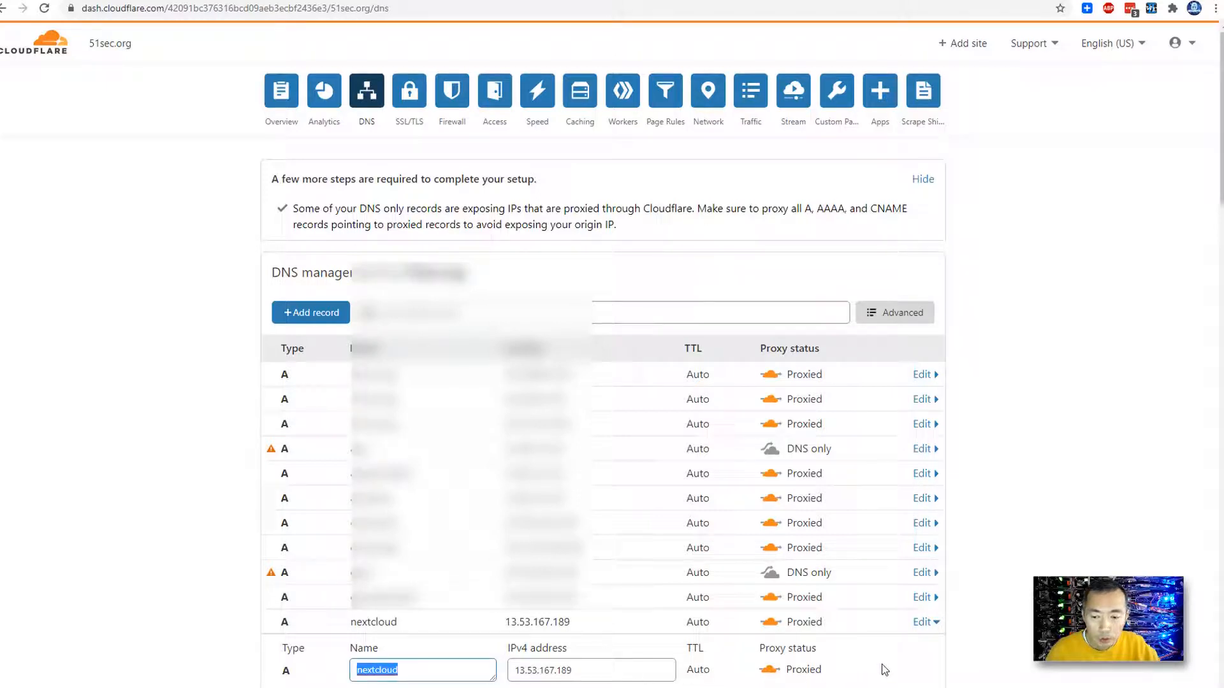
click(552, 670)
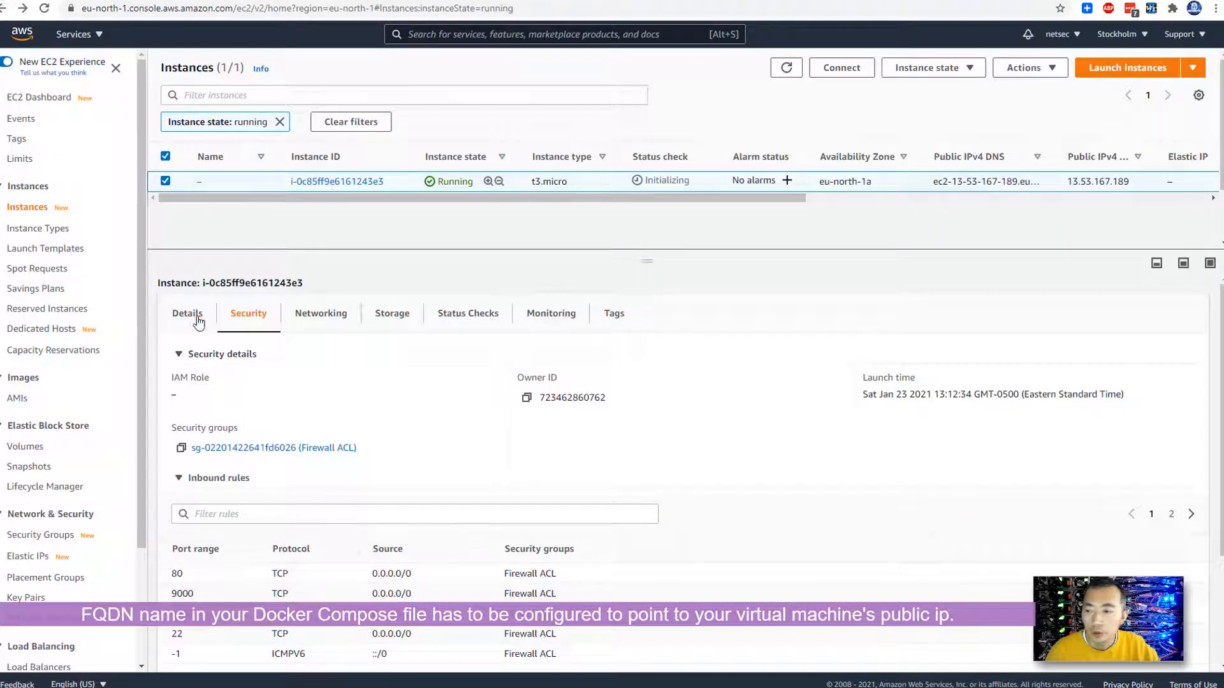
Expand the instance summary and select its public IPv4 address 13.53.167.189 to copy.
click(186, 314)
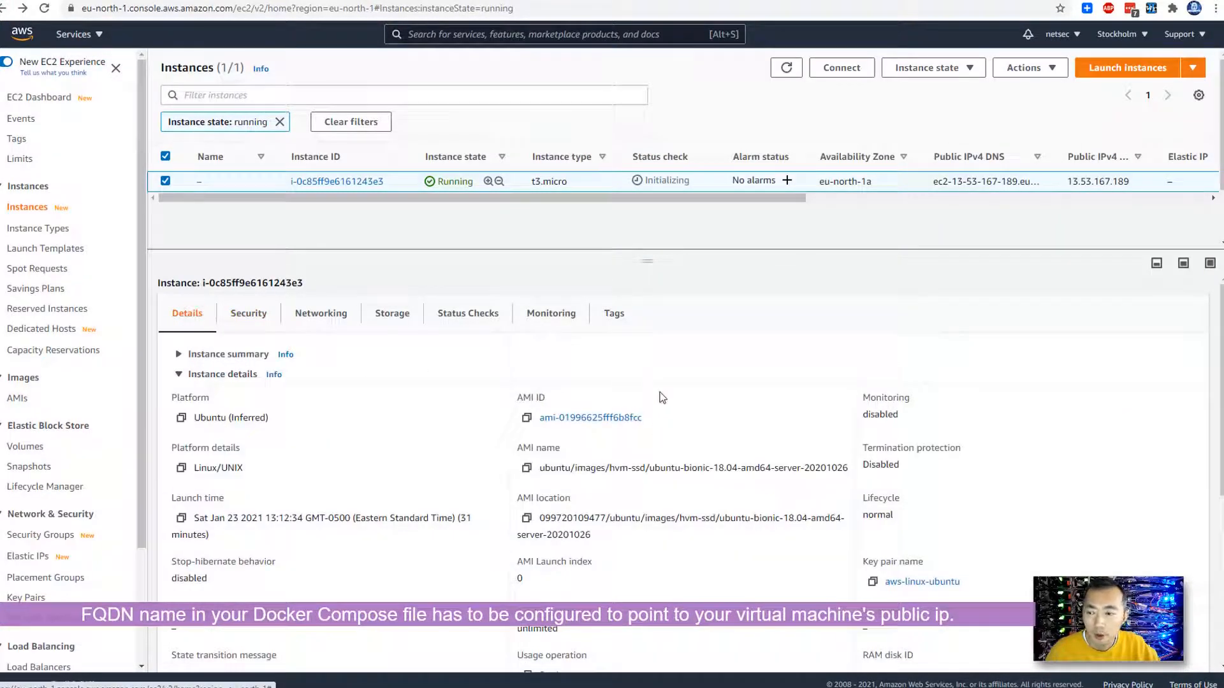
click(181, 354)
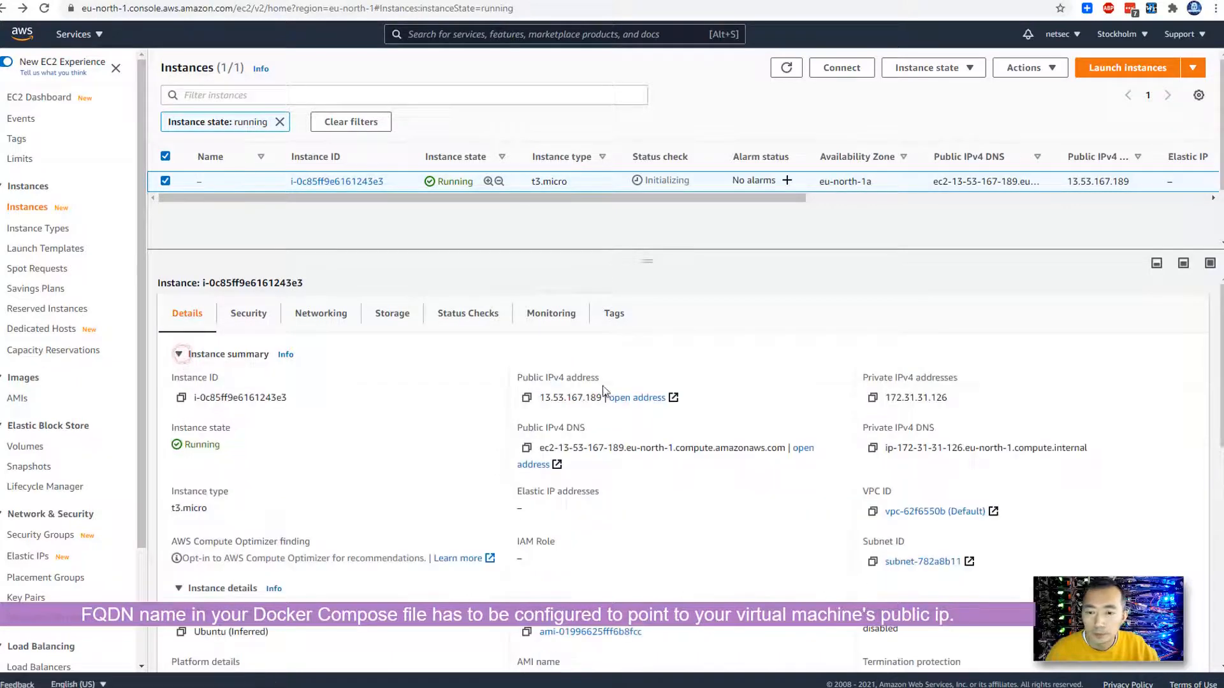
double_click(571, 398)
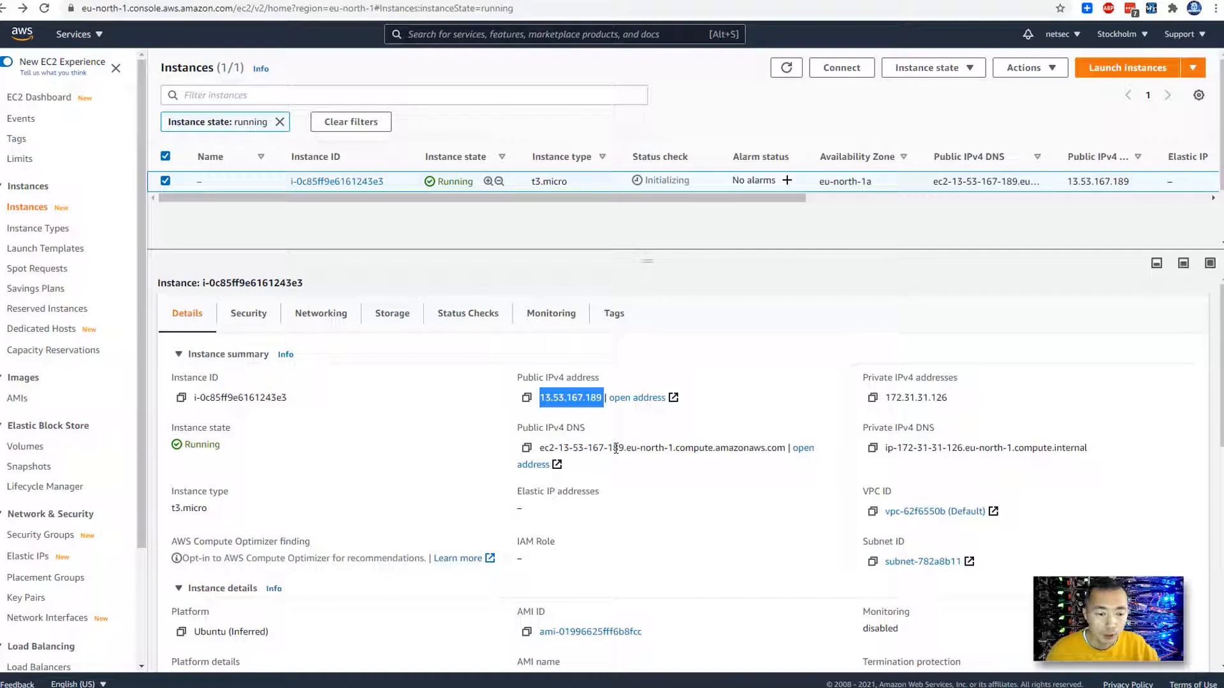
mouse_move(607, 453)
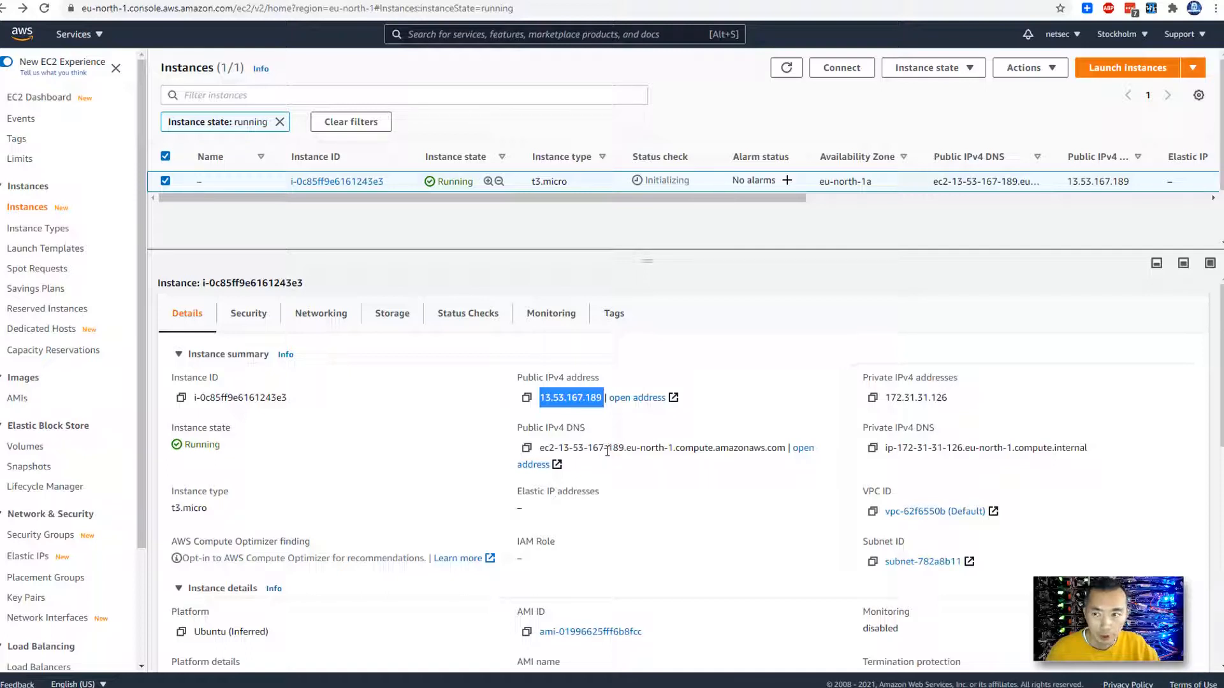
mouse_move(530, 316)
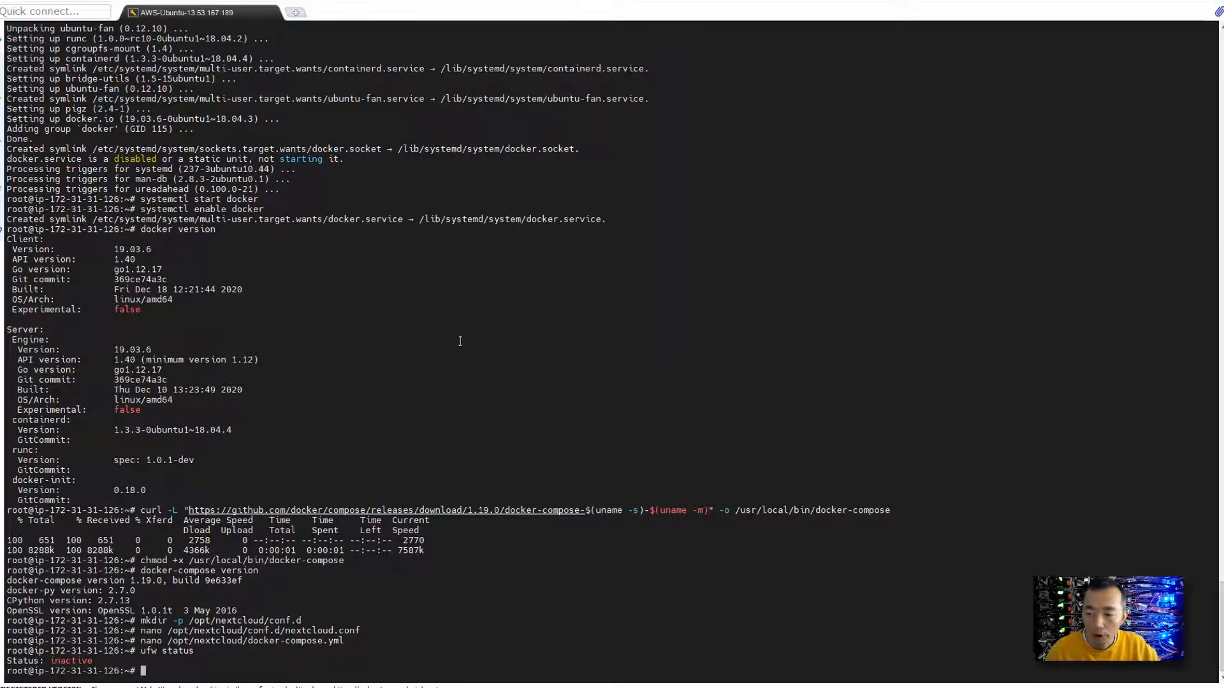
mouse_move(864, 435)
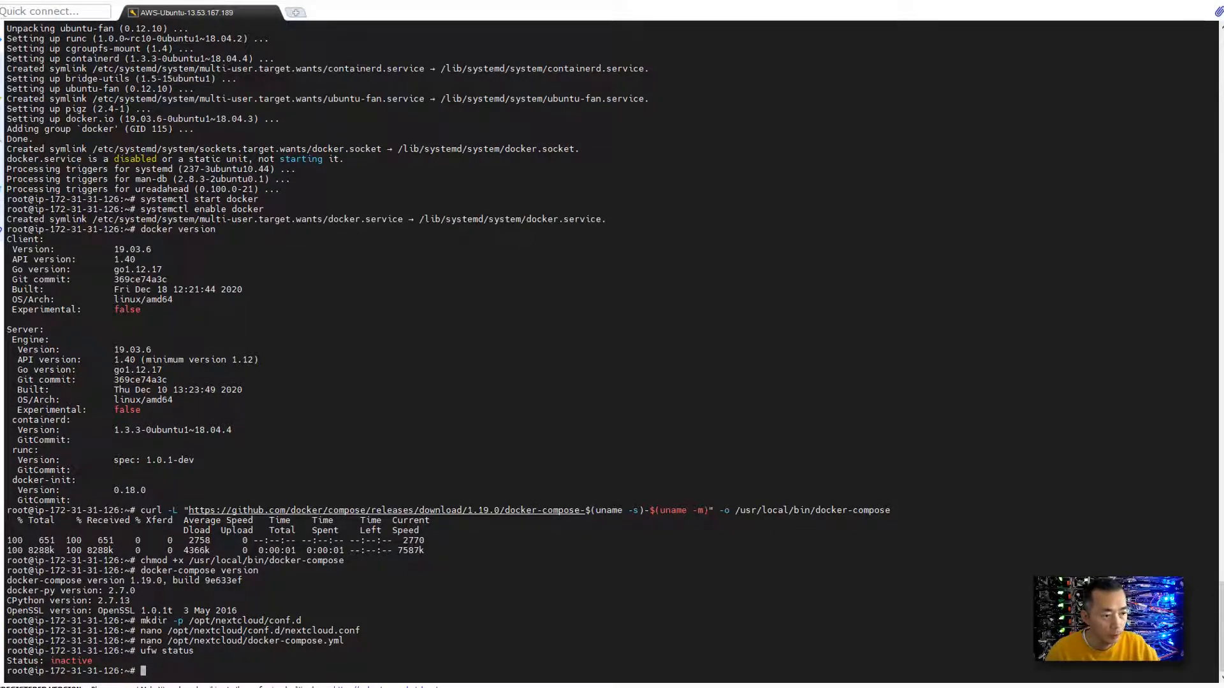
mouse_move(306, 497)
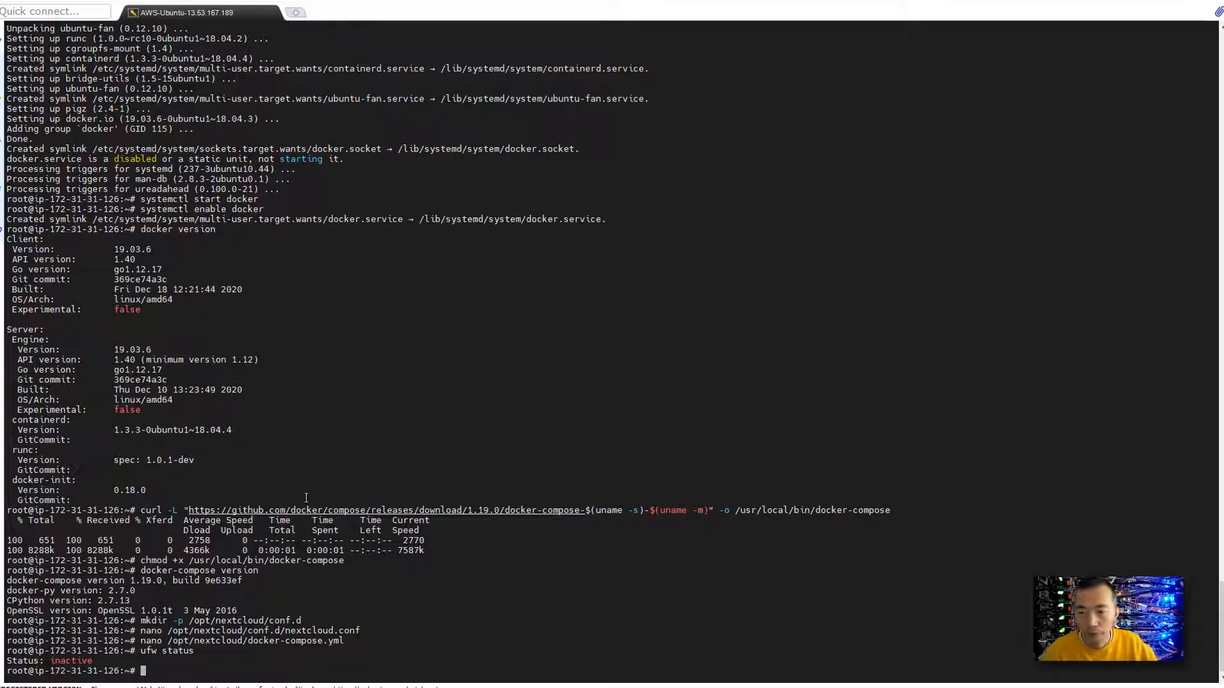
Change to /opt/nextcloud and attempt docker-compose up -d, hitting the invalid cron config error.
text(cd)
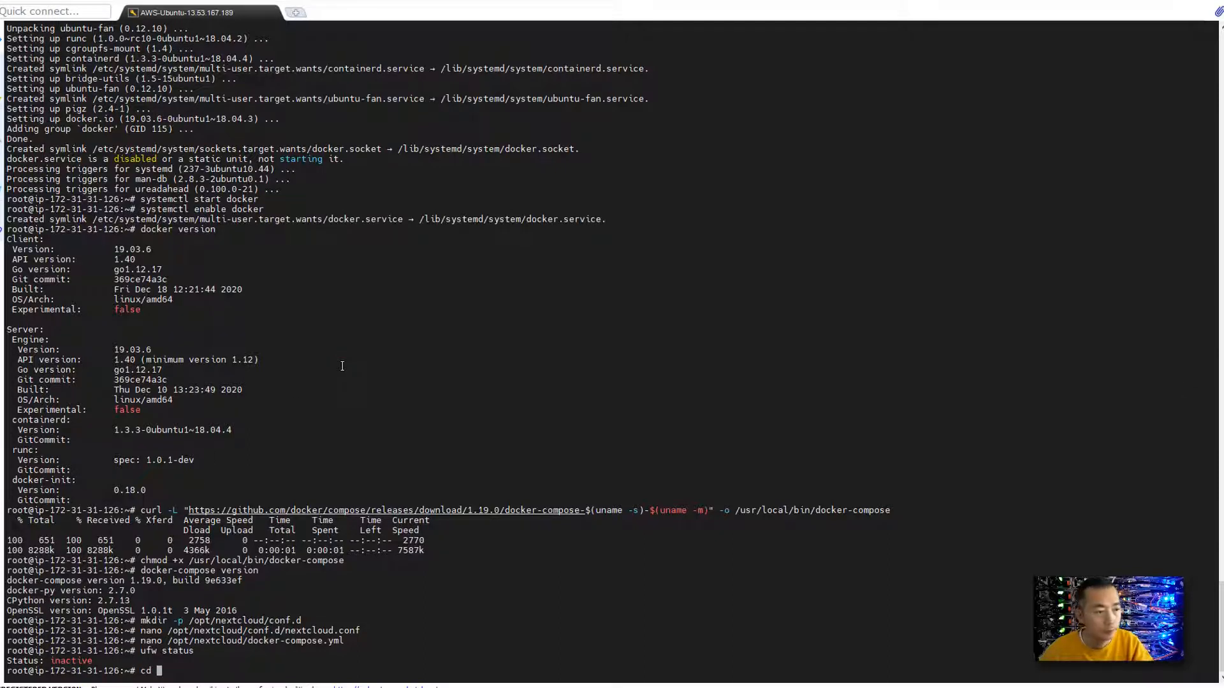
text(/opt/nextclou)
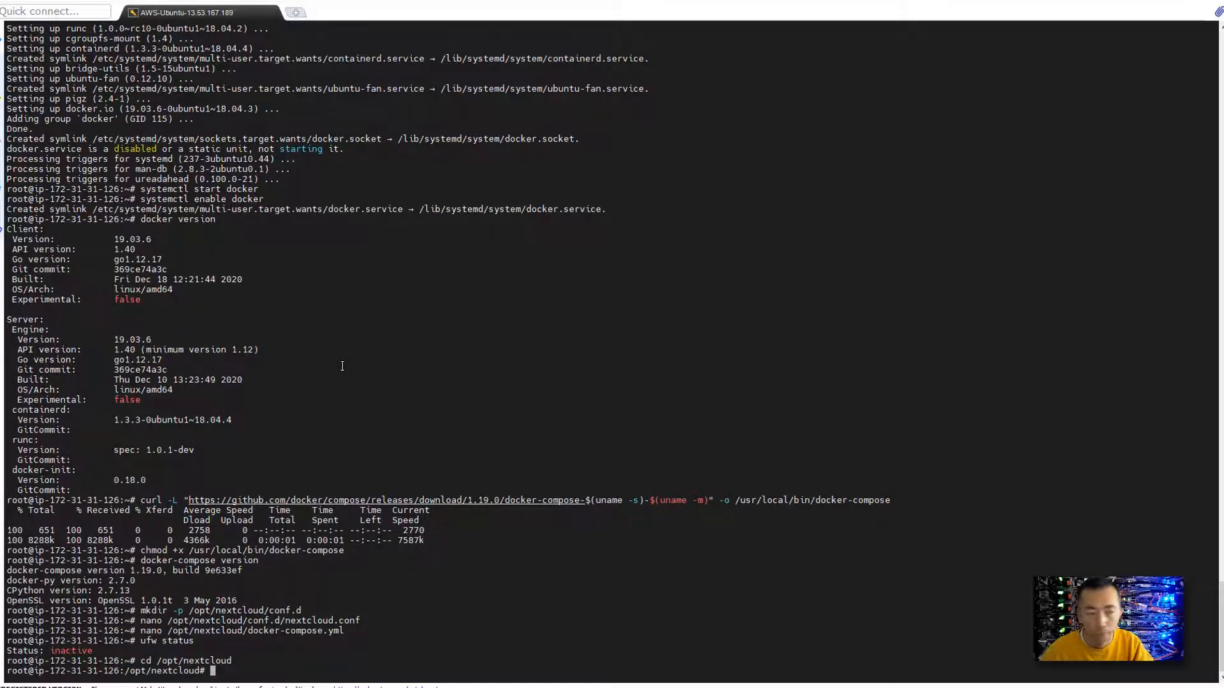
text(do)
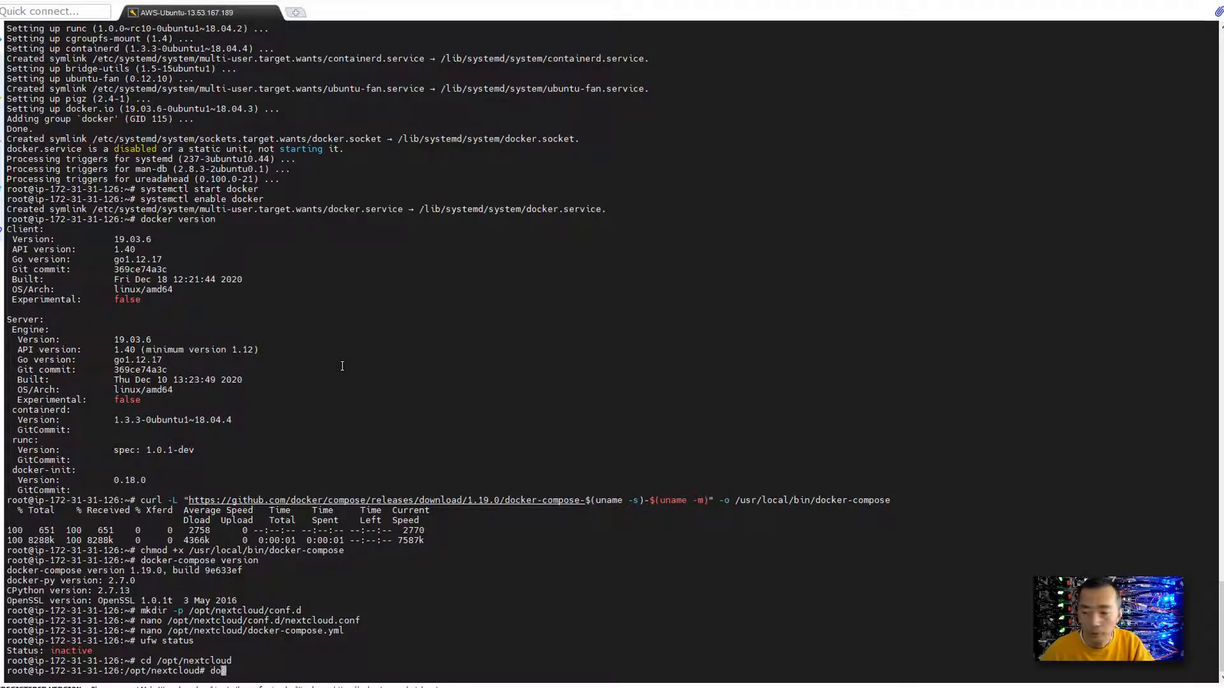
text(cker-compose)
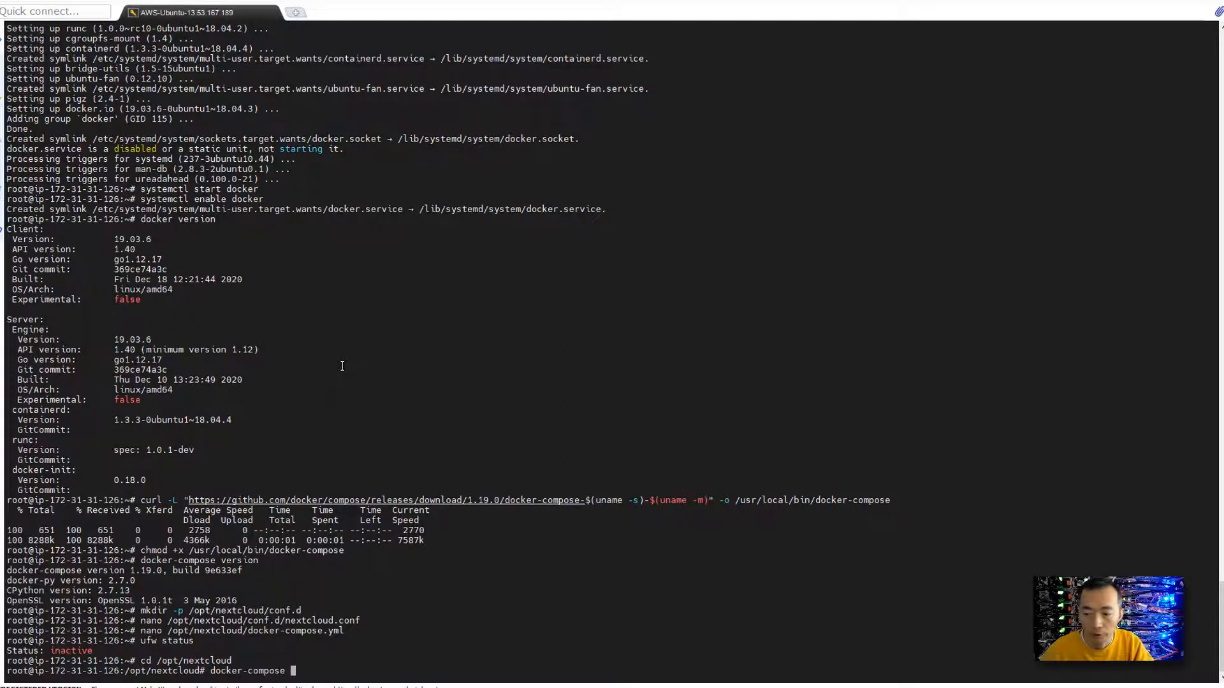
text(up -d)
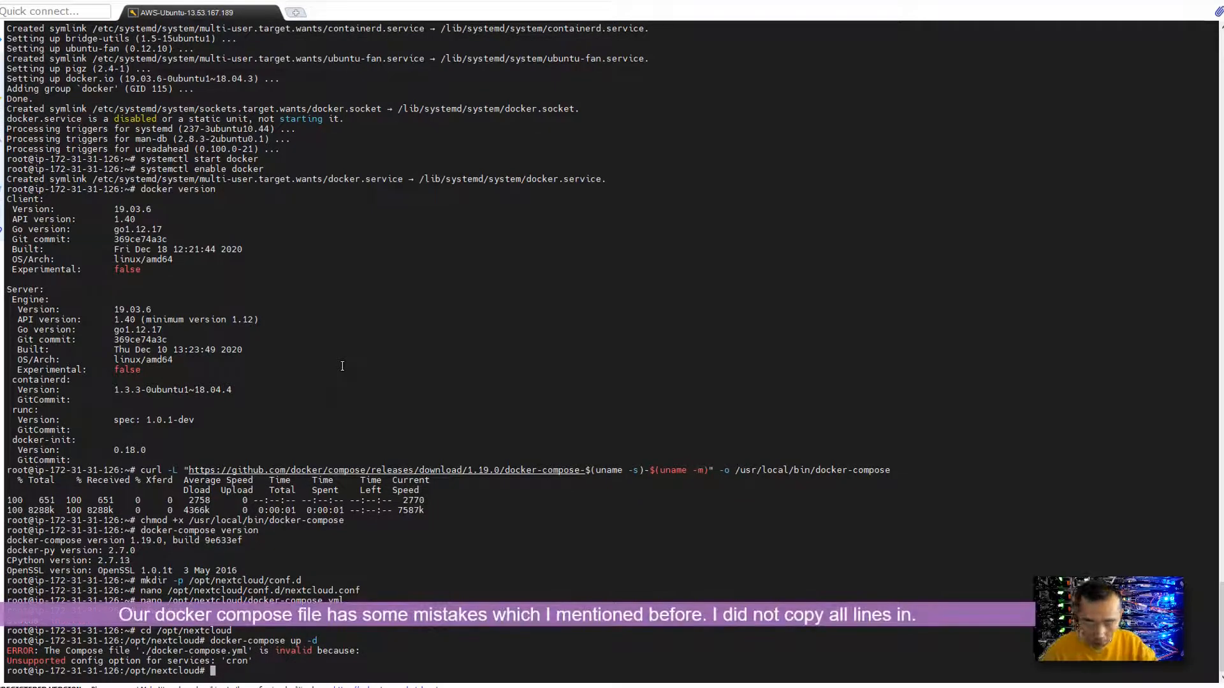
Reopen docker-compose.yml in nano to fix the invalid configuration.
text(nano)
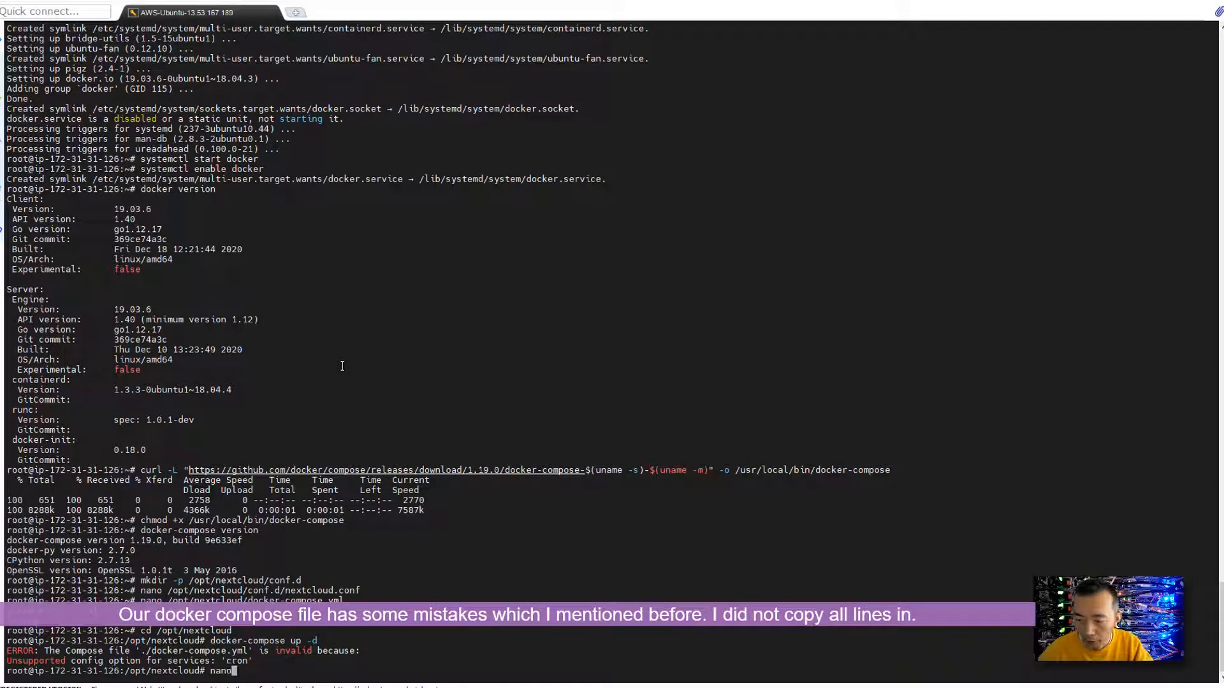
text(docker-compose.yml)
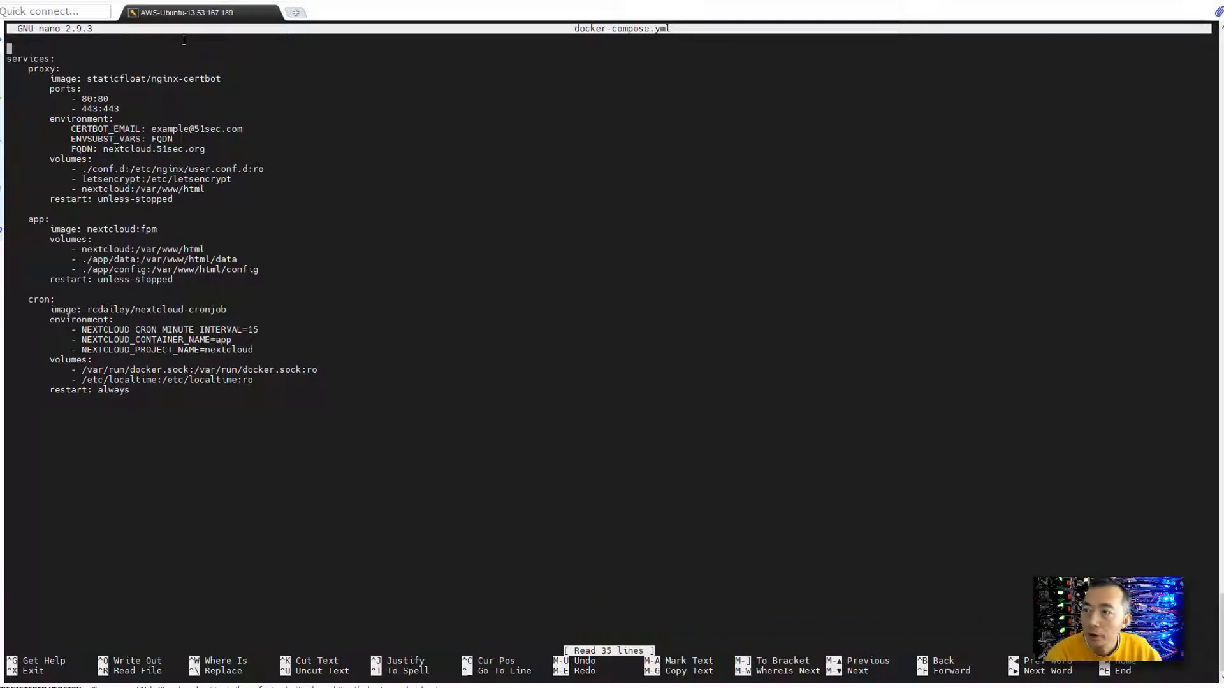
Paste the version '3' and volumes header into docker-compose.yml, cat it, and rerun docker-compose up -d.
right_click(183, 41)
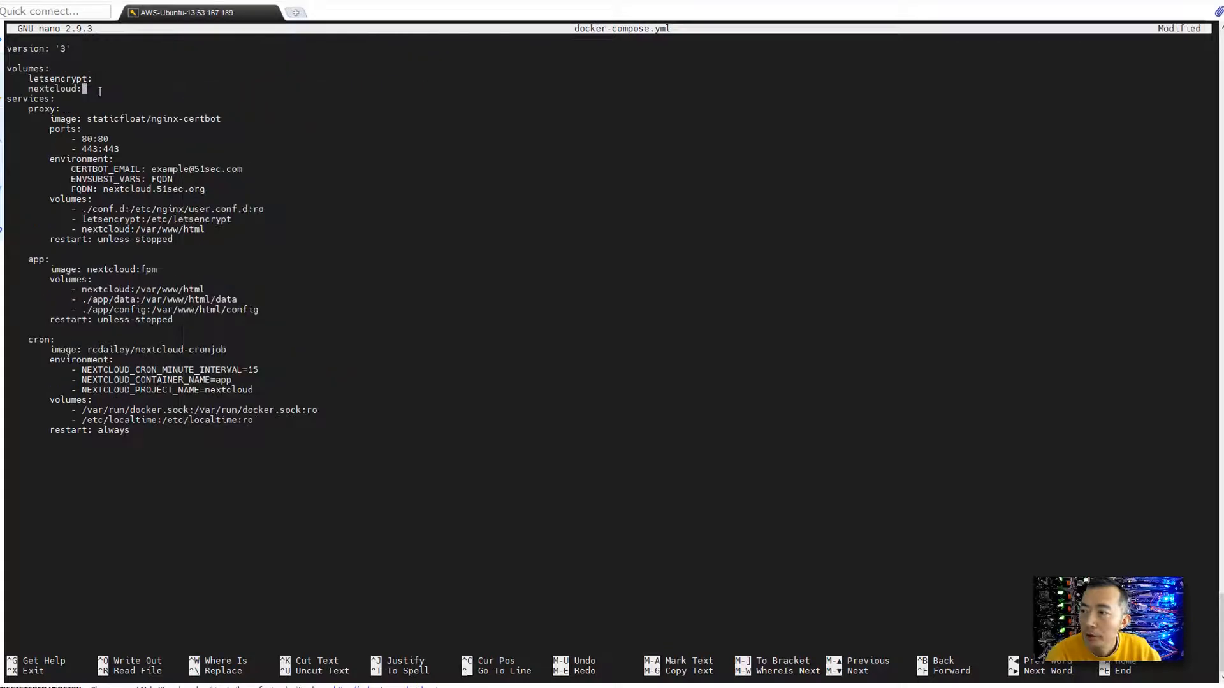
mouse_move(129, 48)
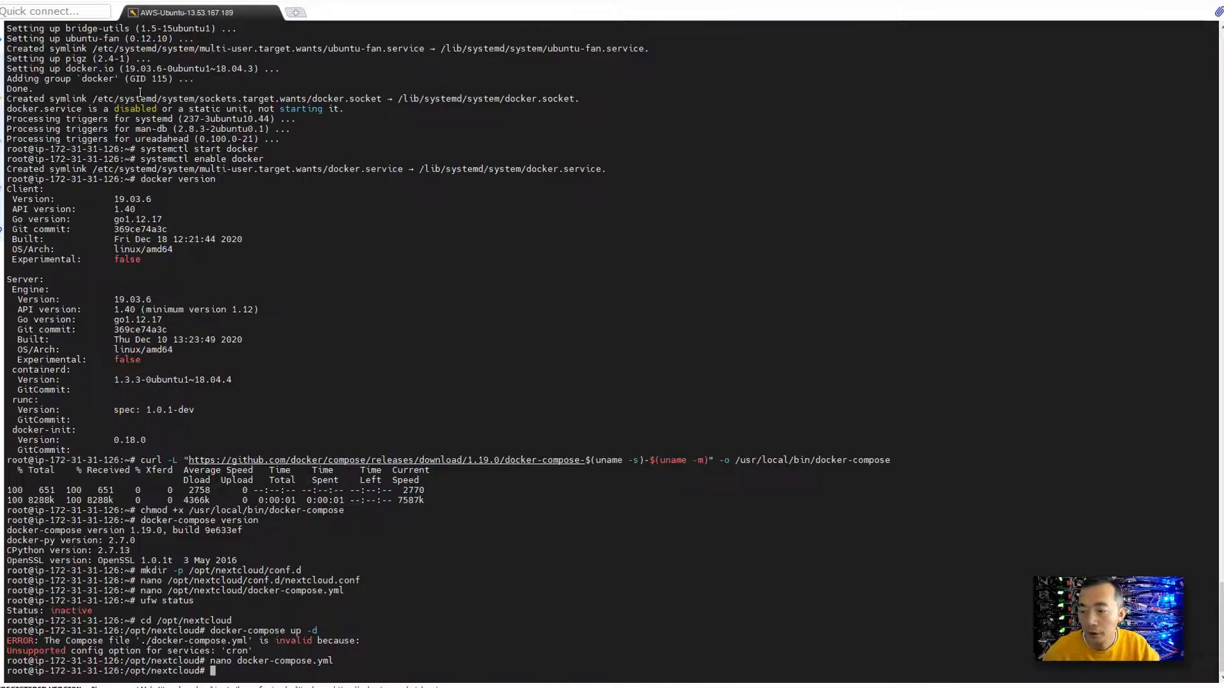
text(cat docker-compose.yml)
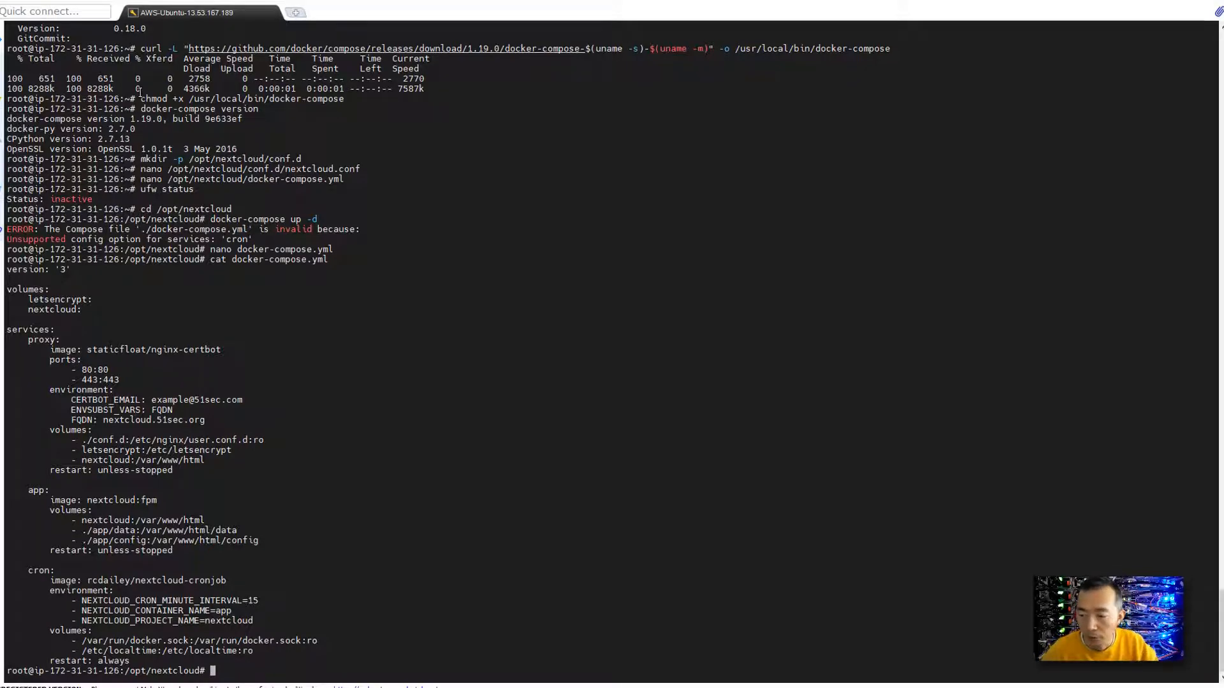
text(docker-compose up -d)
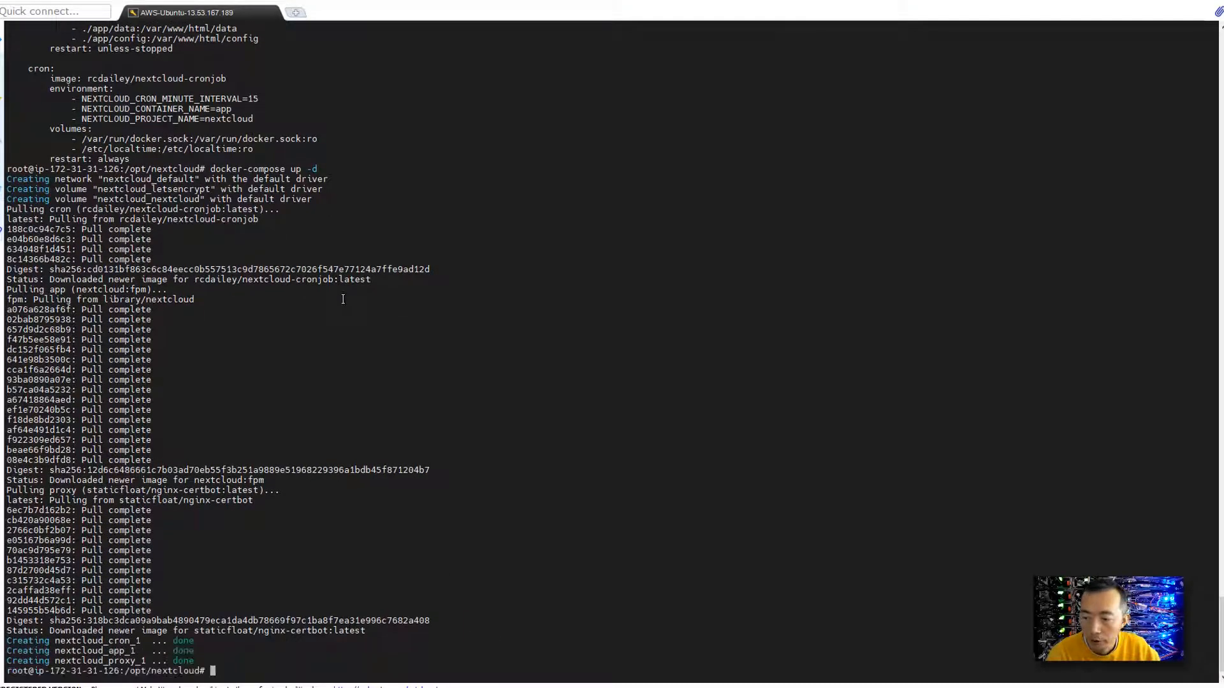
mouse_move(336, 316)
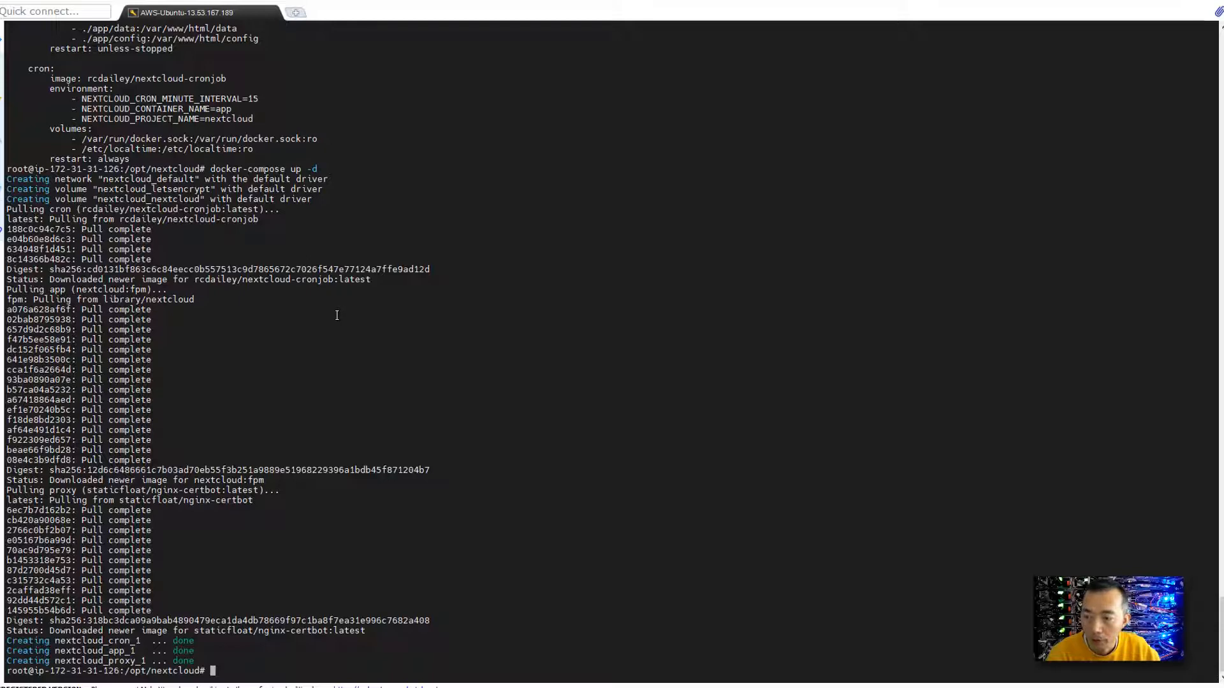
mouse_move(331, 334)
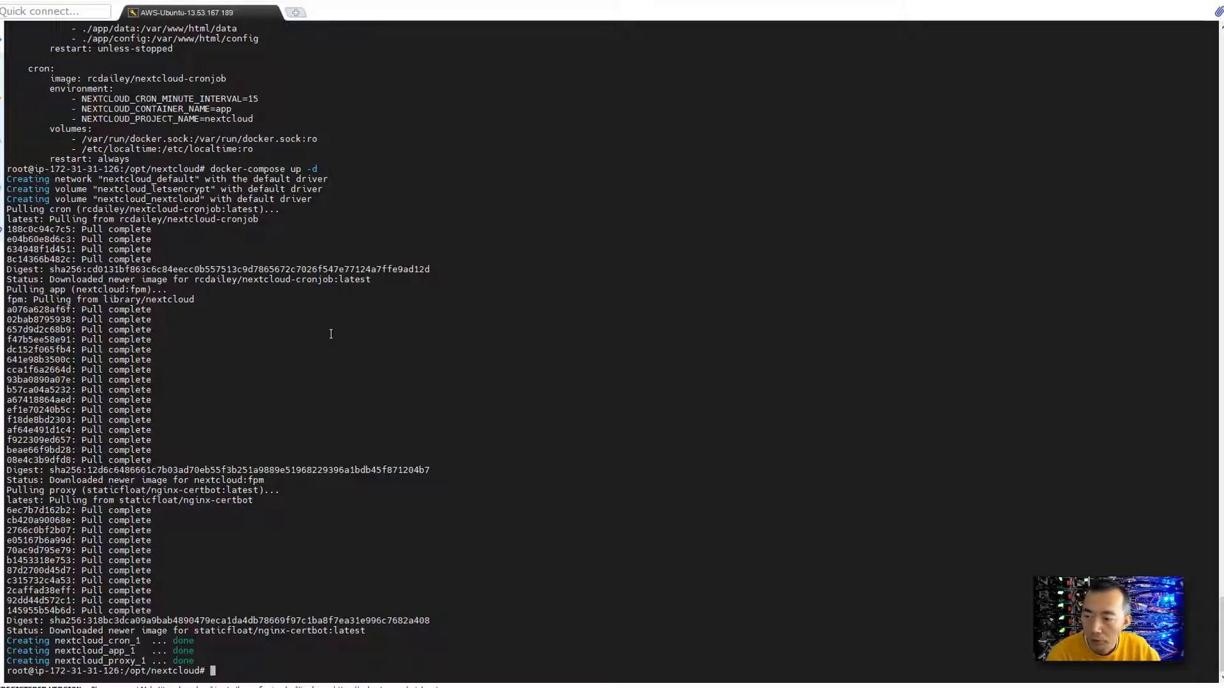
mouse_move(344, 392)
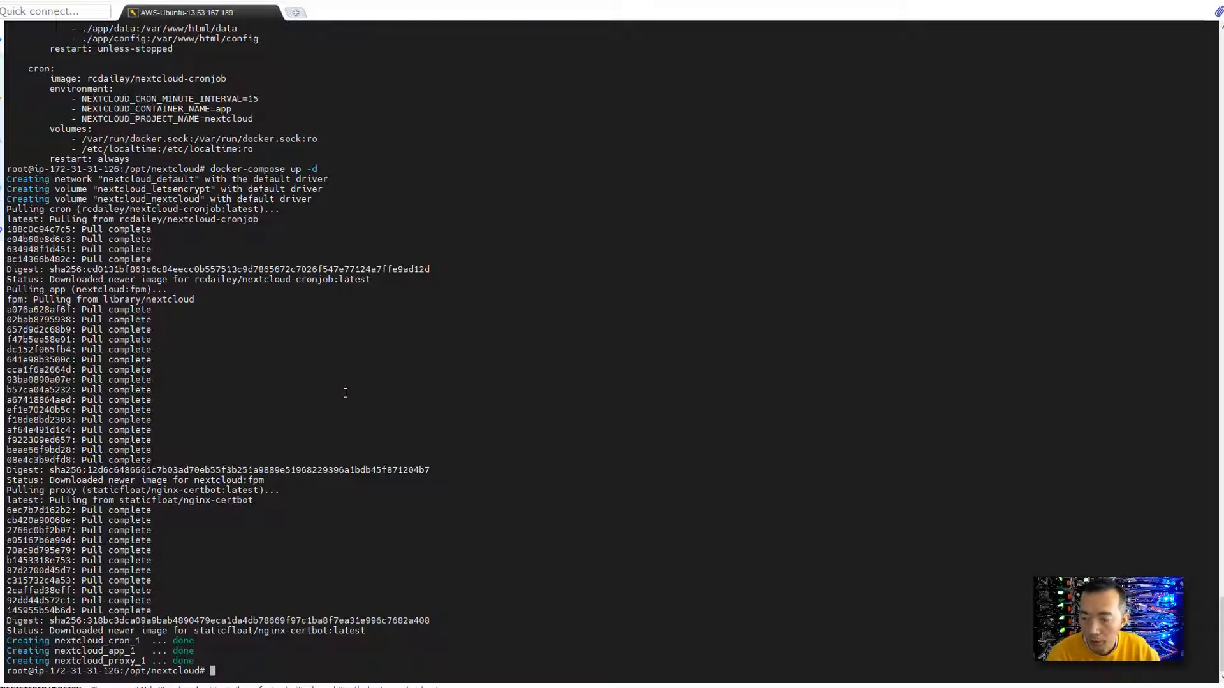
Run docker ps to confirm the proxy, app and cron containers are running.
text(docker ps)
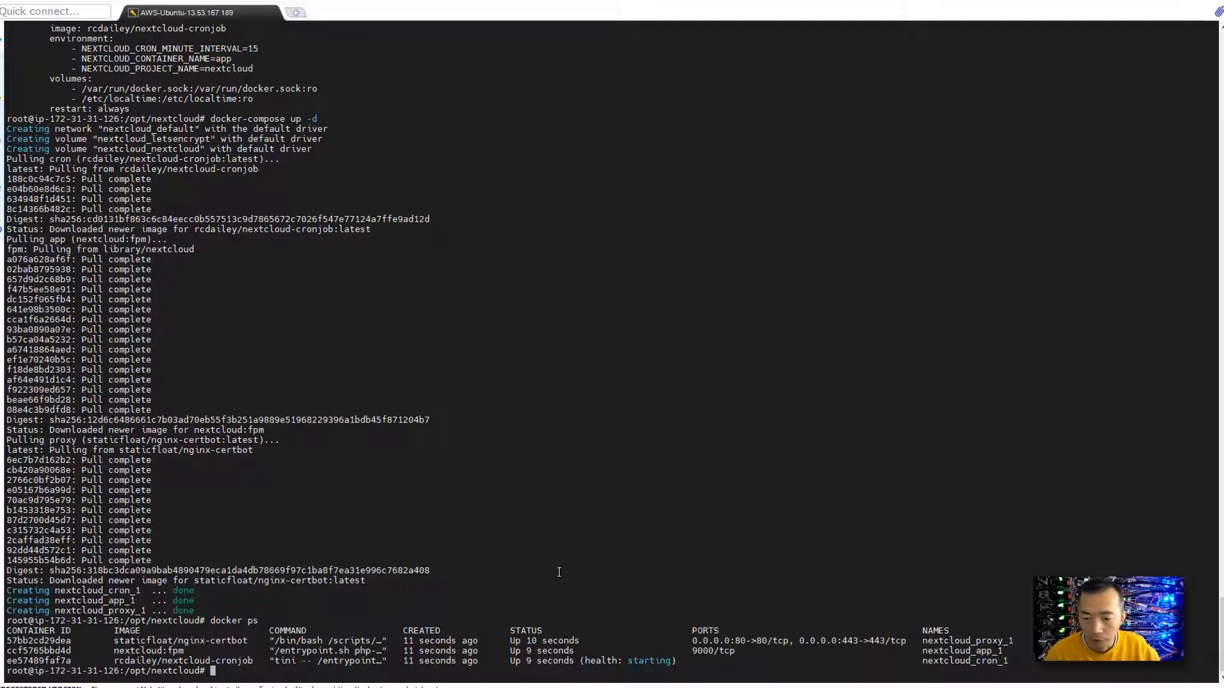
mouse_move(658, 645)
text(https://next)
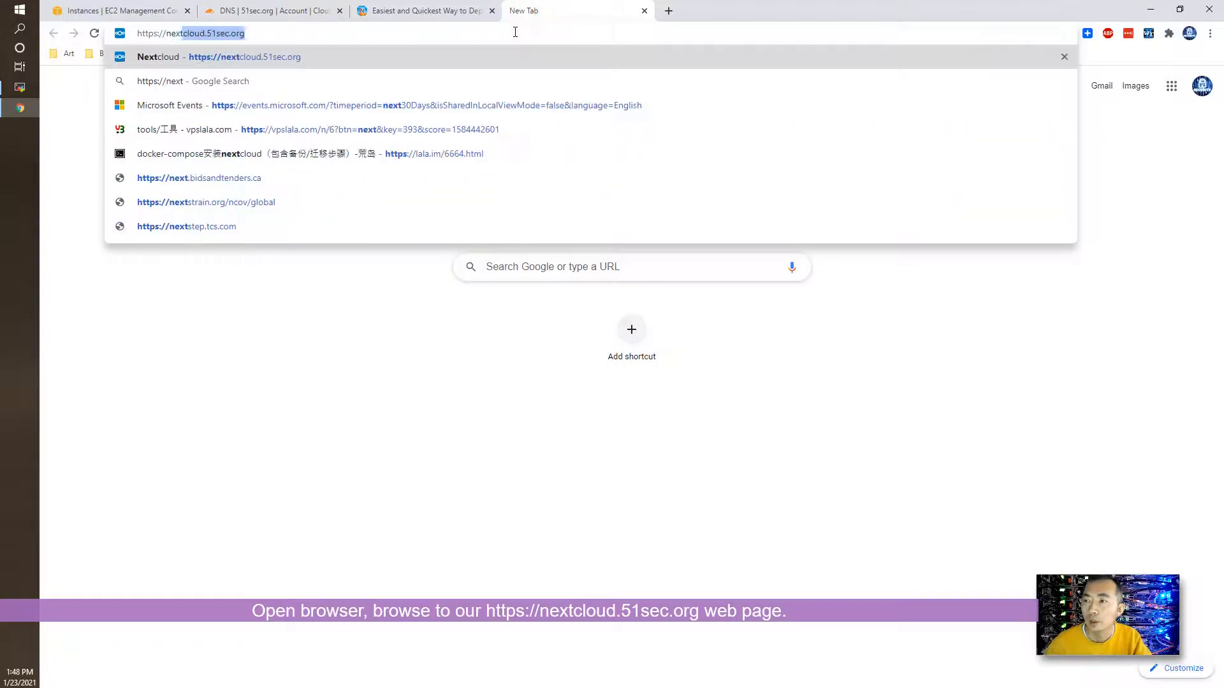
key(Enter)
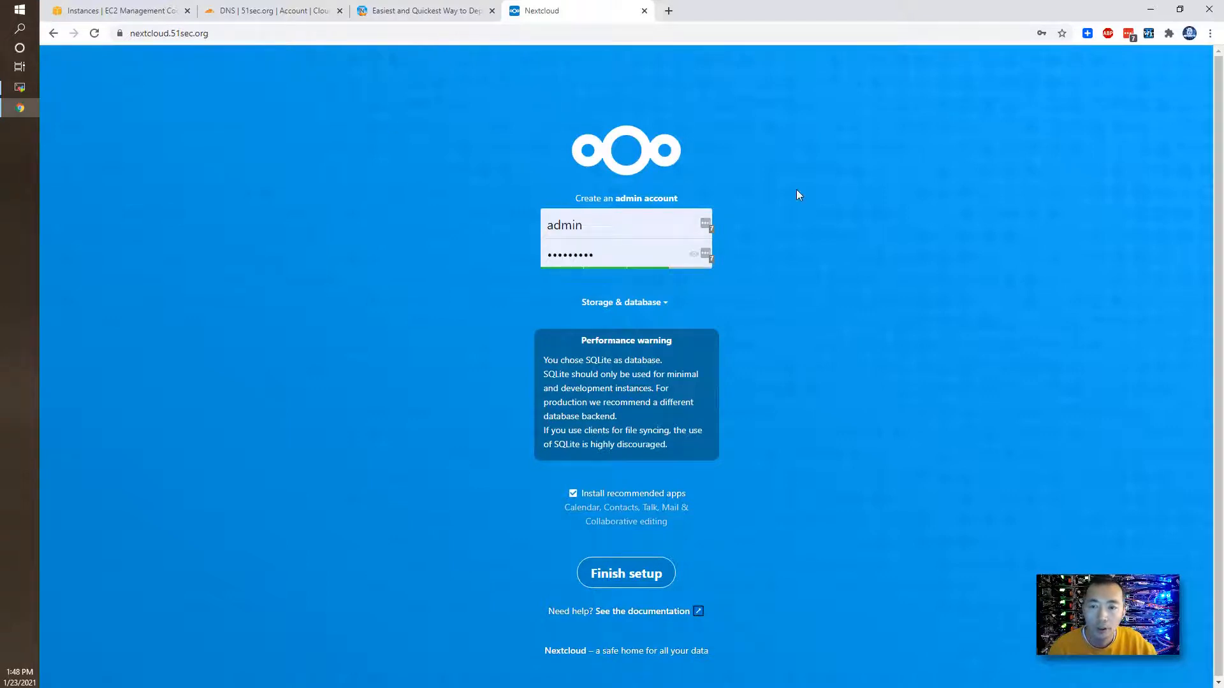
mouse_move(728, 321)
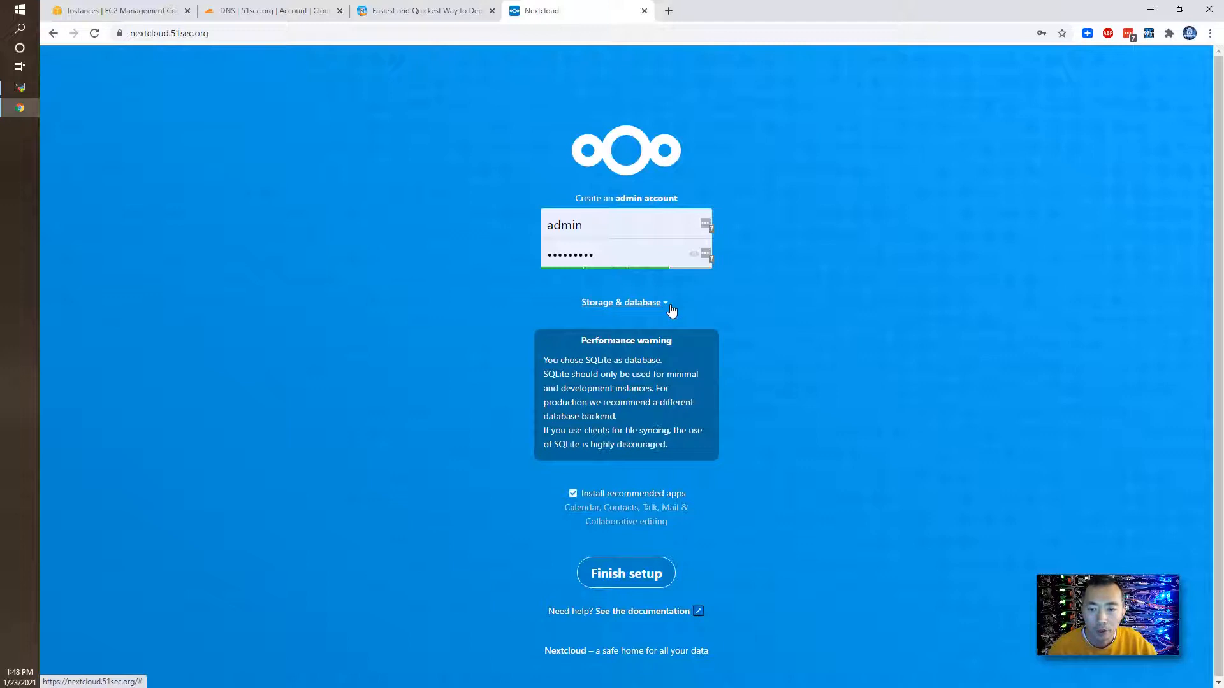
Review the storage and database options, keeping SQLite despite its performance warning.
click(620, 302)
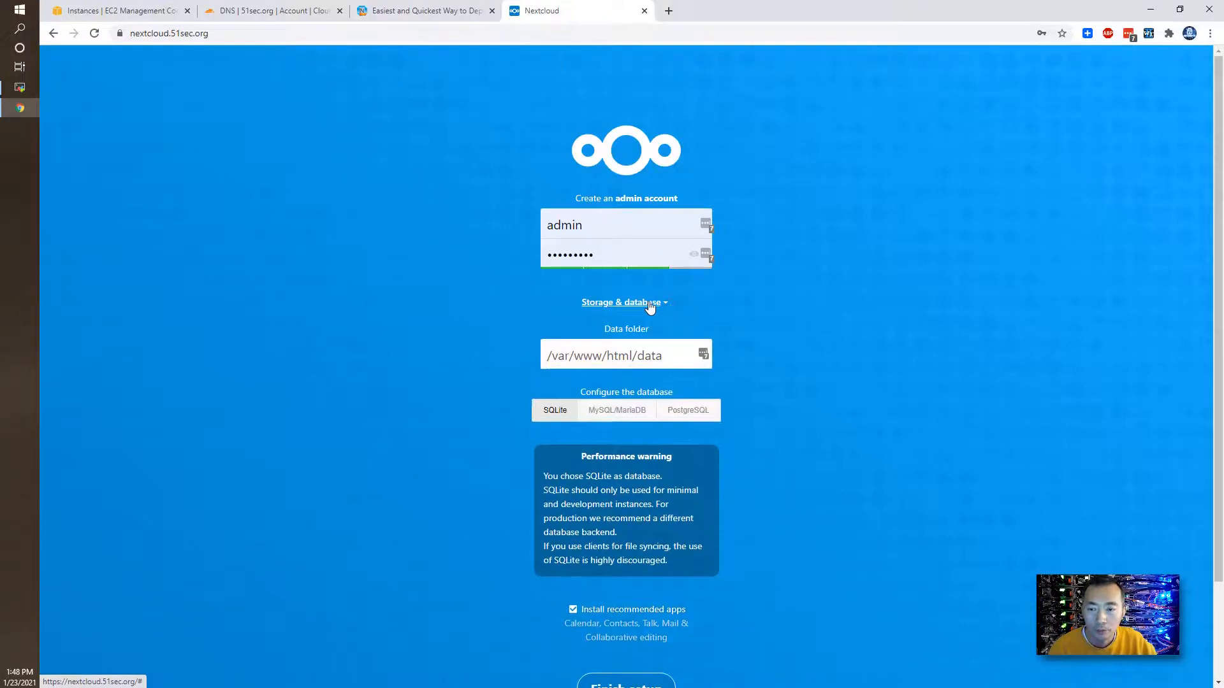
mouse_move(635, 319)
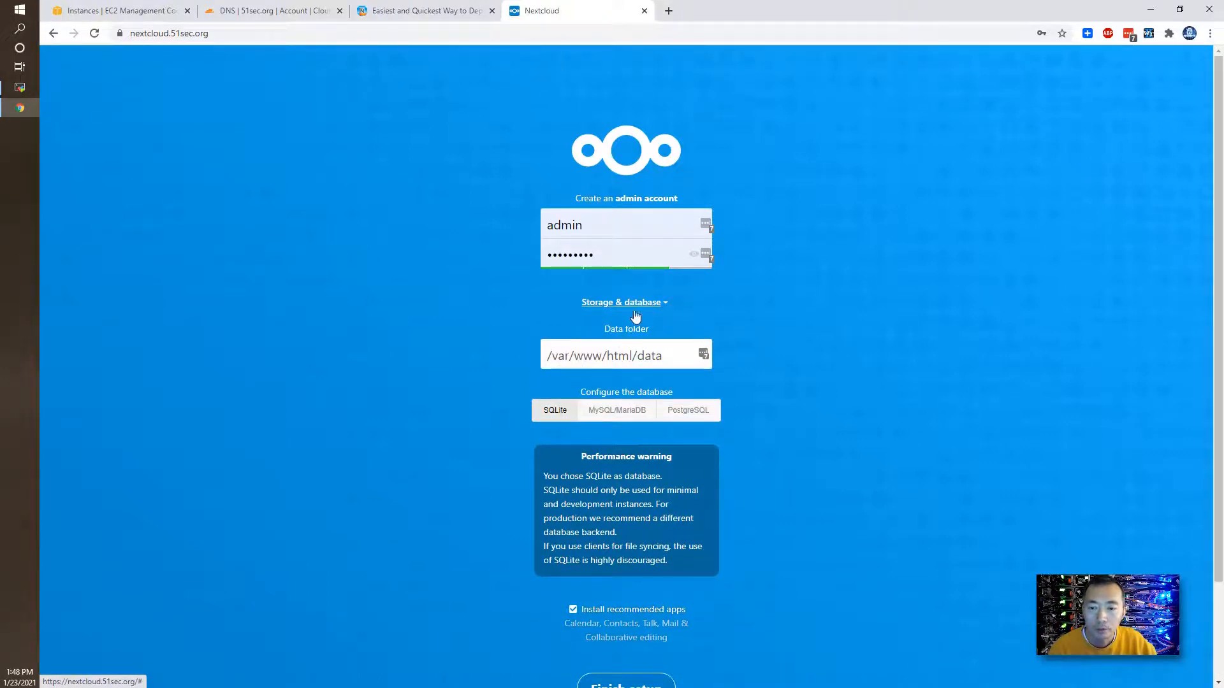
click(625, 302)
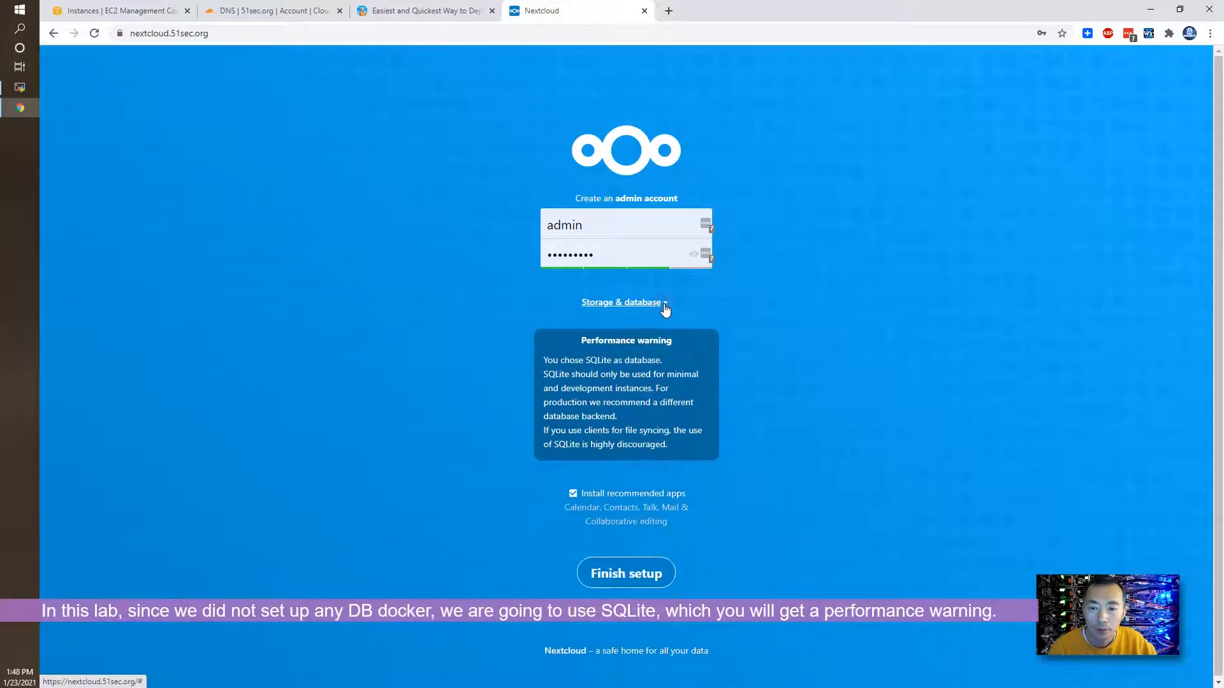
click(622, 302)
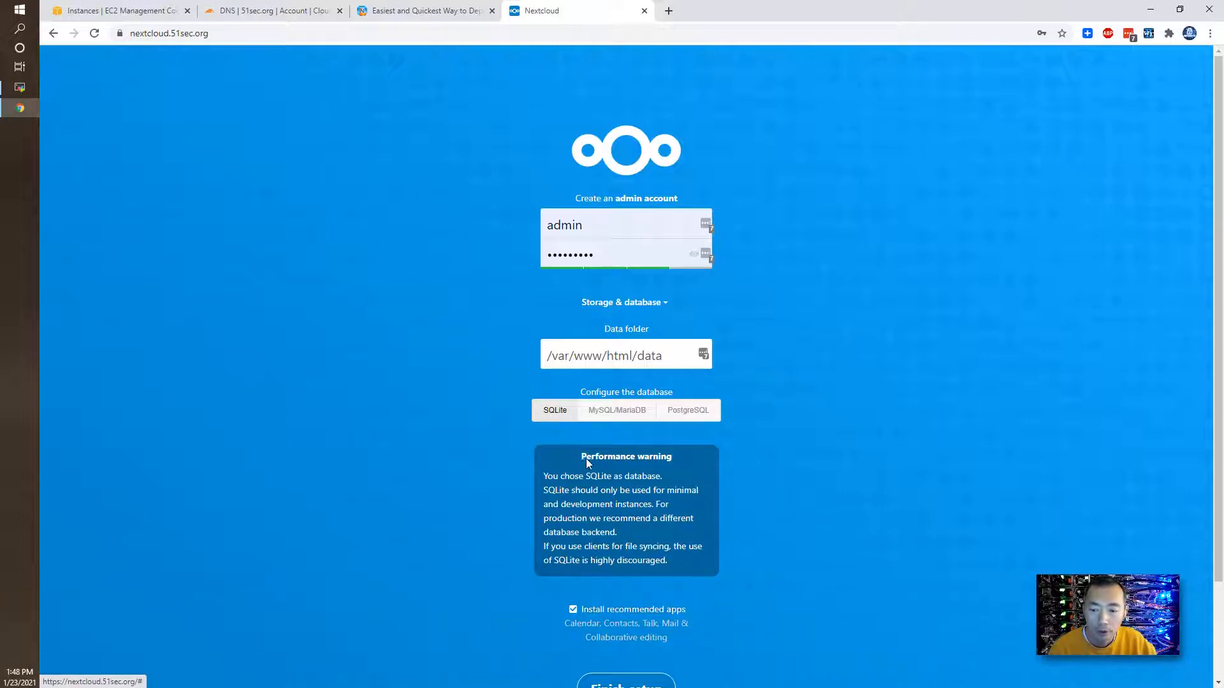
drag(588, 460, 699, 570)
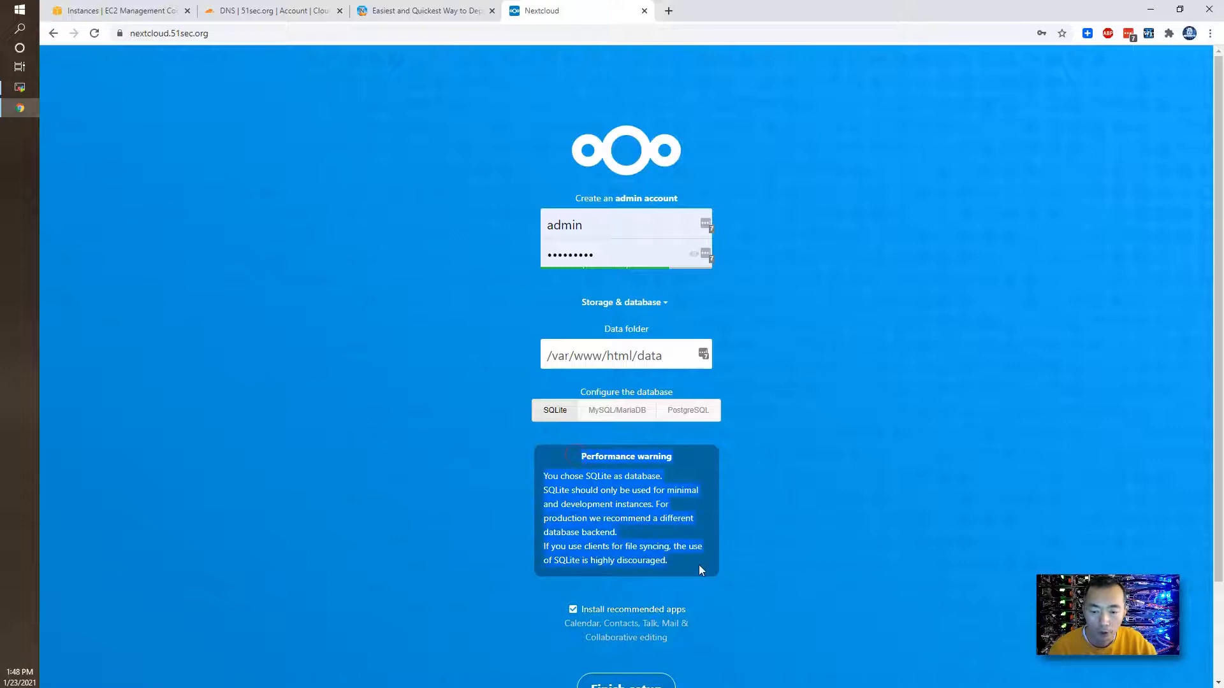
scroll(down, 3)
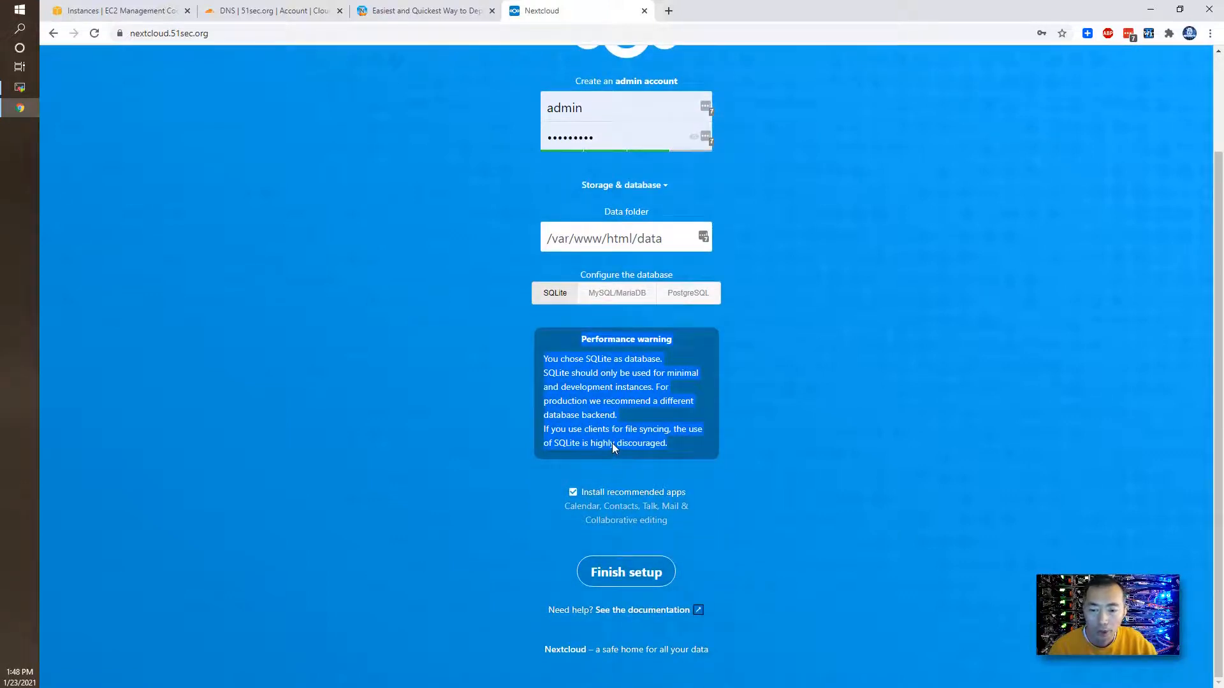
mouse_move(608, 451)
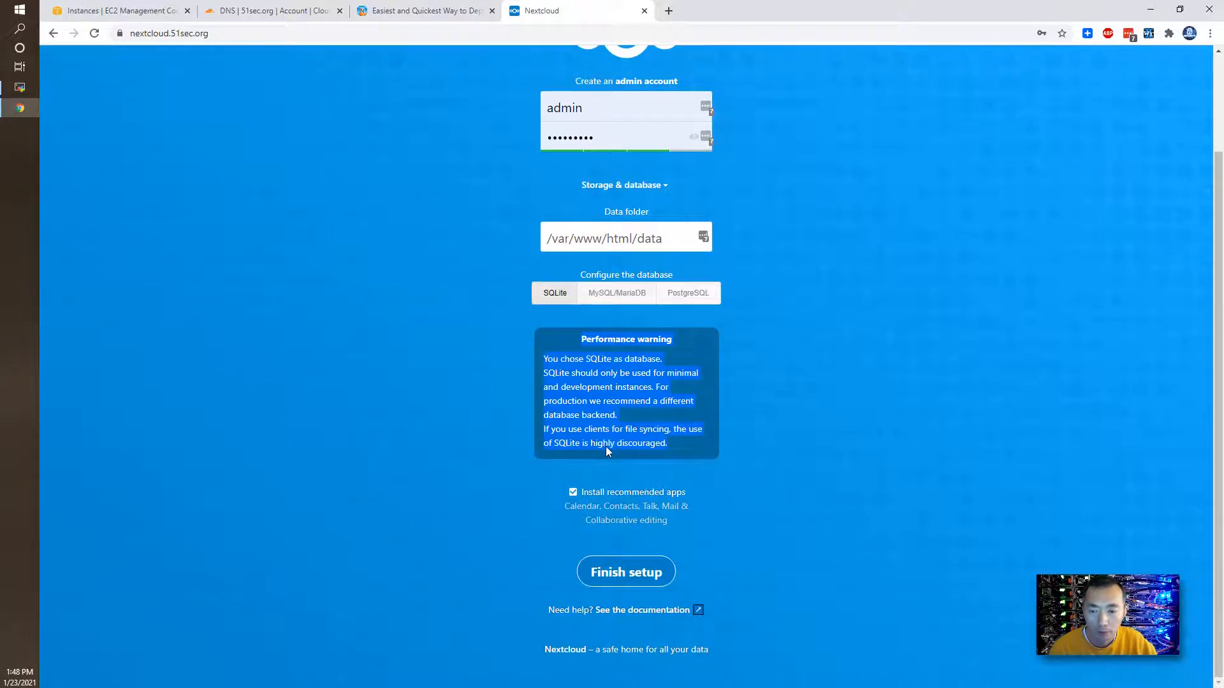
mouse_move(641, 311)
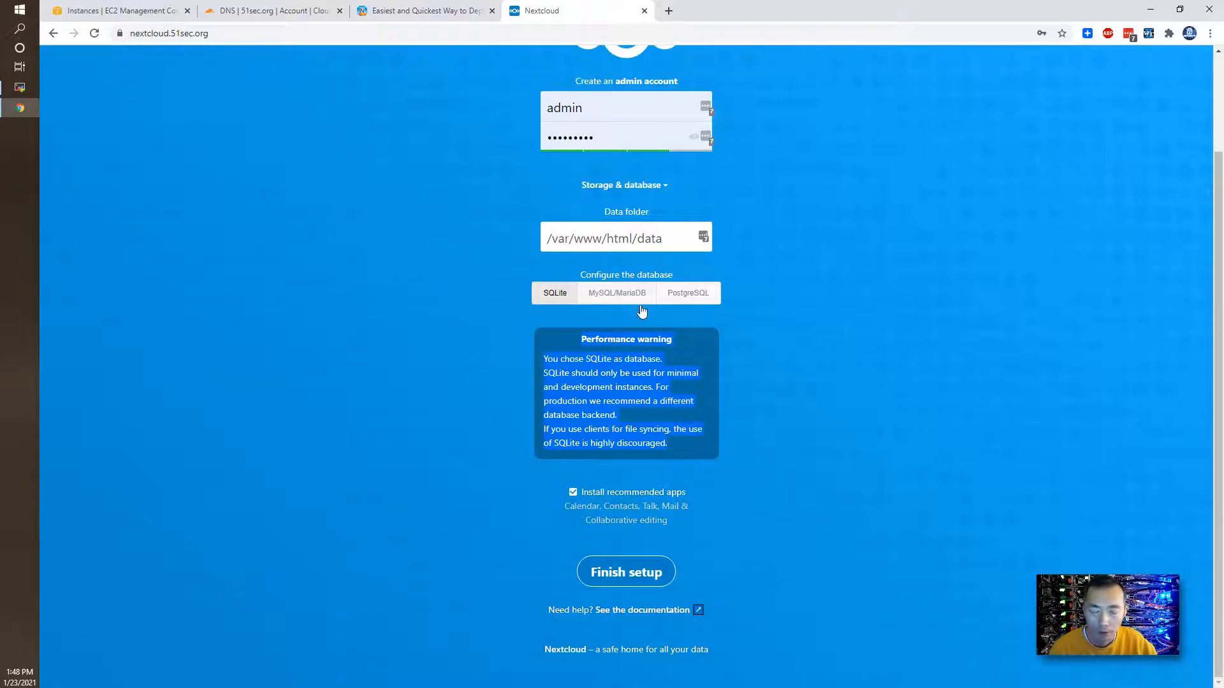
mouse_move(640, 339)
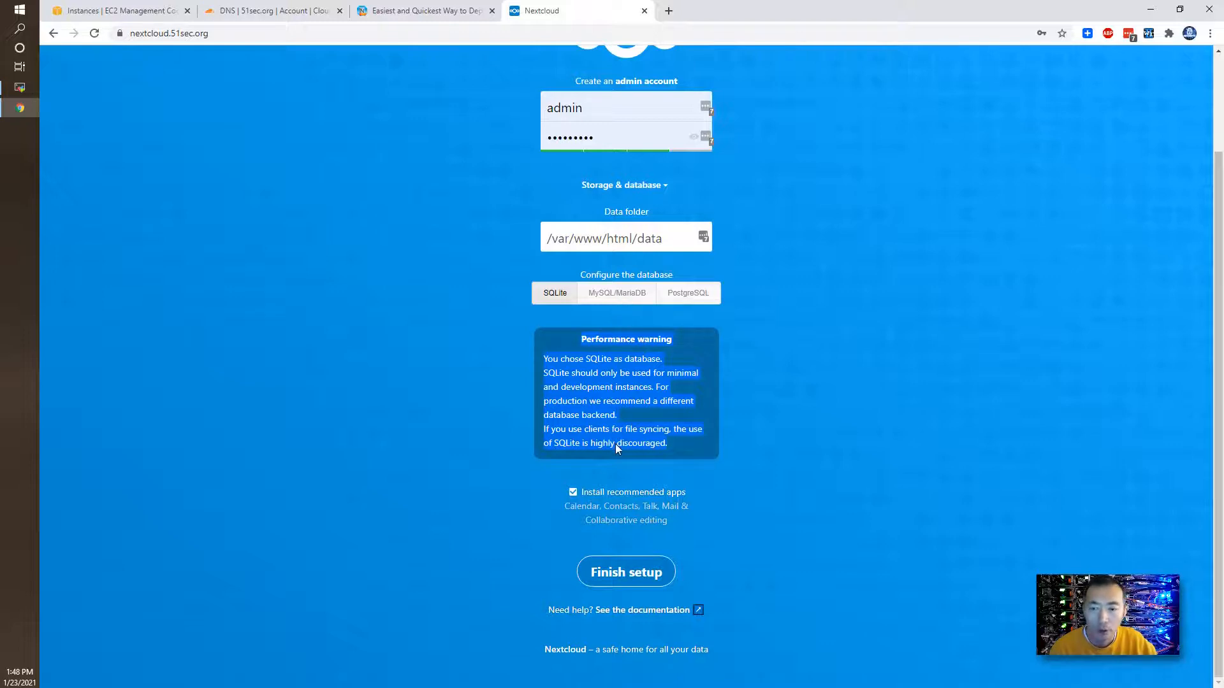
mouse_move(613, 316)
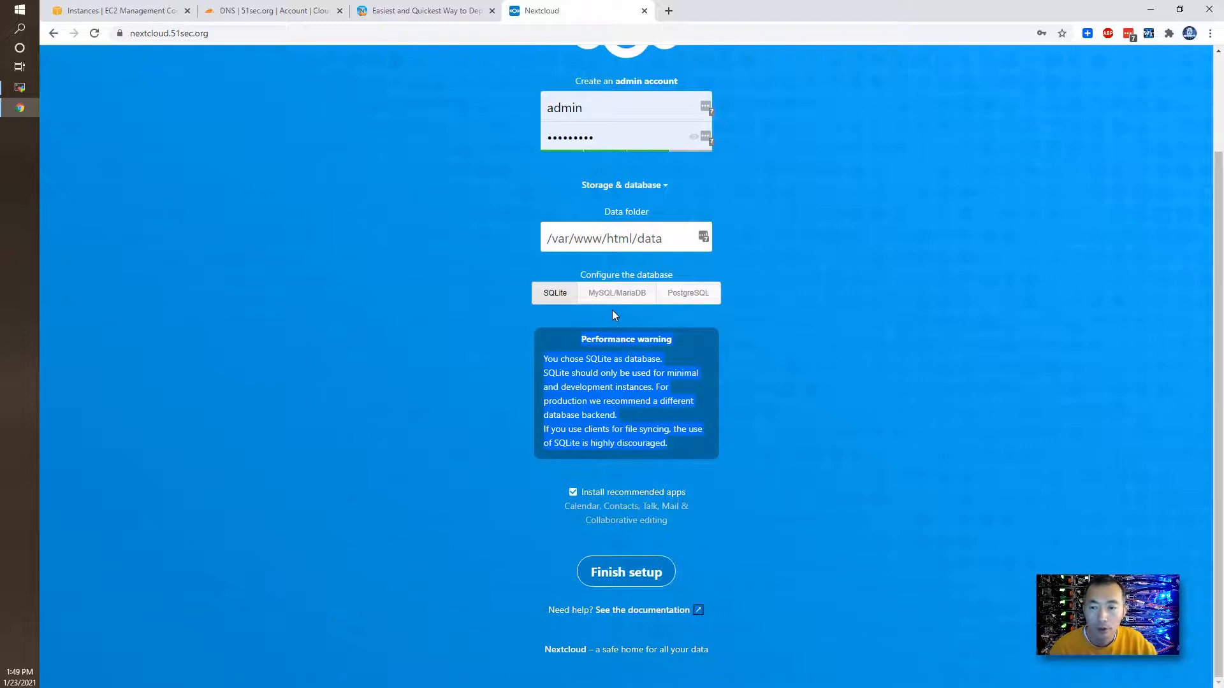
mouse_move(589, 446)
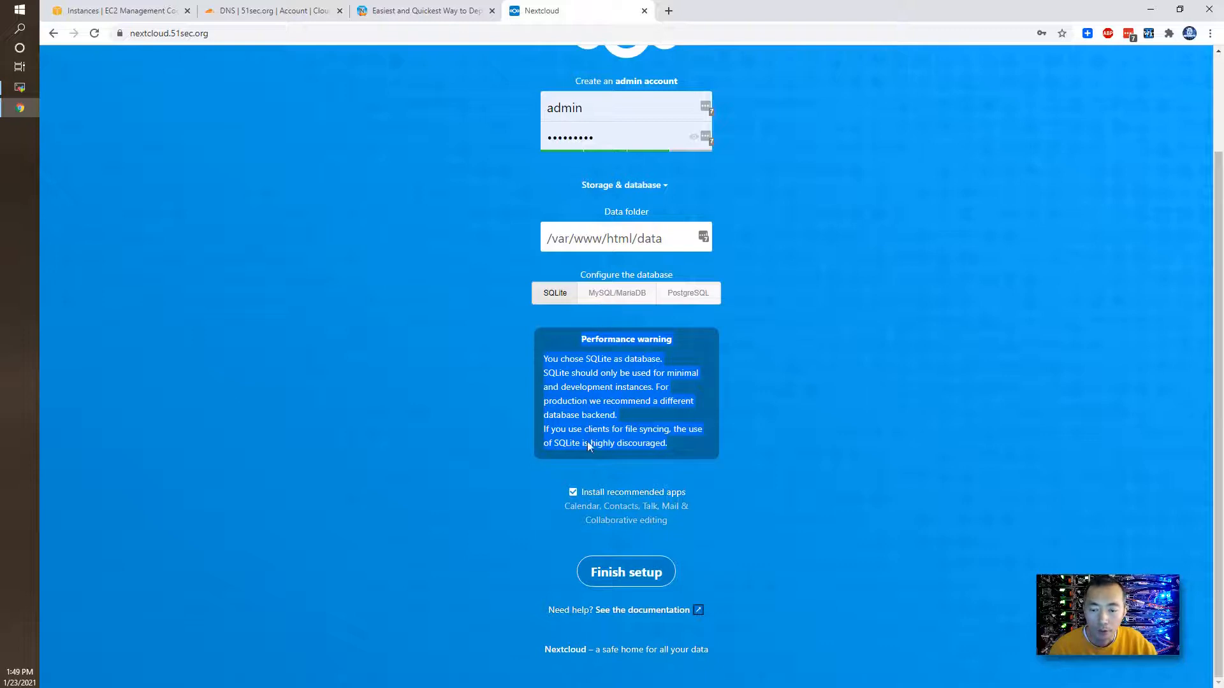
Skip the recommended apps and finish the Nextcloud setup.
click(572, 492)
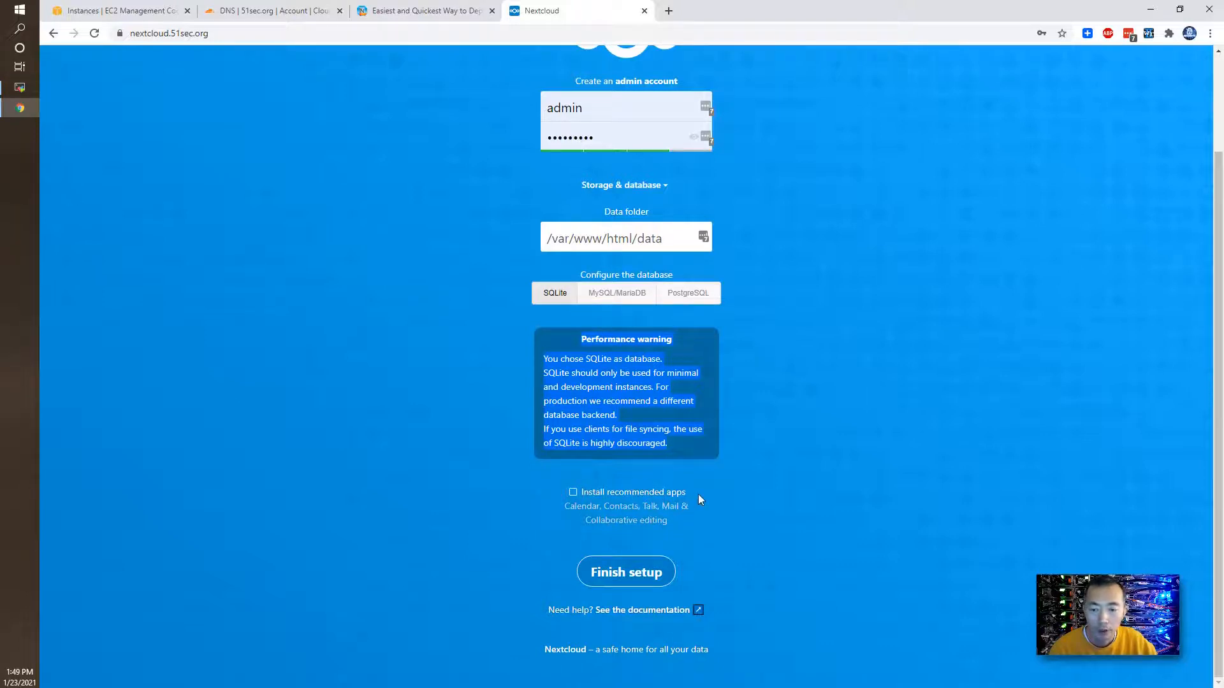
click(626, 571)
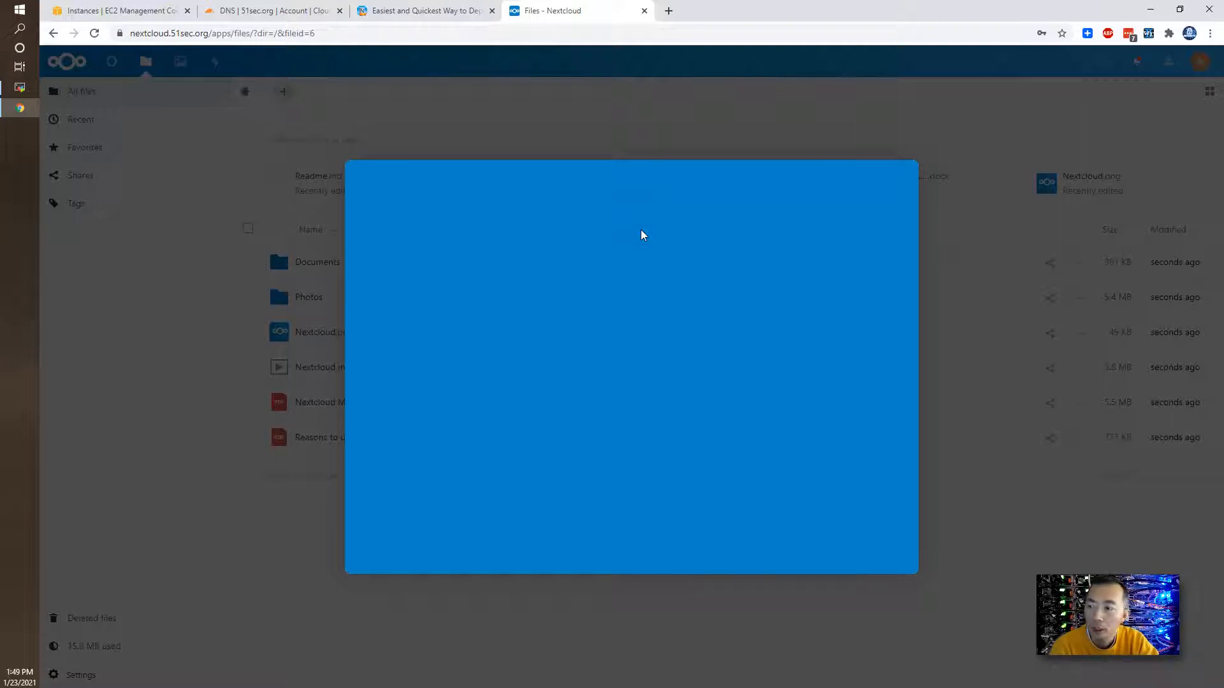
mouse_move(647, 219)
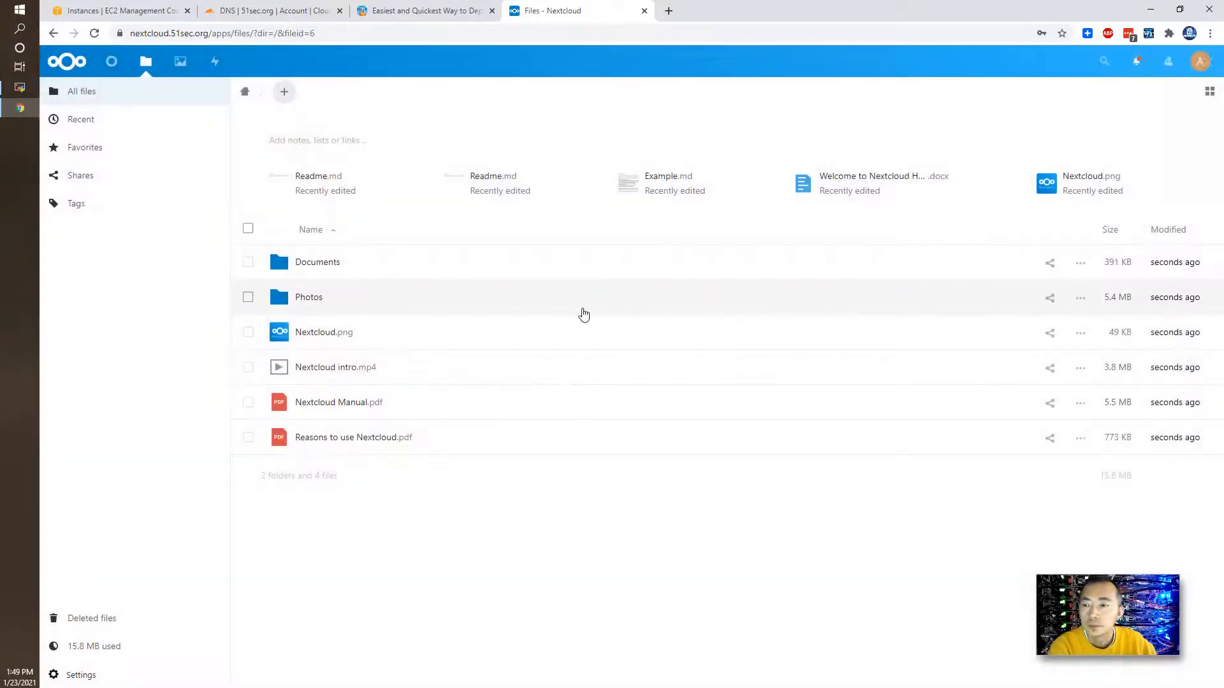
mouse_move(326, 122)
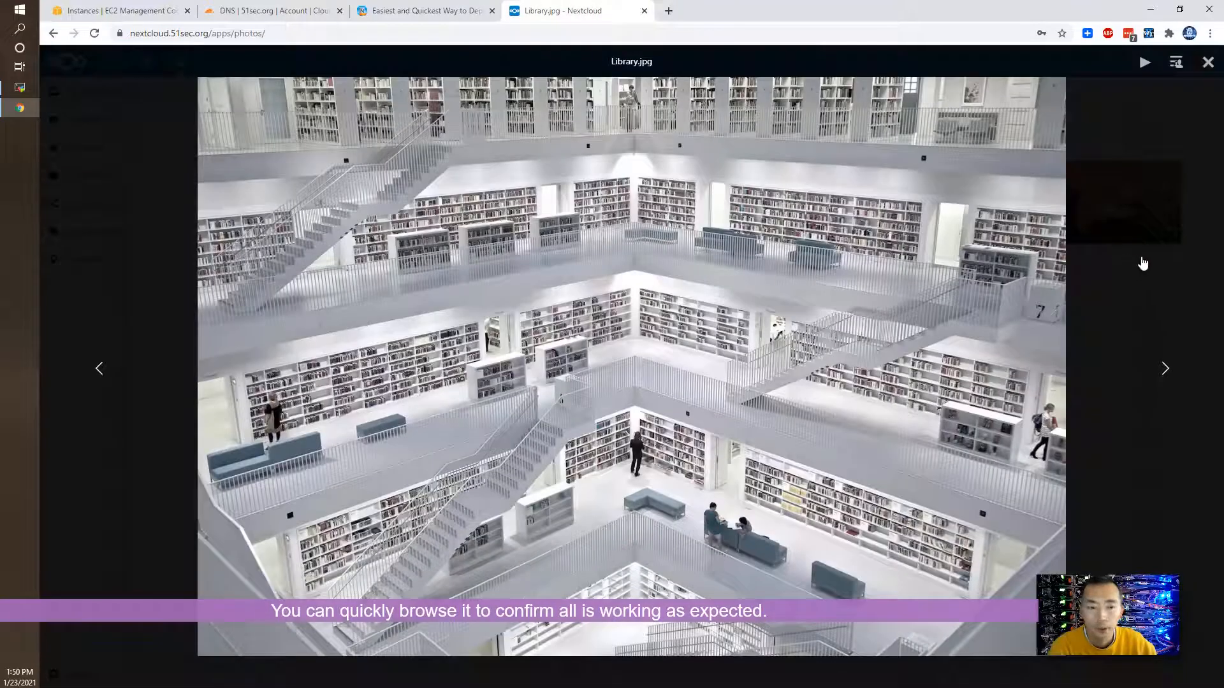
Browse the sample photos and play the Nextcloud intro video in the Photos app.
click(1166, 368)
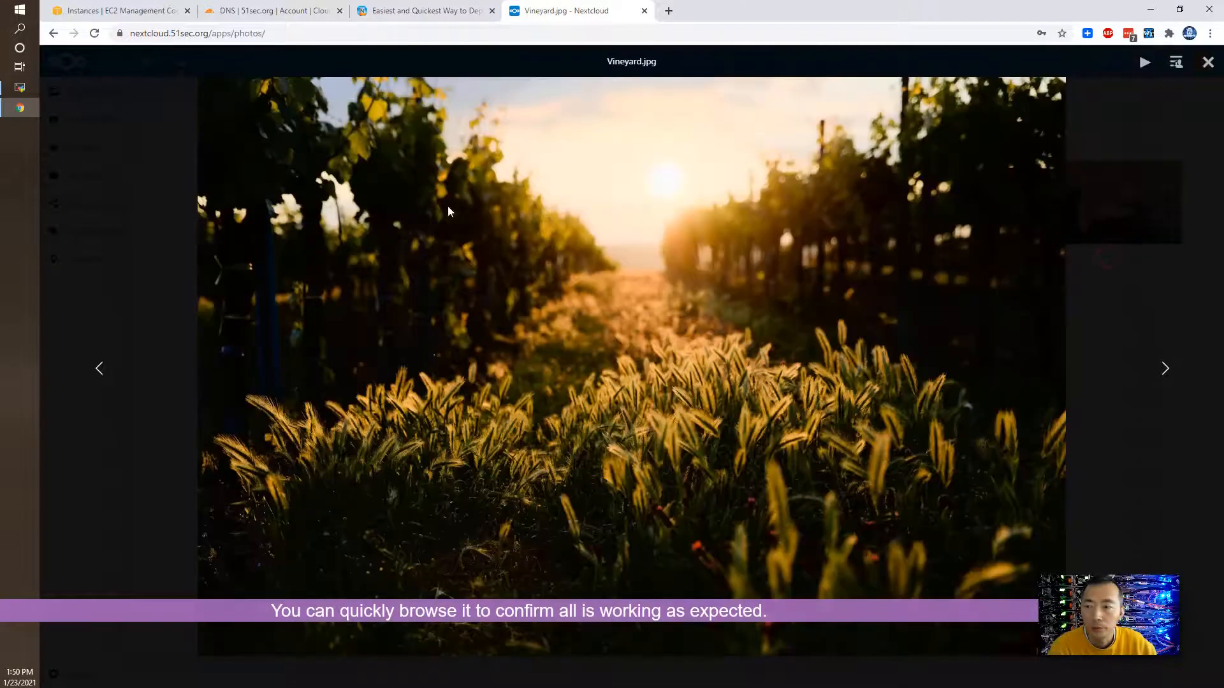
click(1209, 61)
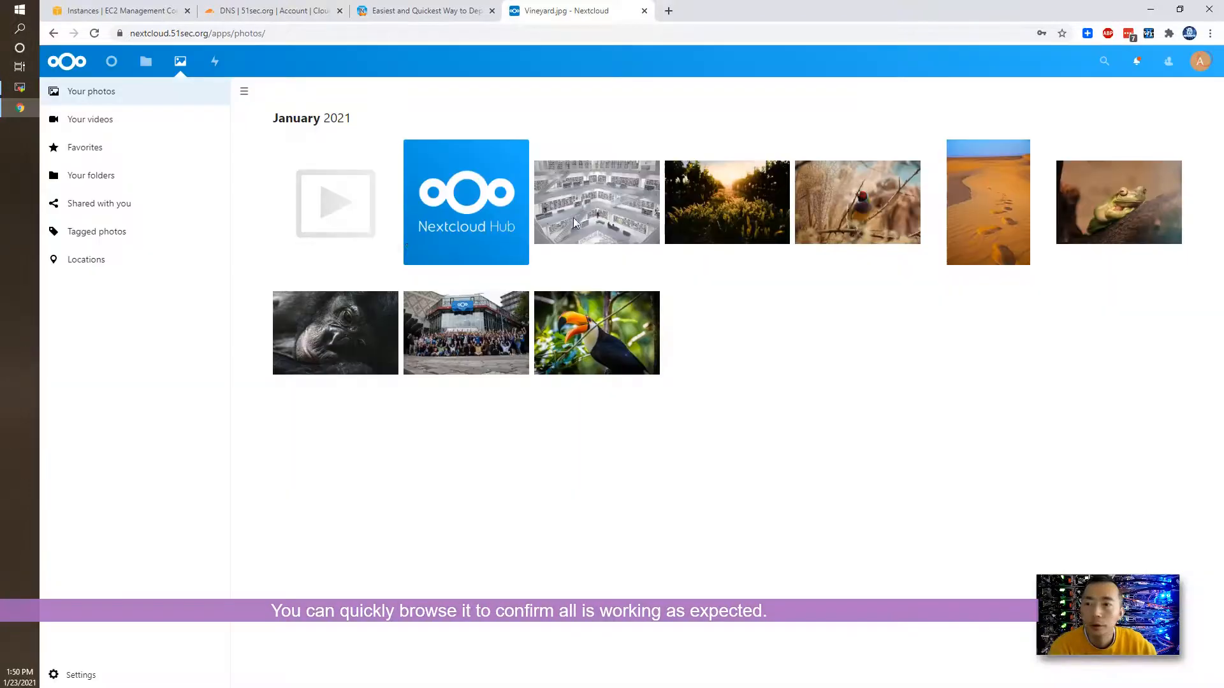
click(334, 203)
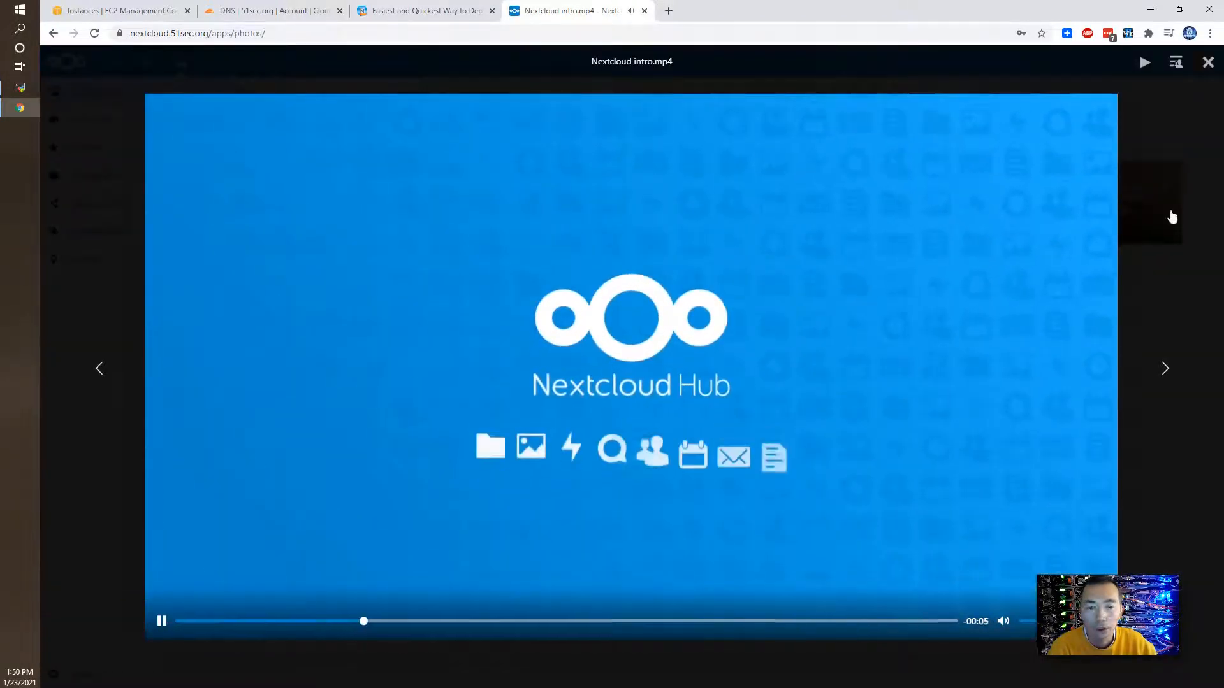
click(1209, 61)
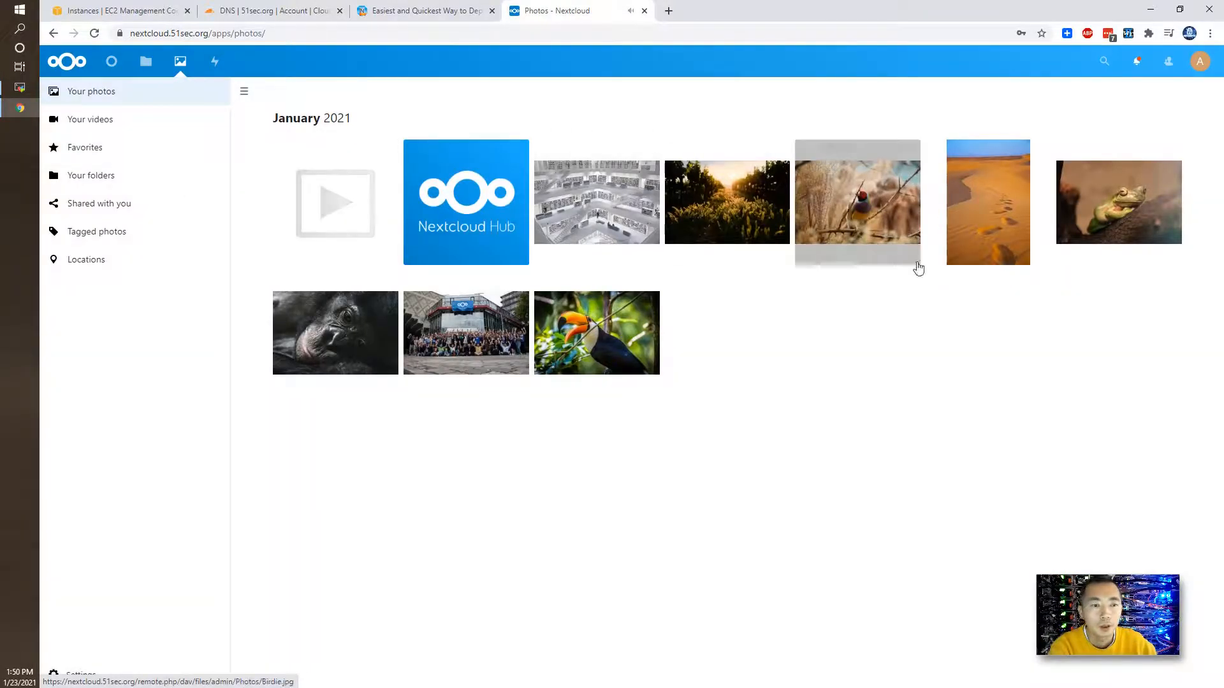
click(597, 334)
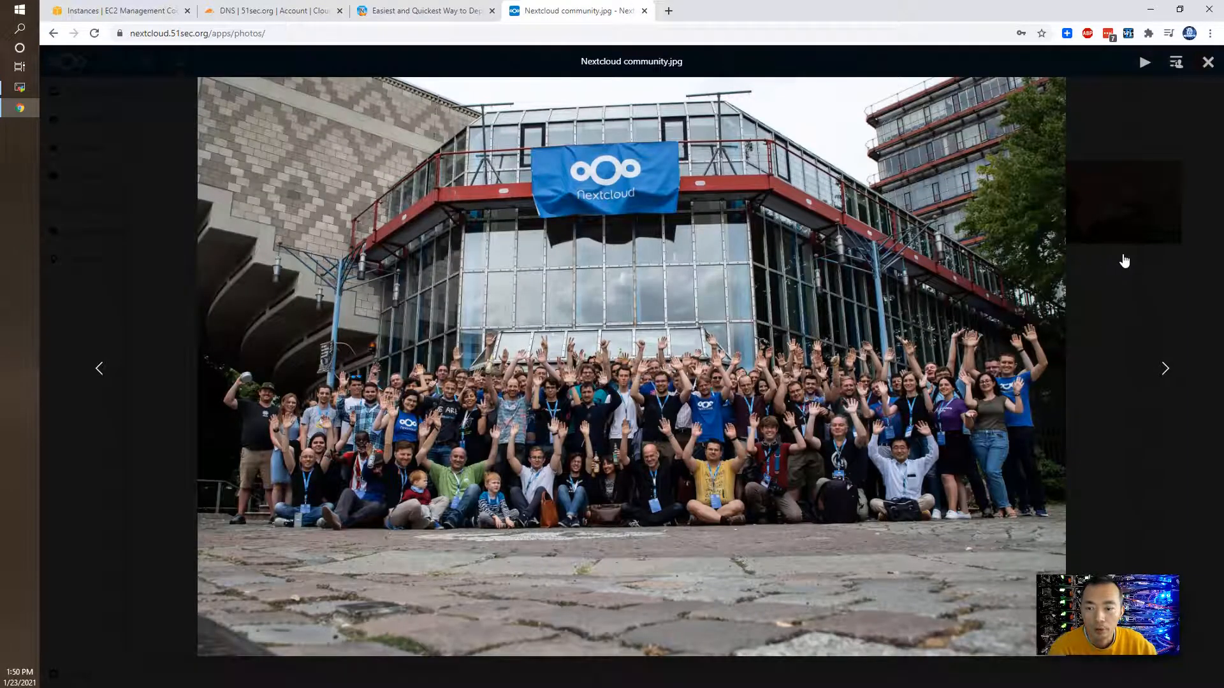
mouse_move(1158, 245)
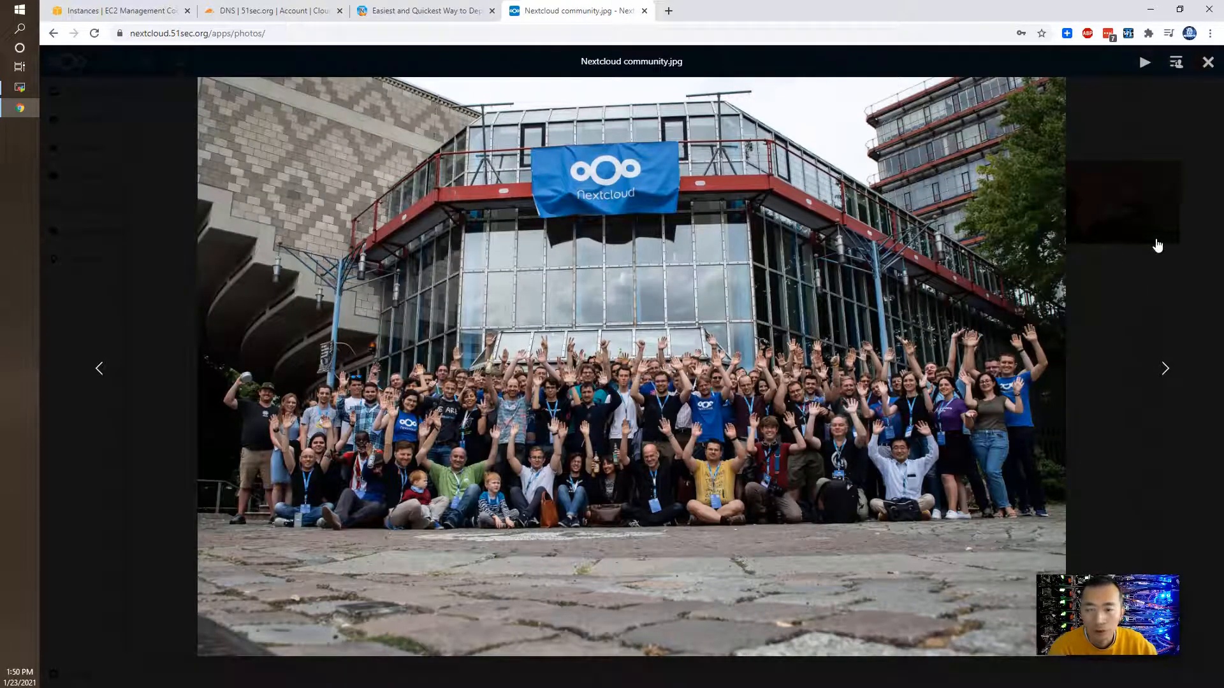
mouse_move(1165, 243)
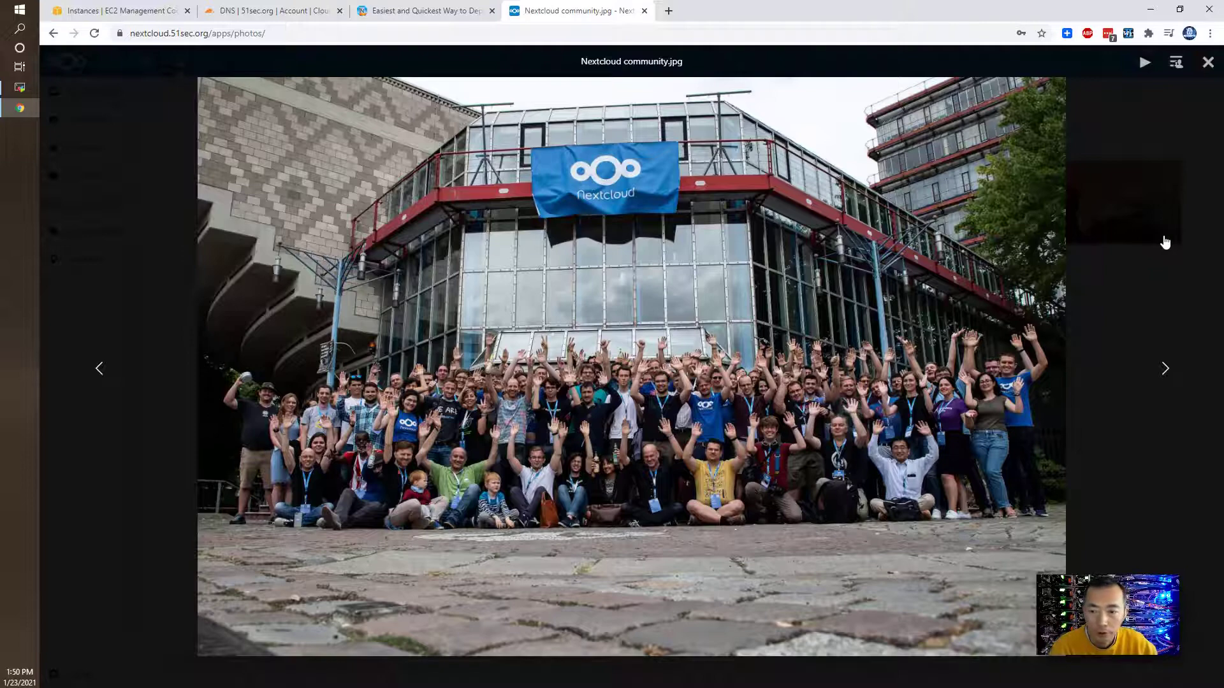
Go to Settings from the avatar account menu.
click(1165, 369)
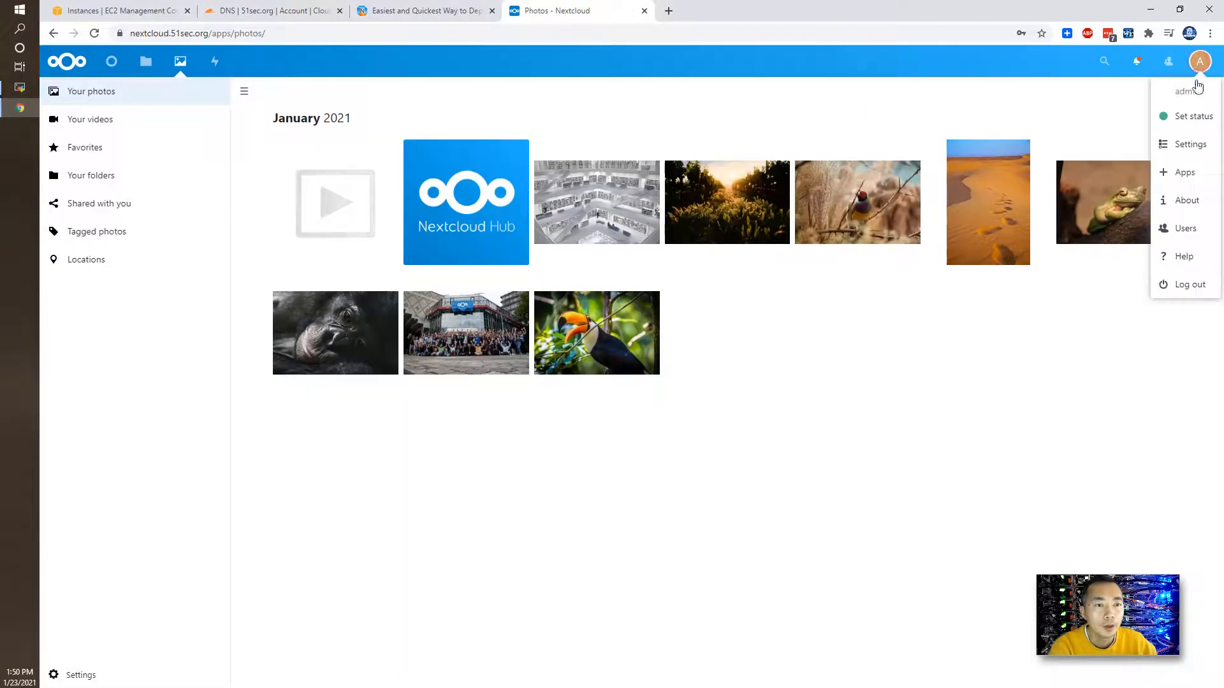
click(1188, 144)
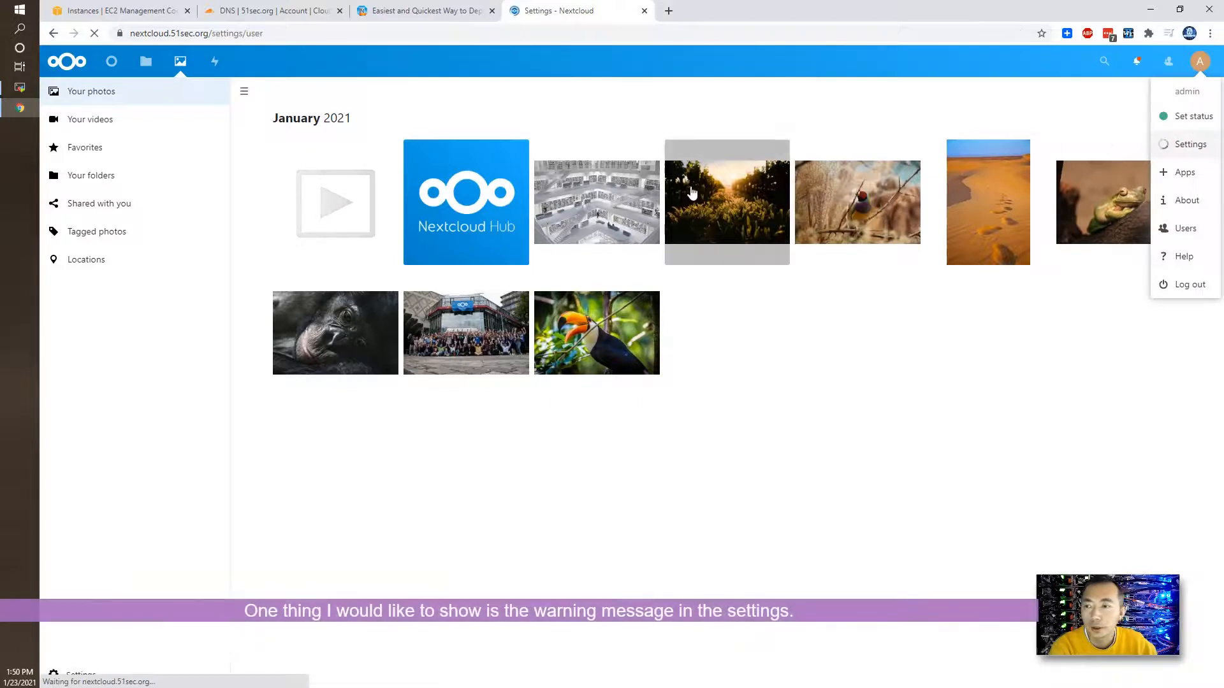
View Administration Overview and highlight the SQLite and missing oc_cards index warnings.
click(1193, 143)
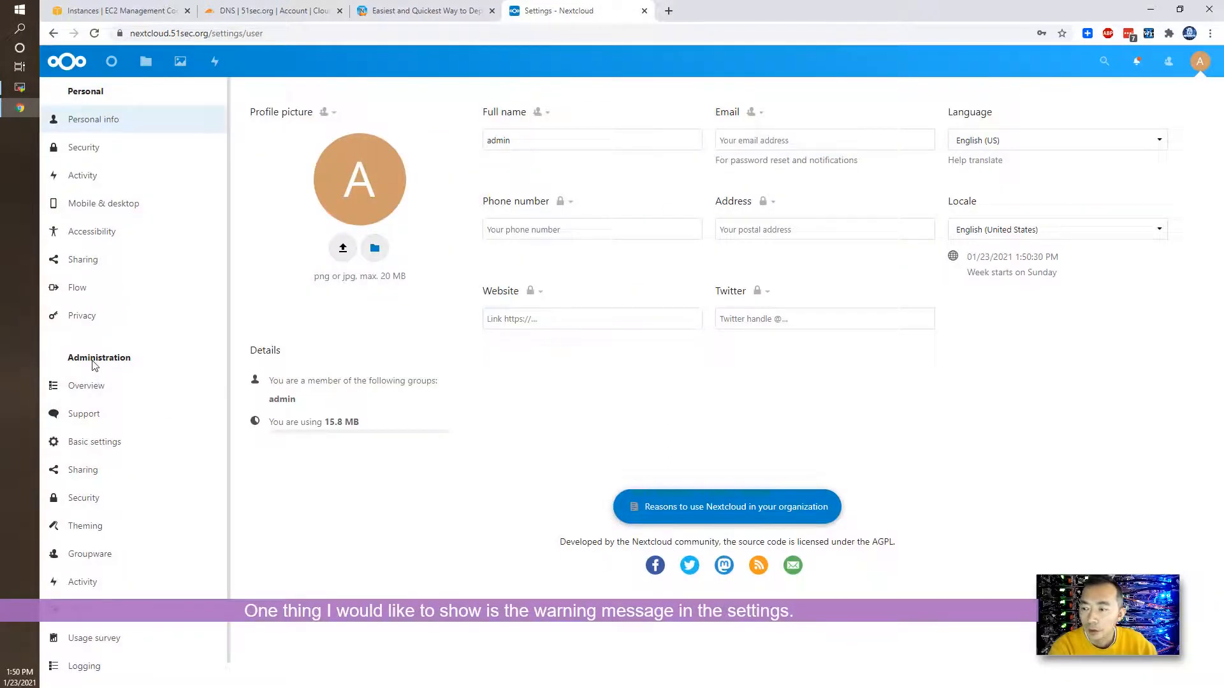
click(86, 385)
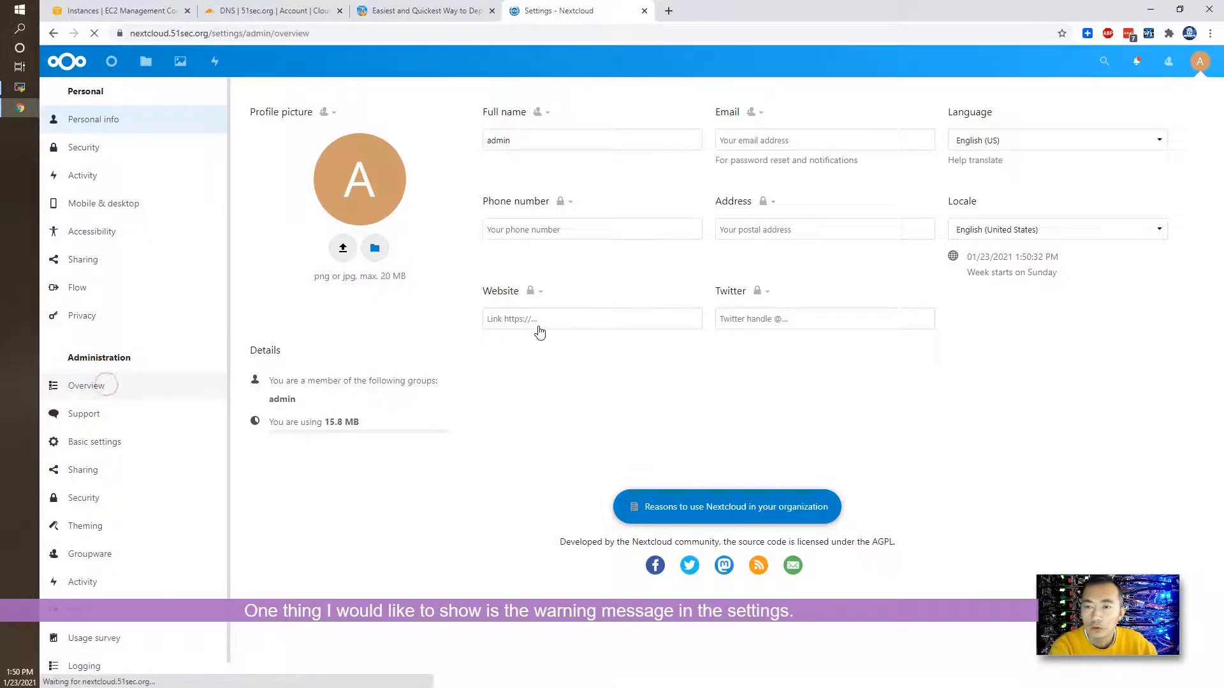
click(86, 385)
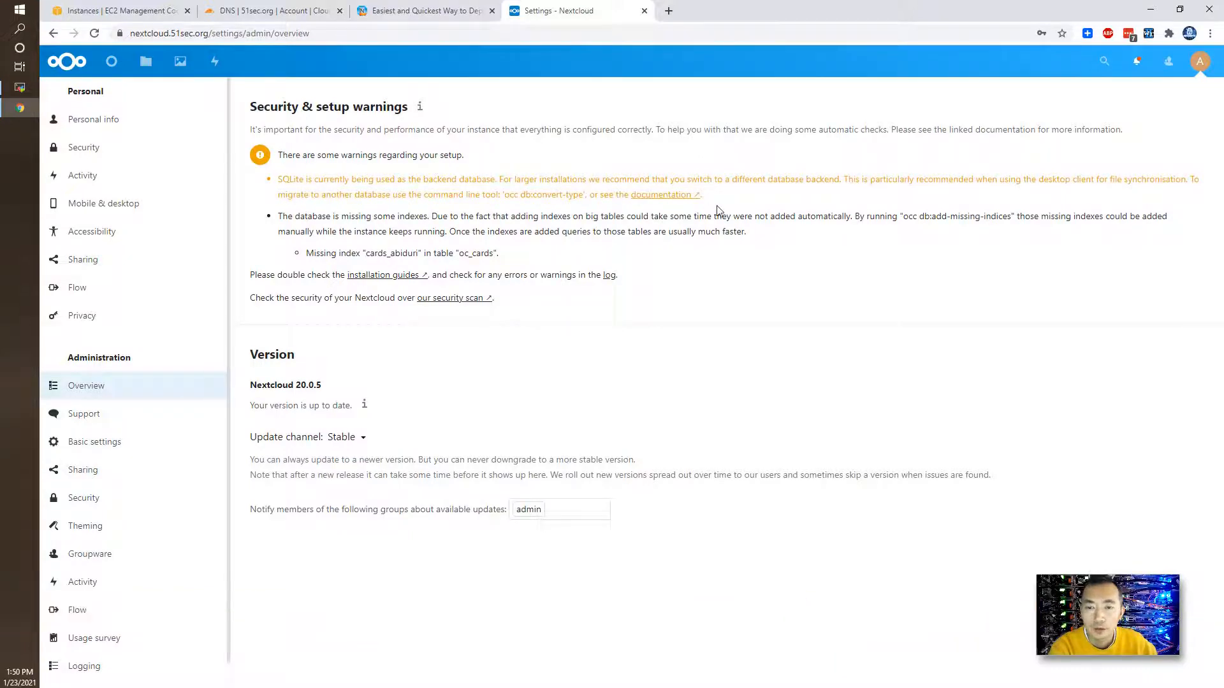
drag(278, 179, 701, 194)
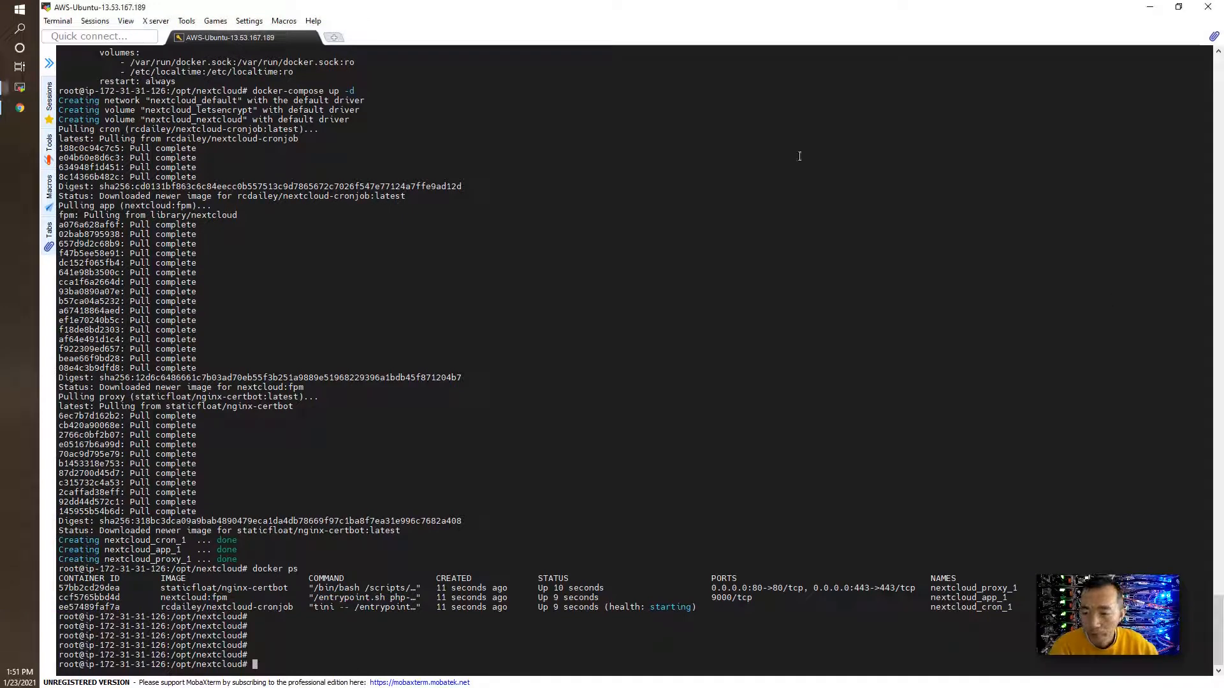
Paste and run the occ db:add-missing-indices command in the app container, adding cards_abiduri.
right_click(799, 157)
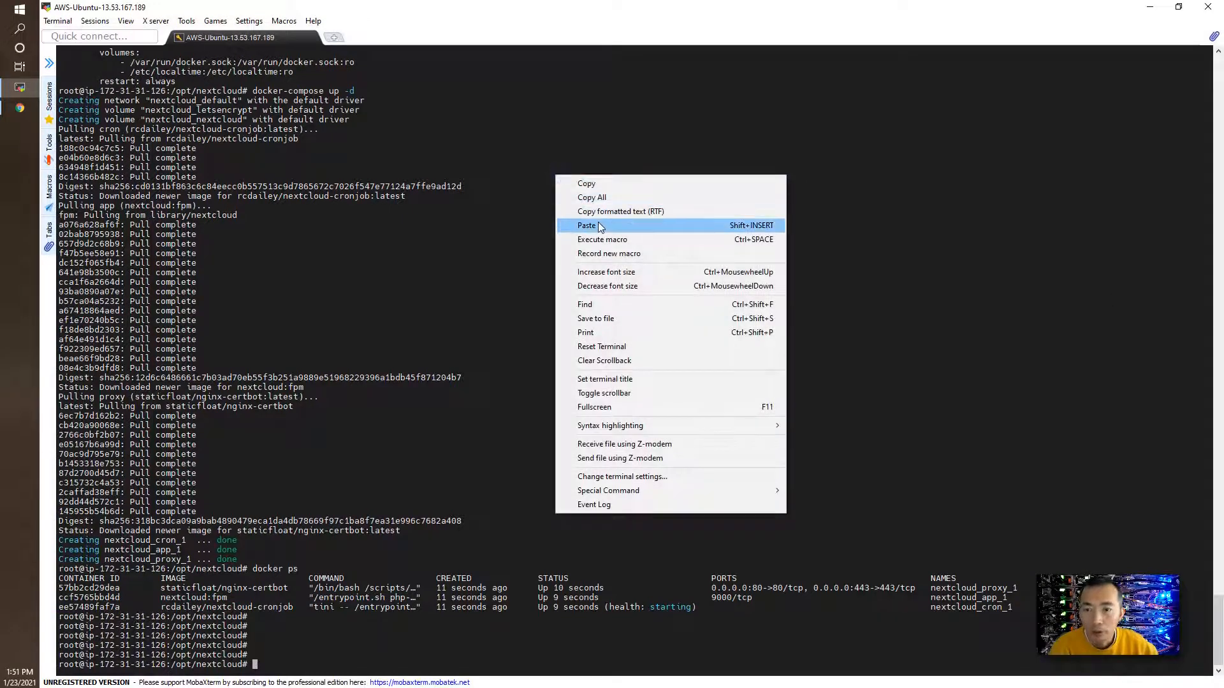
click(587, 224)
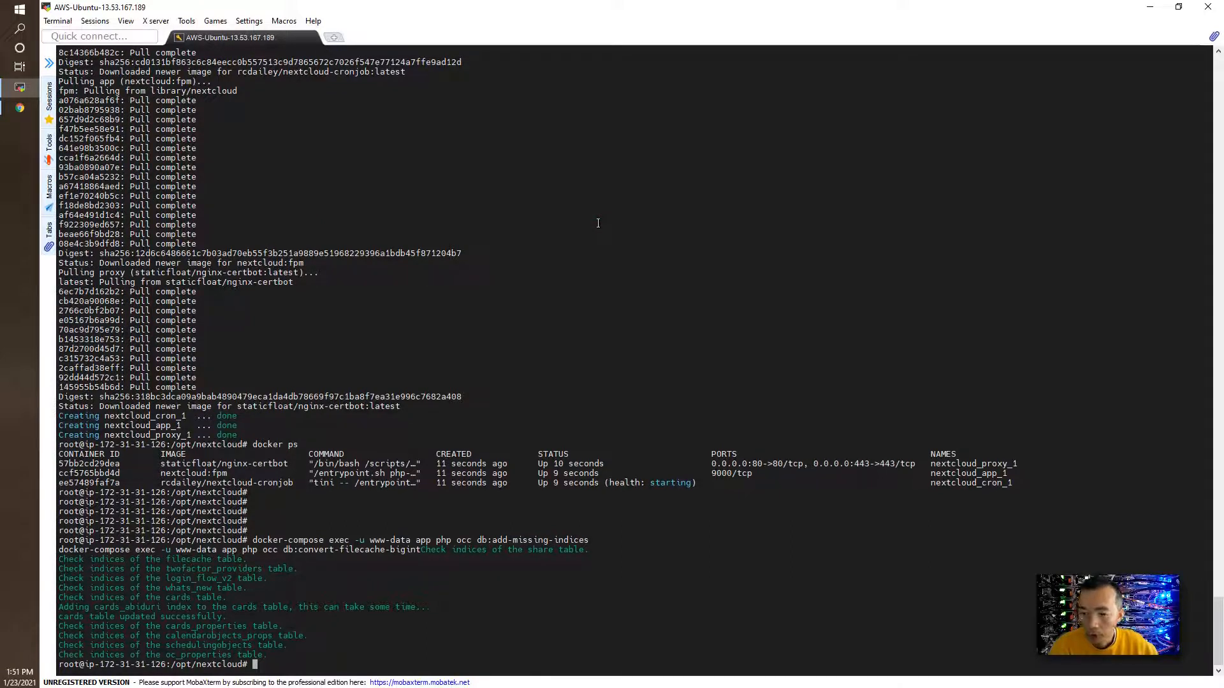
mouse_move(582, 283)
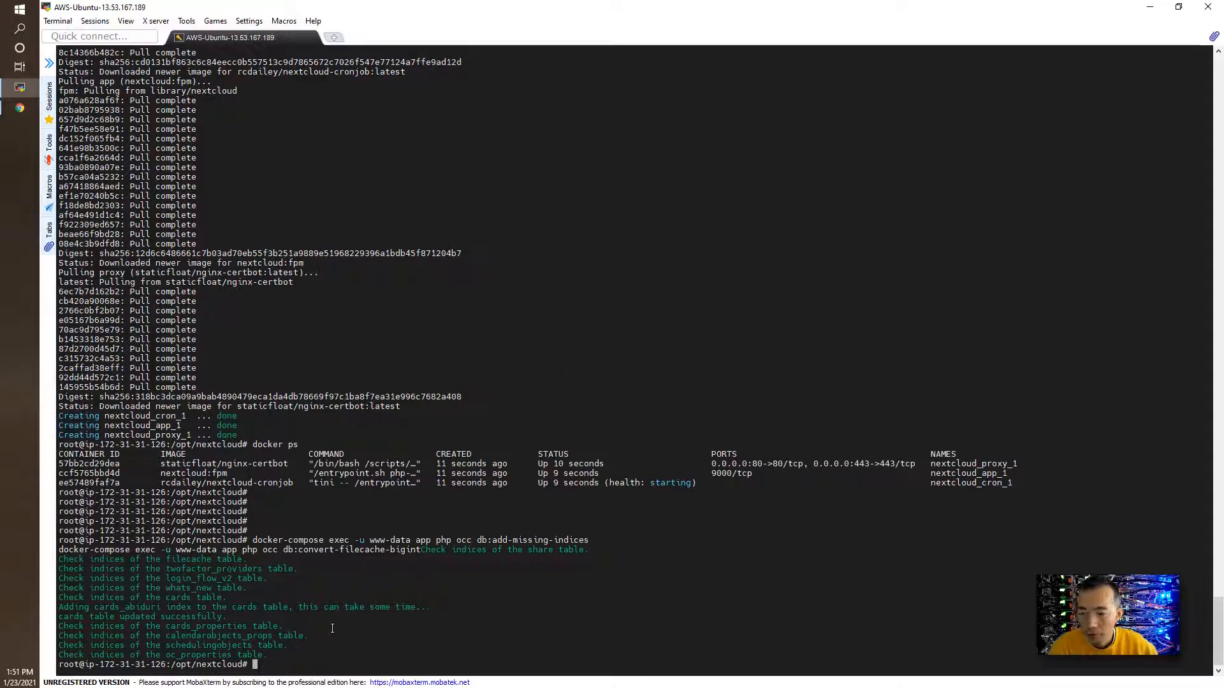
mouse_move(374, 564)
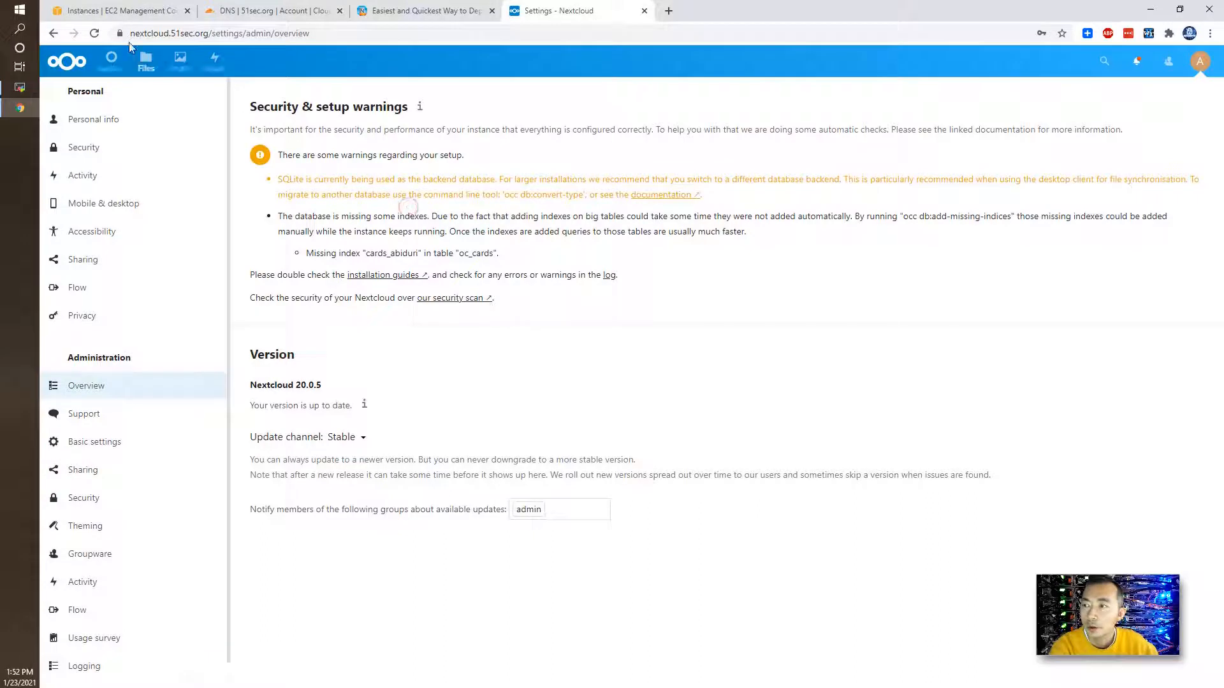
Reload the admin Overview and confirm only the SQLite warning remains.
click(97, 32)
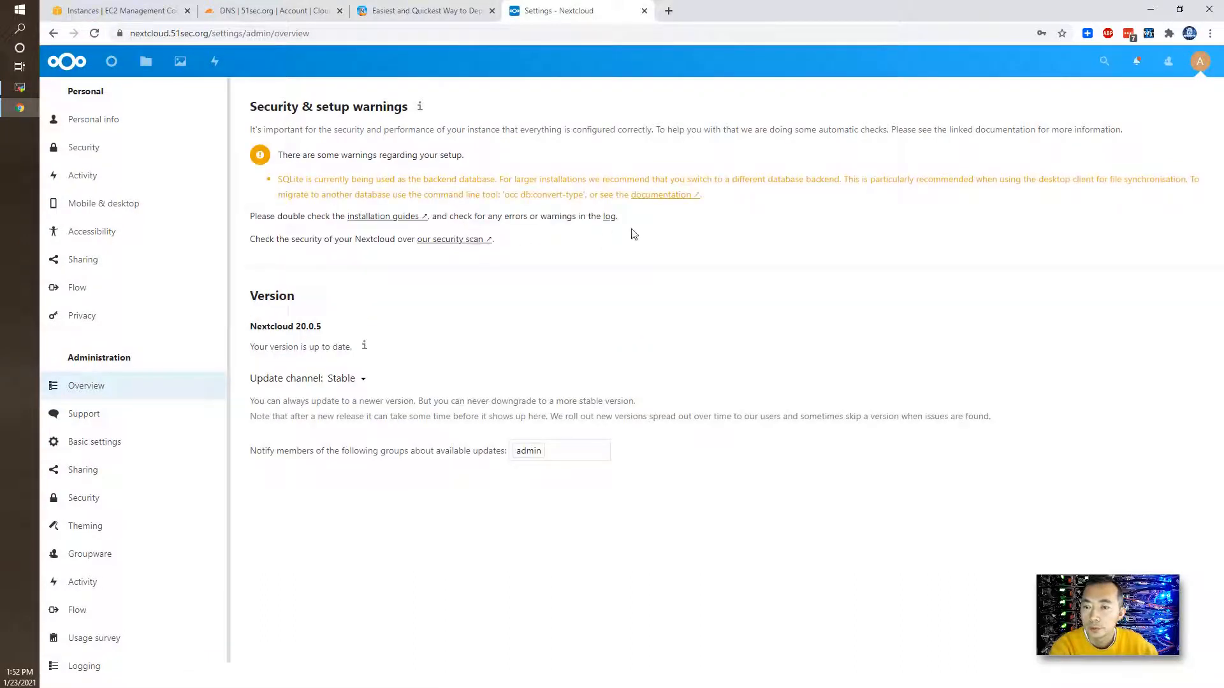
drag(315, 193, 700, 193)
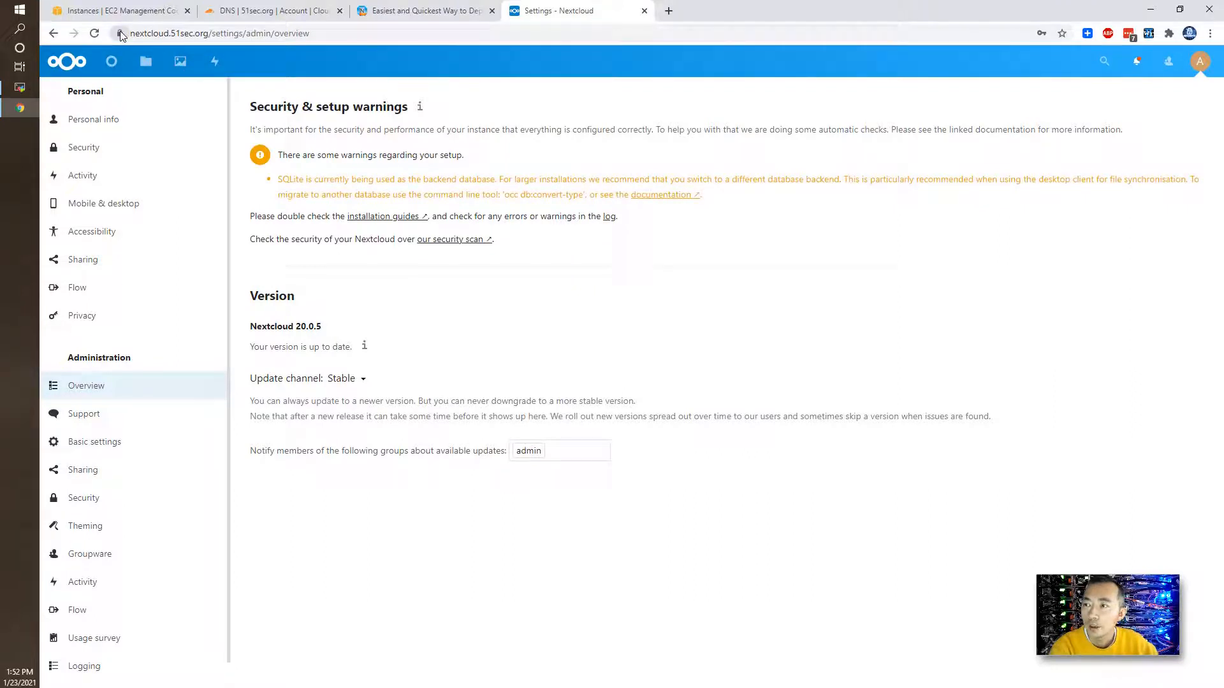
mouse_move(116, 37)
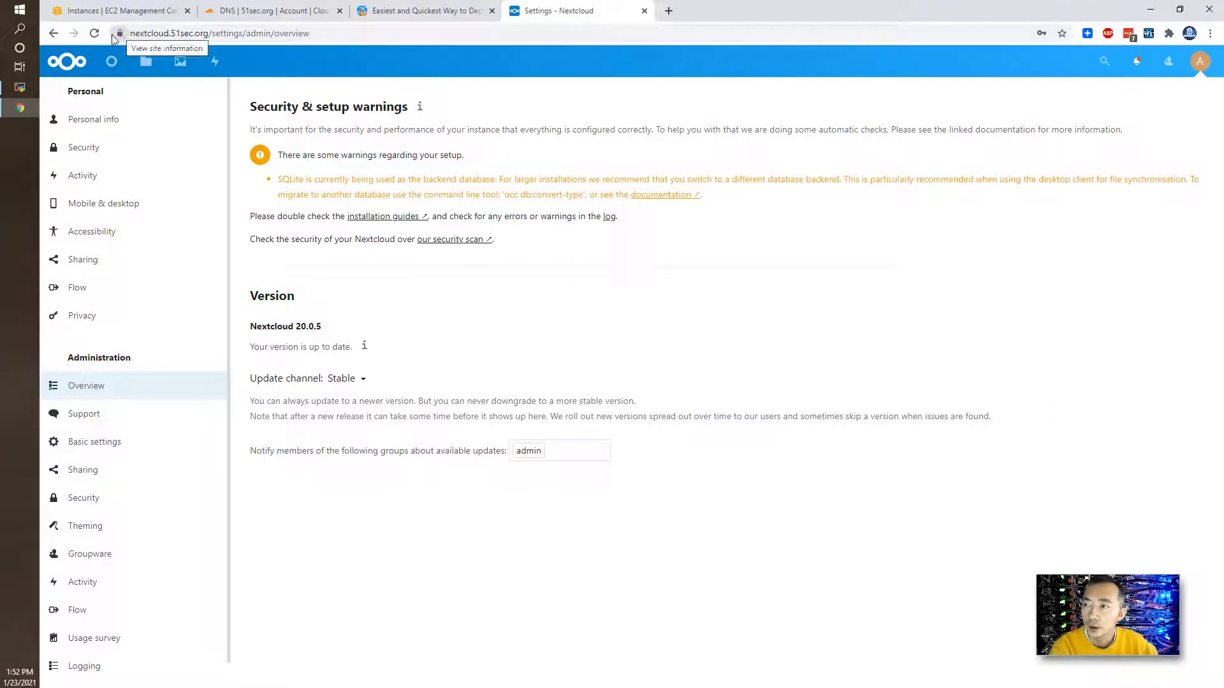
mouse_move(136, 62)
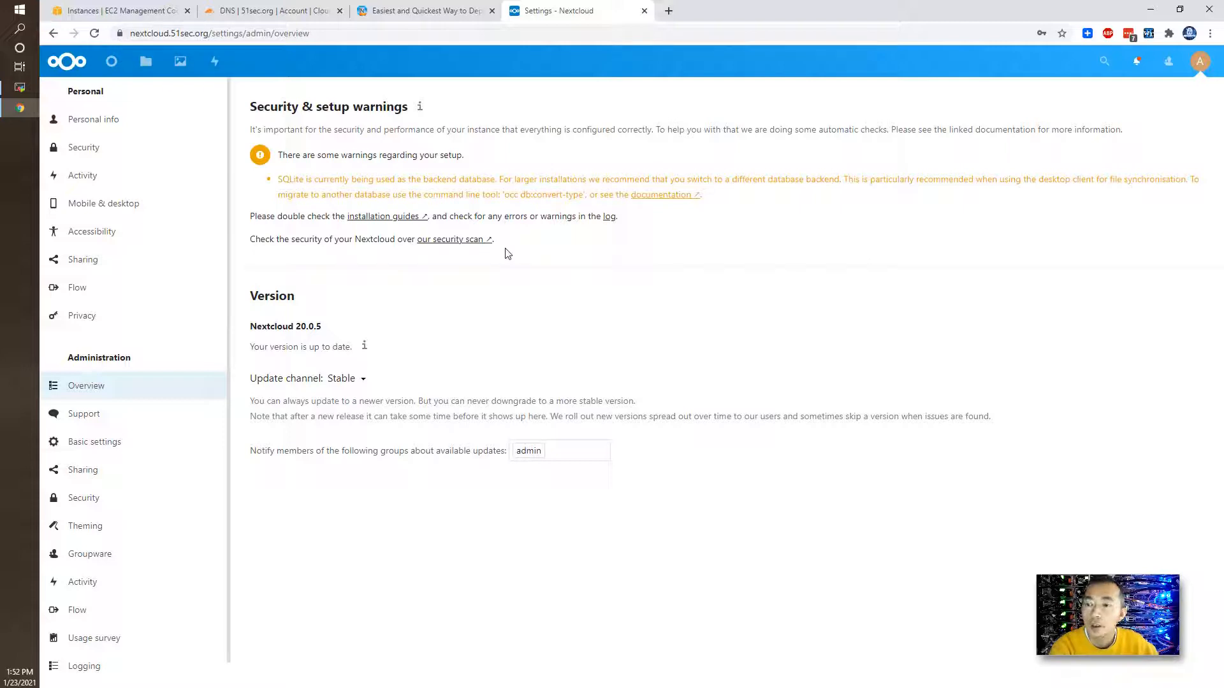
mouse_move(525, 269)
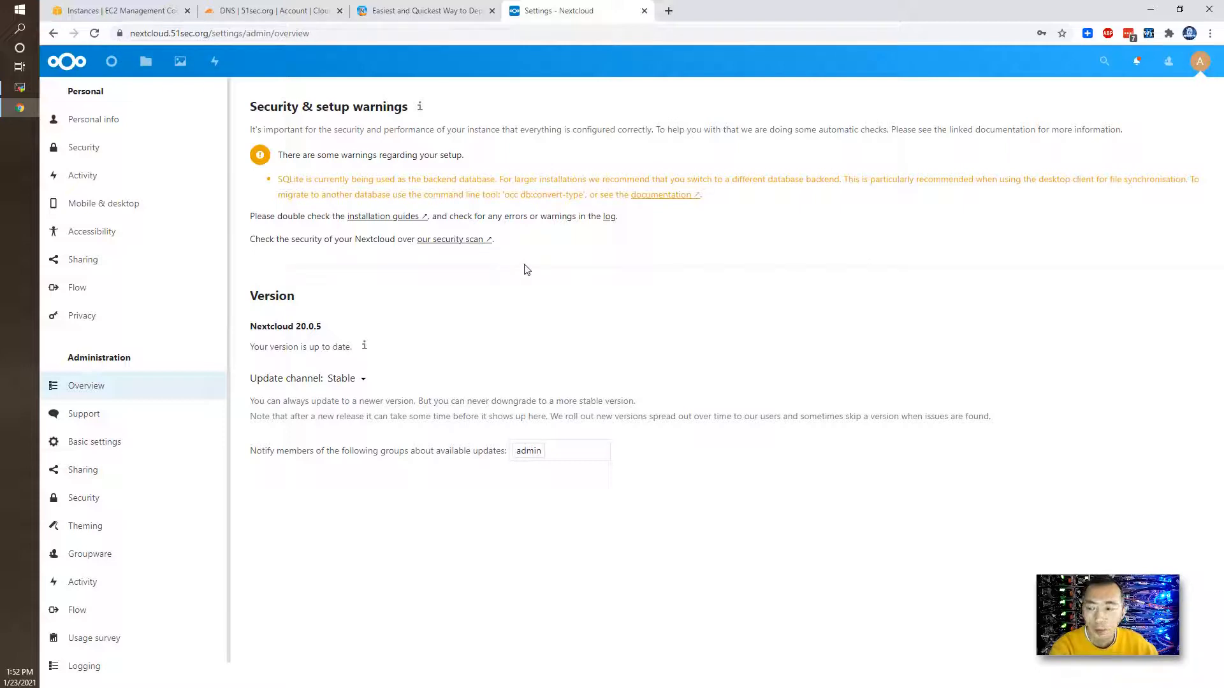
mouse_move(587, 310)
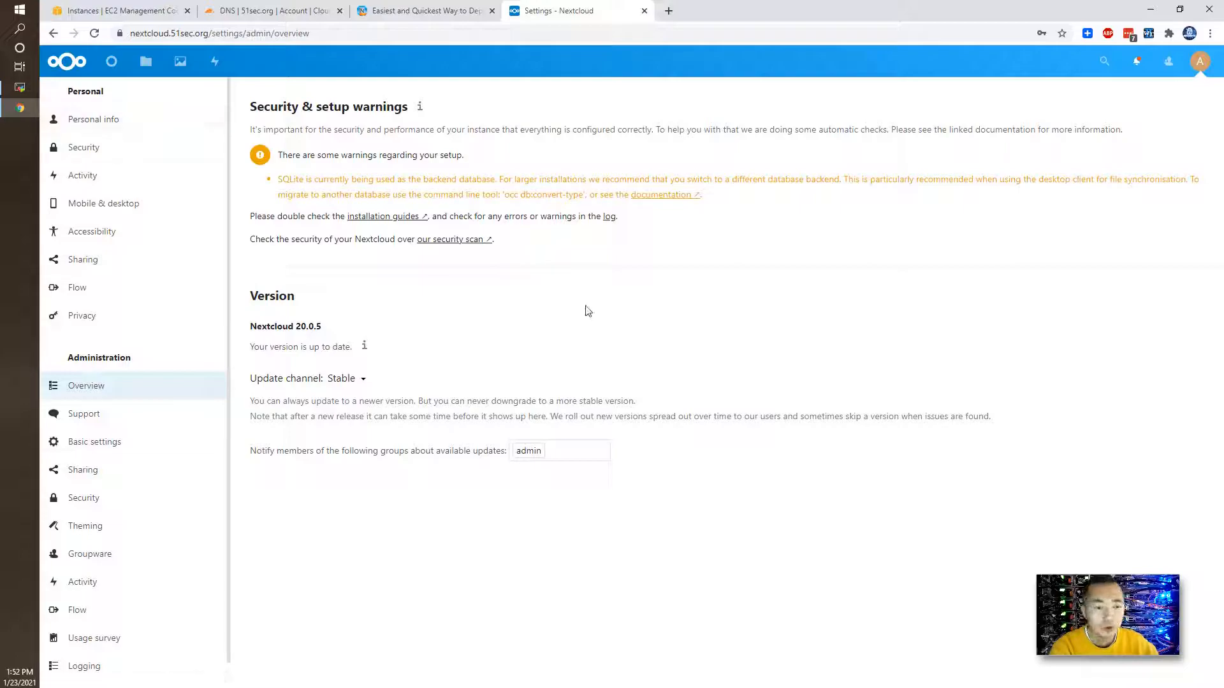